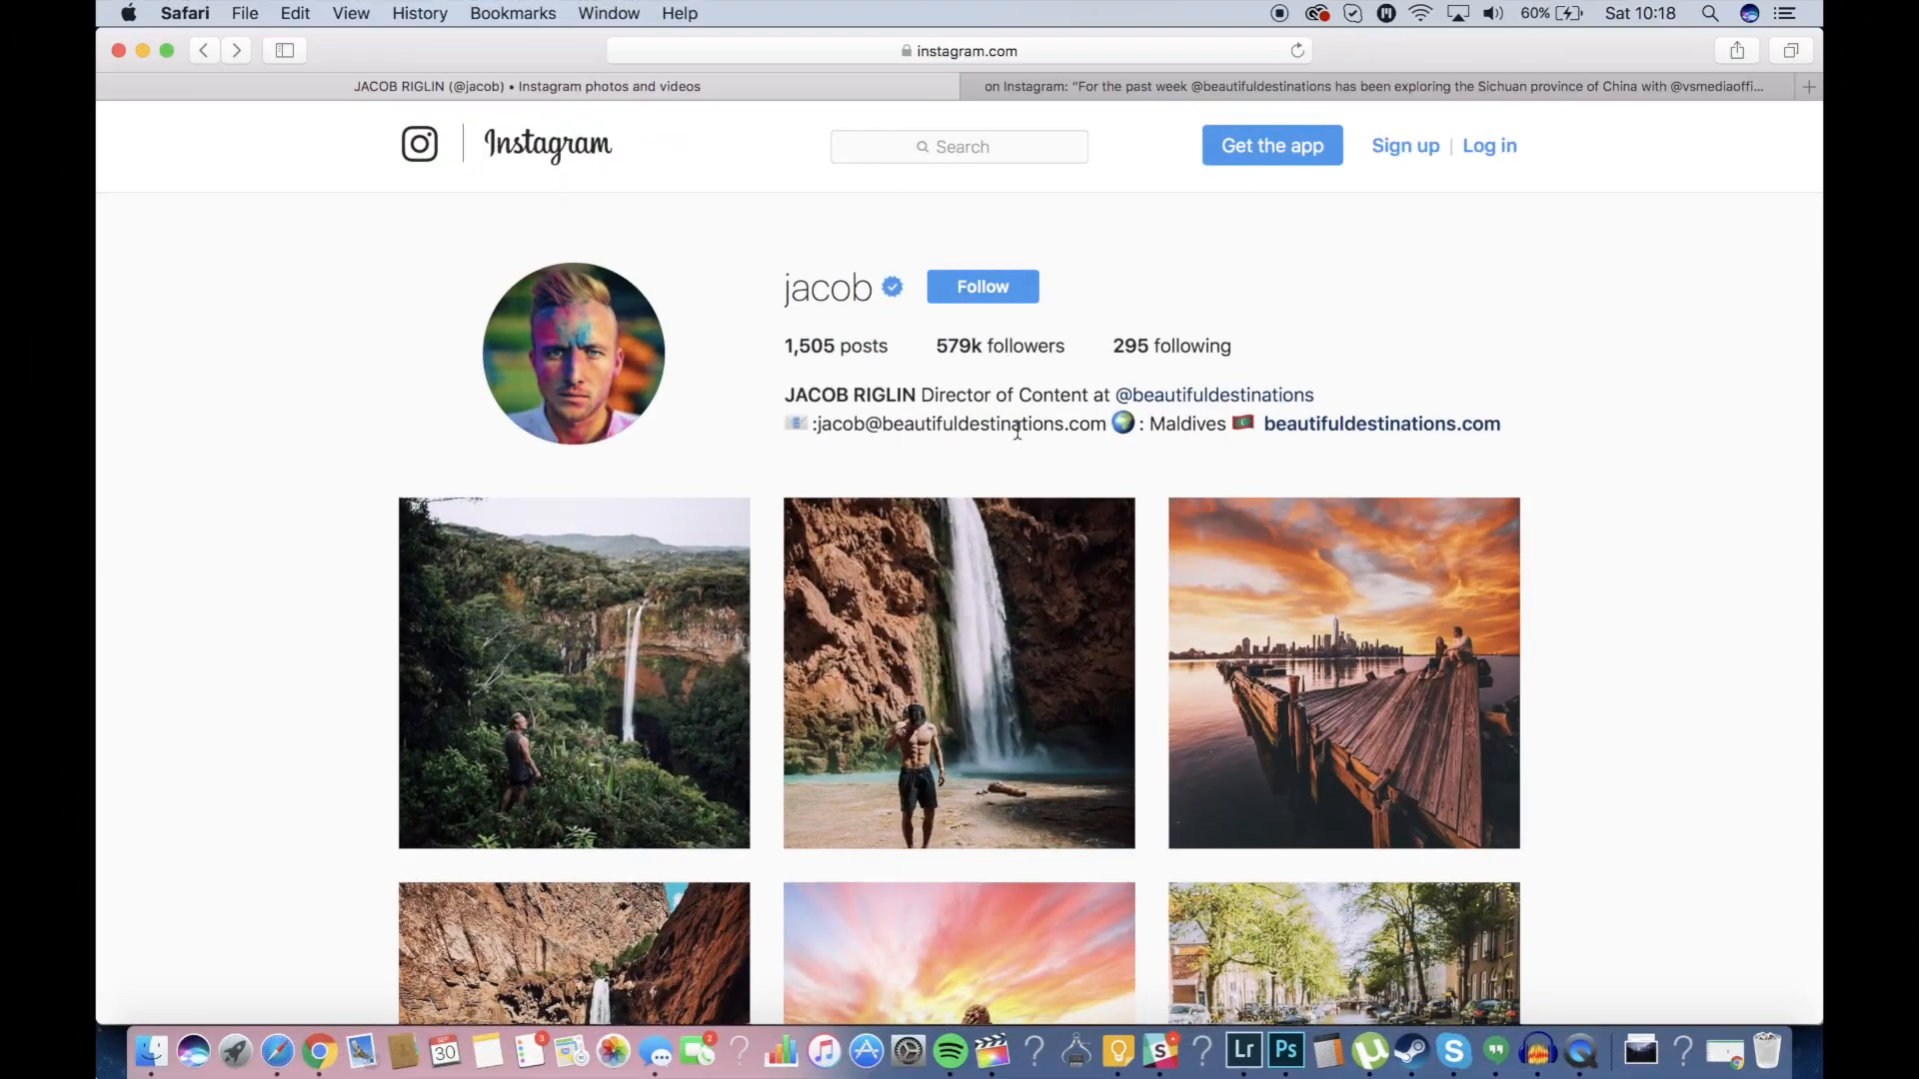
mouse_move(1342, 671)
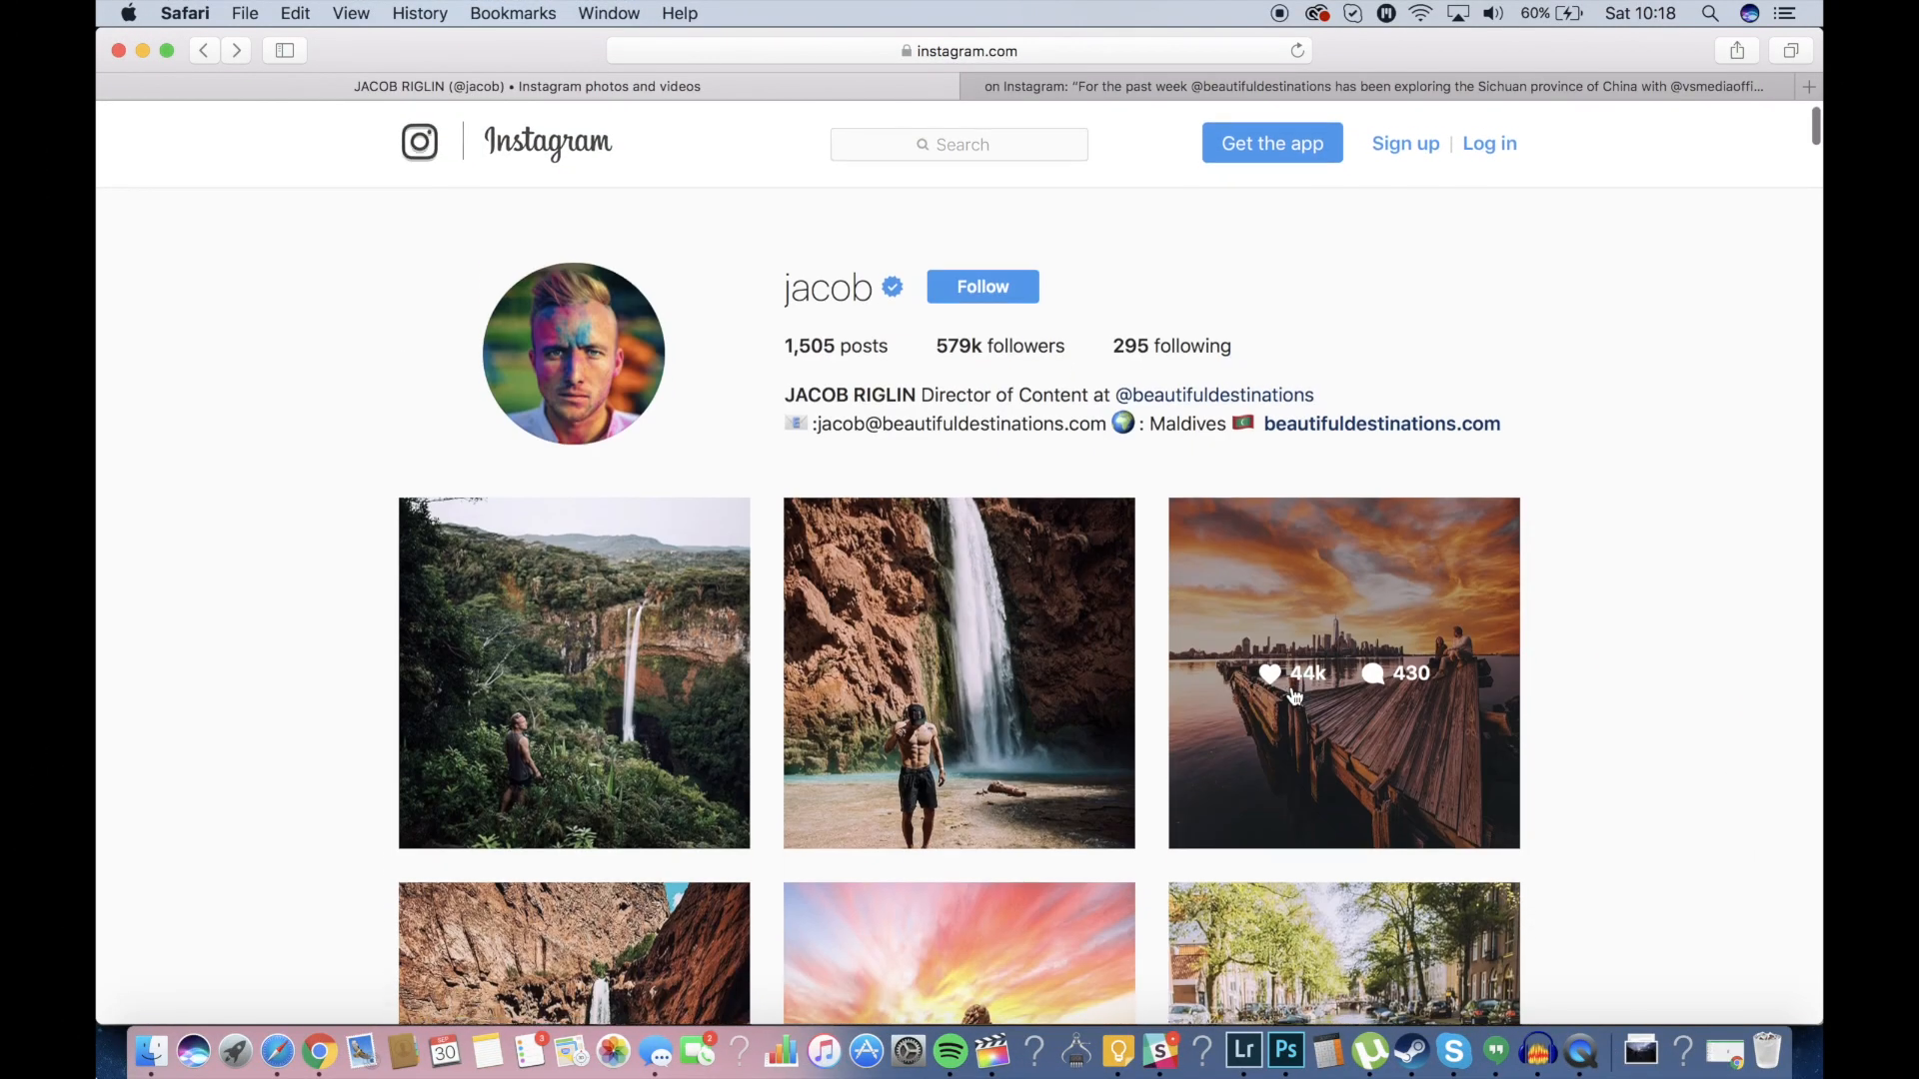
Open and close the New York pier sunset and Bentley car sunset Instagram posts.
click(1342, 671)
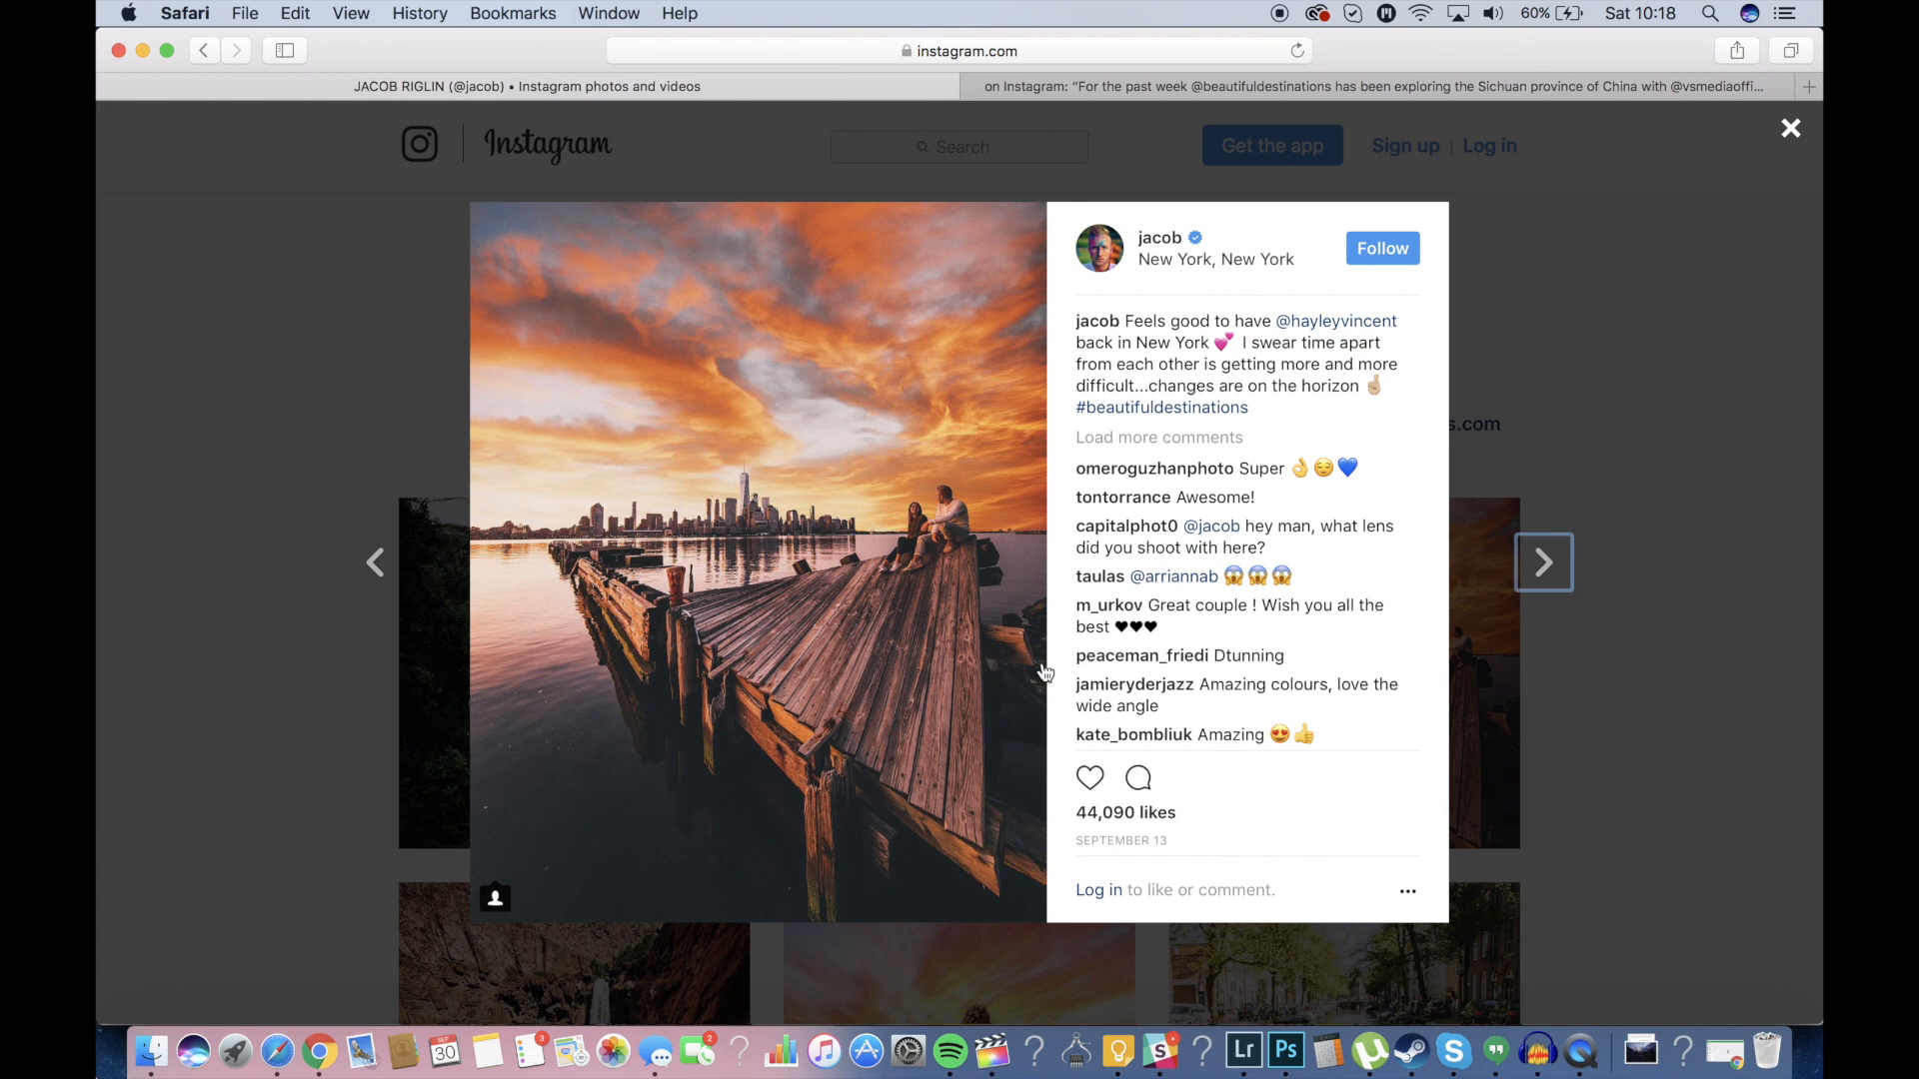
mouse_move(822, 557)
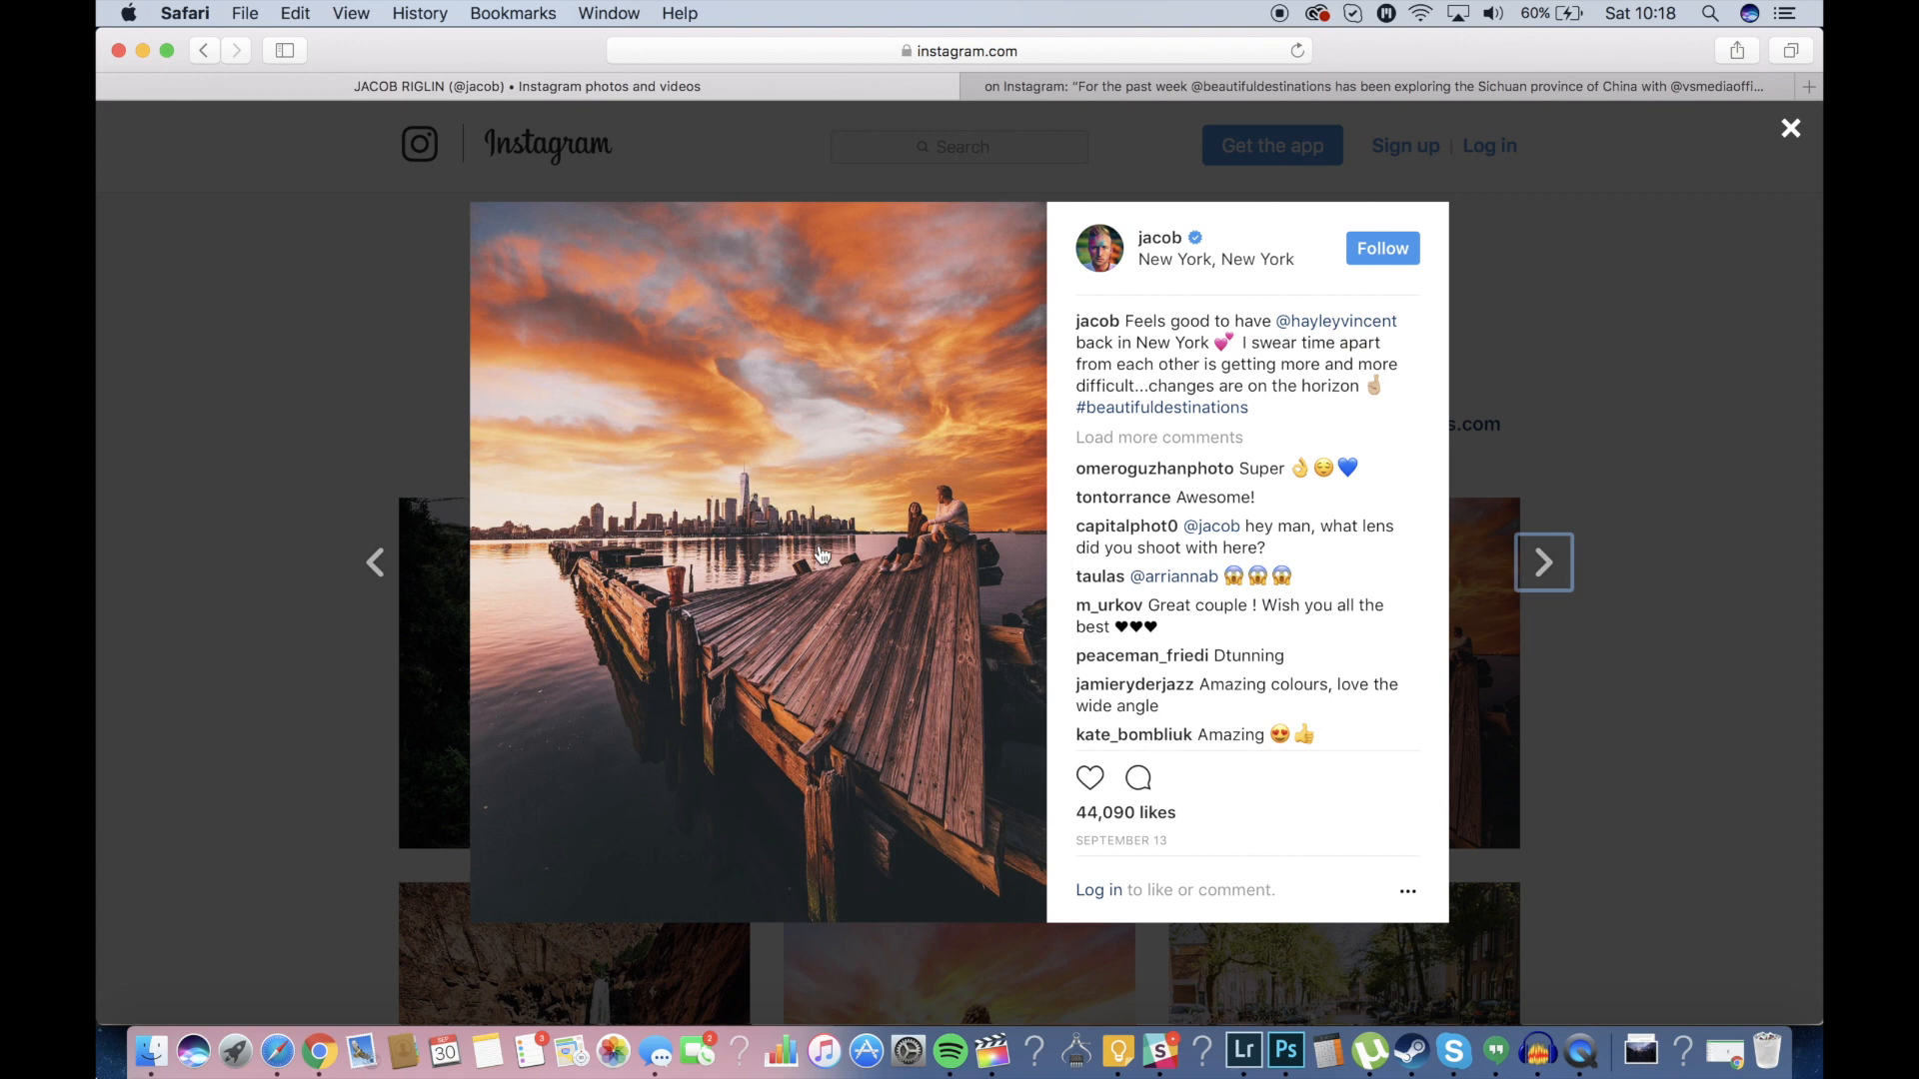
mouse_move(855, 577)
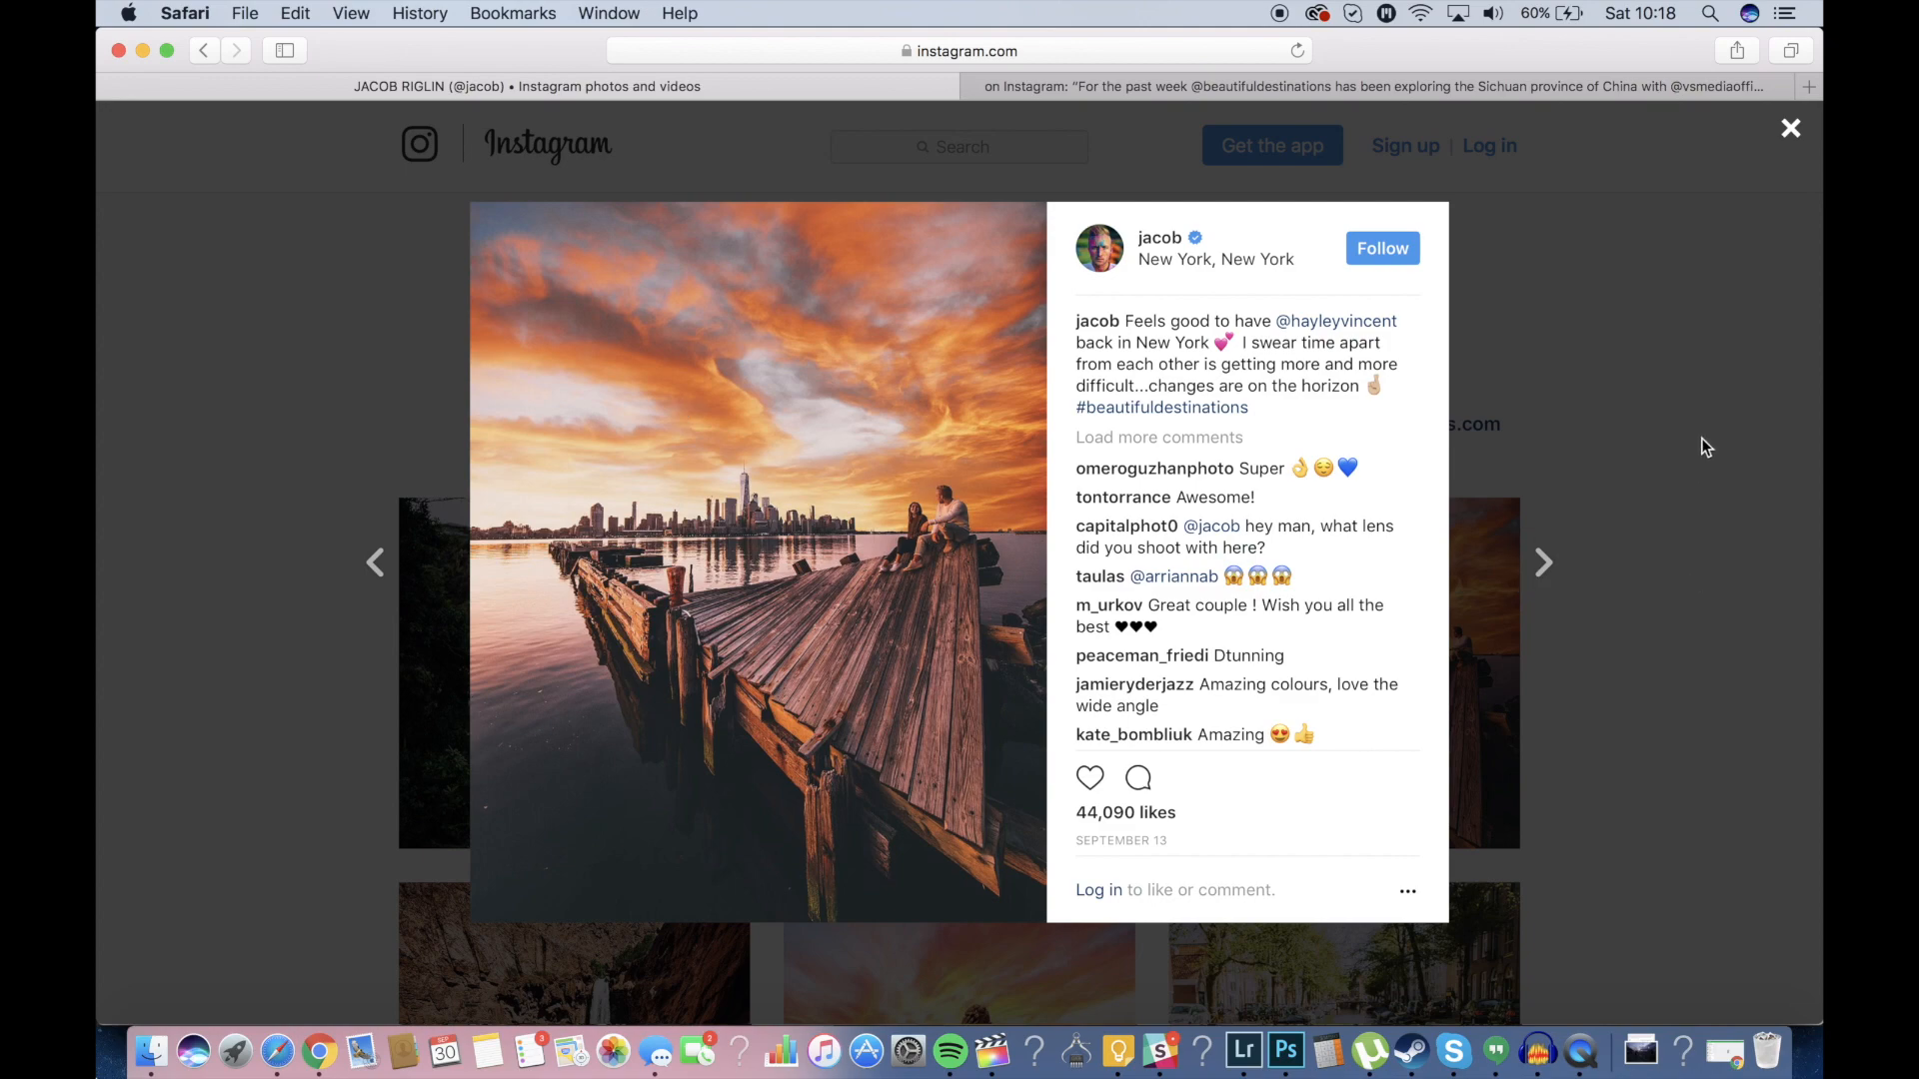
click(1789, 127)
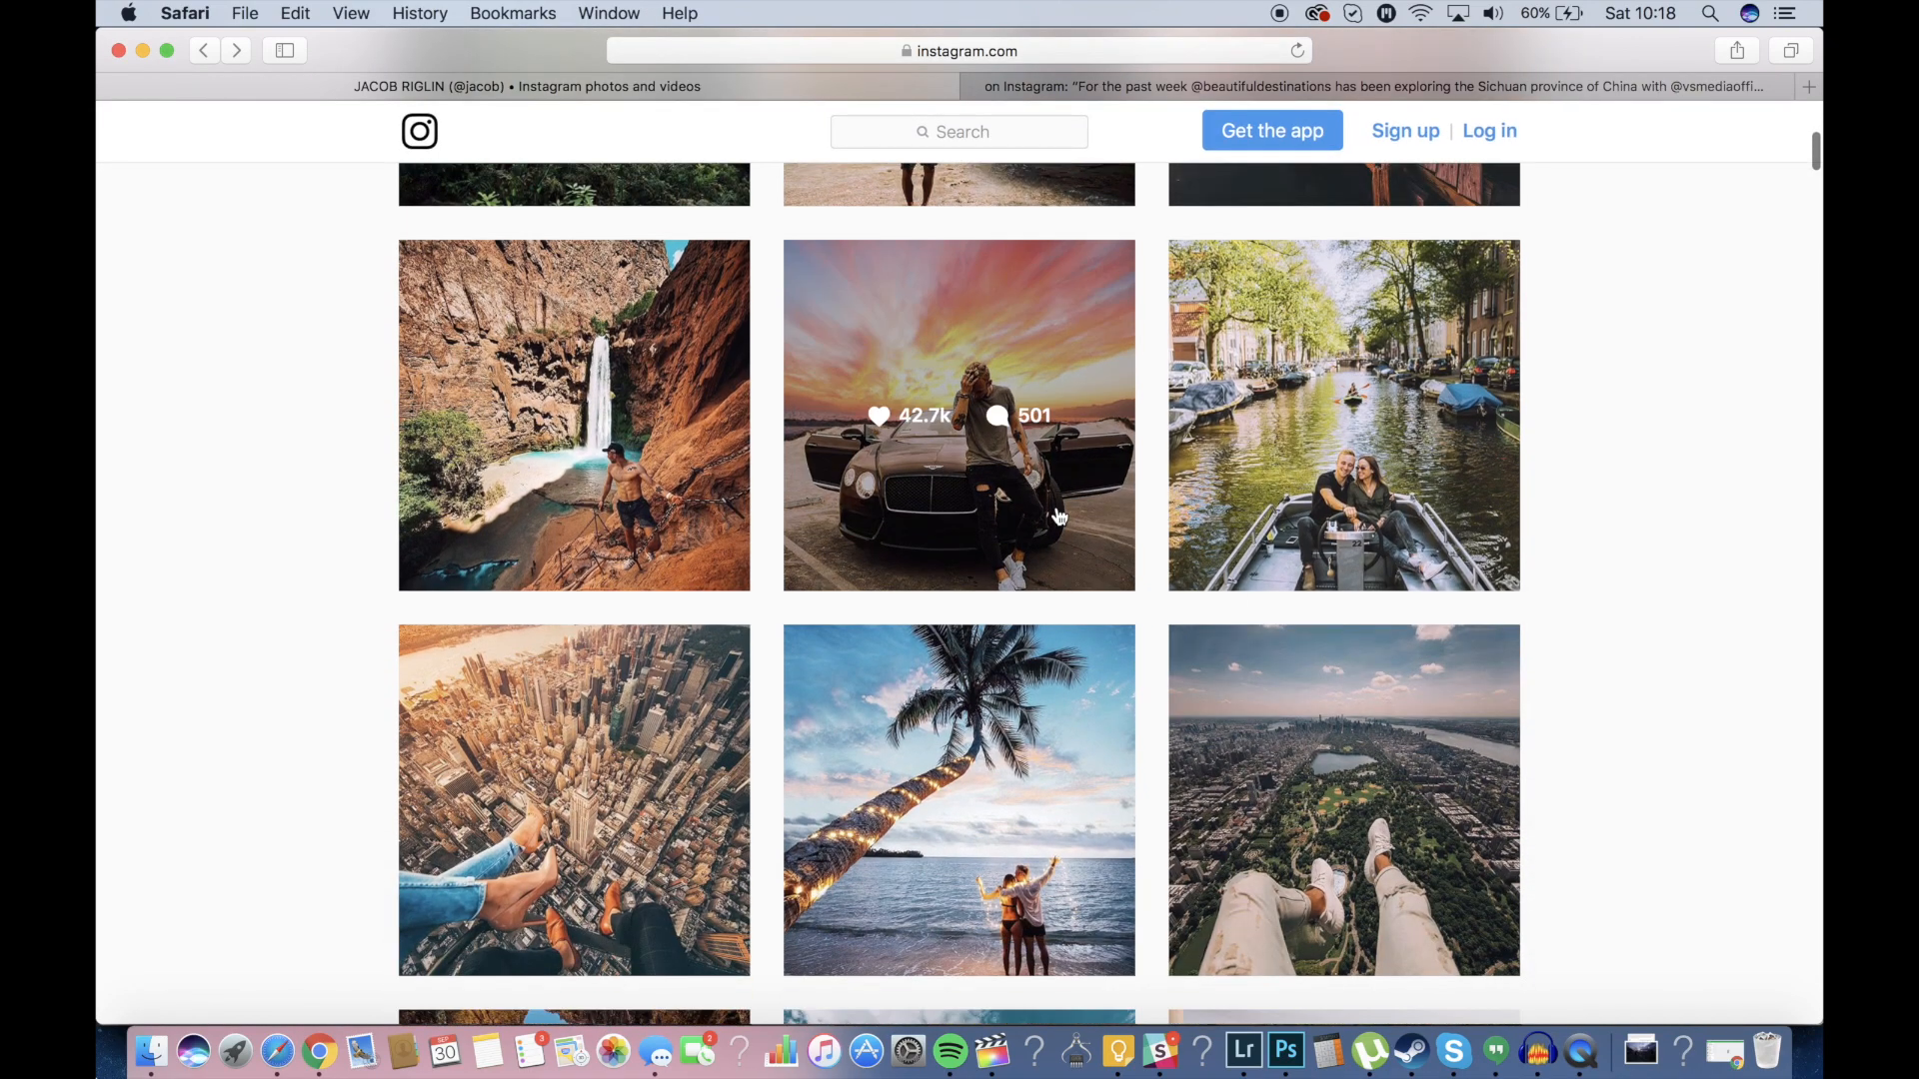
click(959, 414)
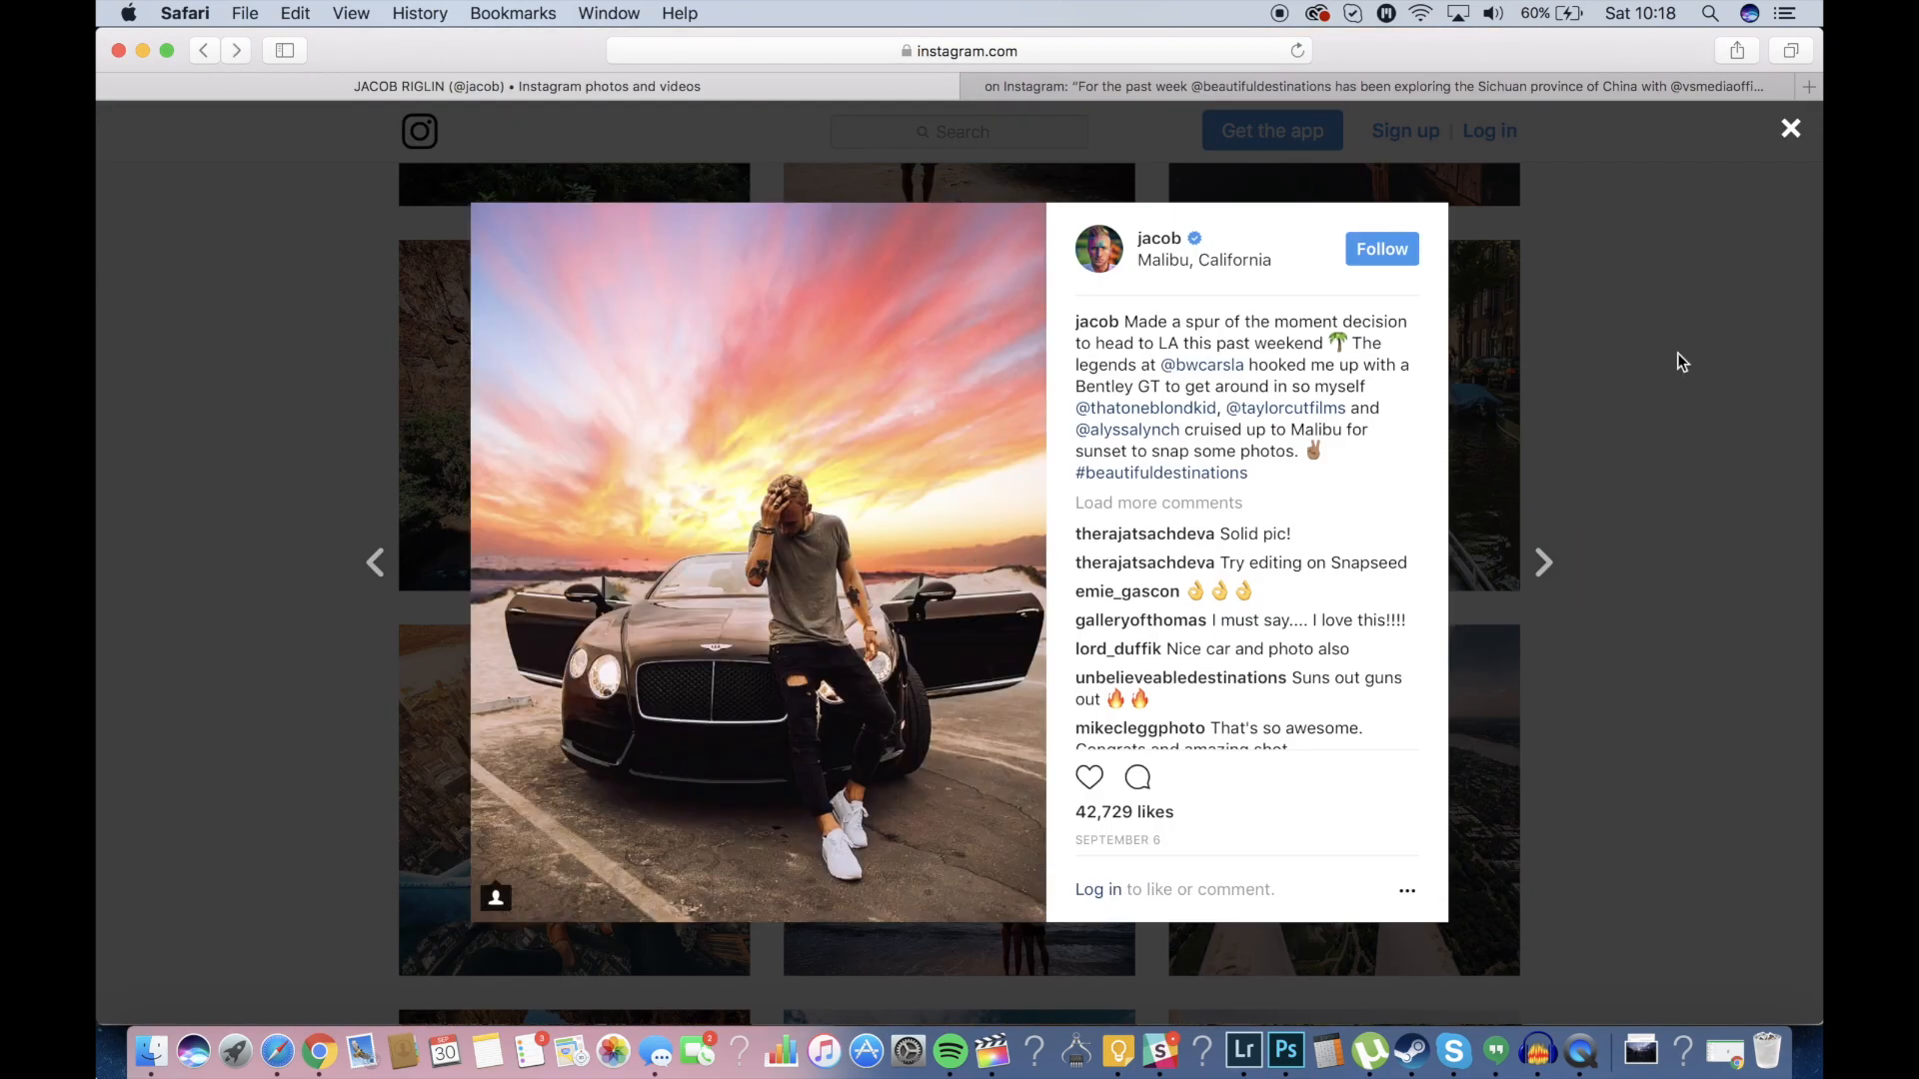
click(1789, 127)
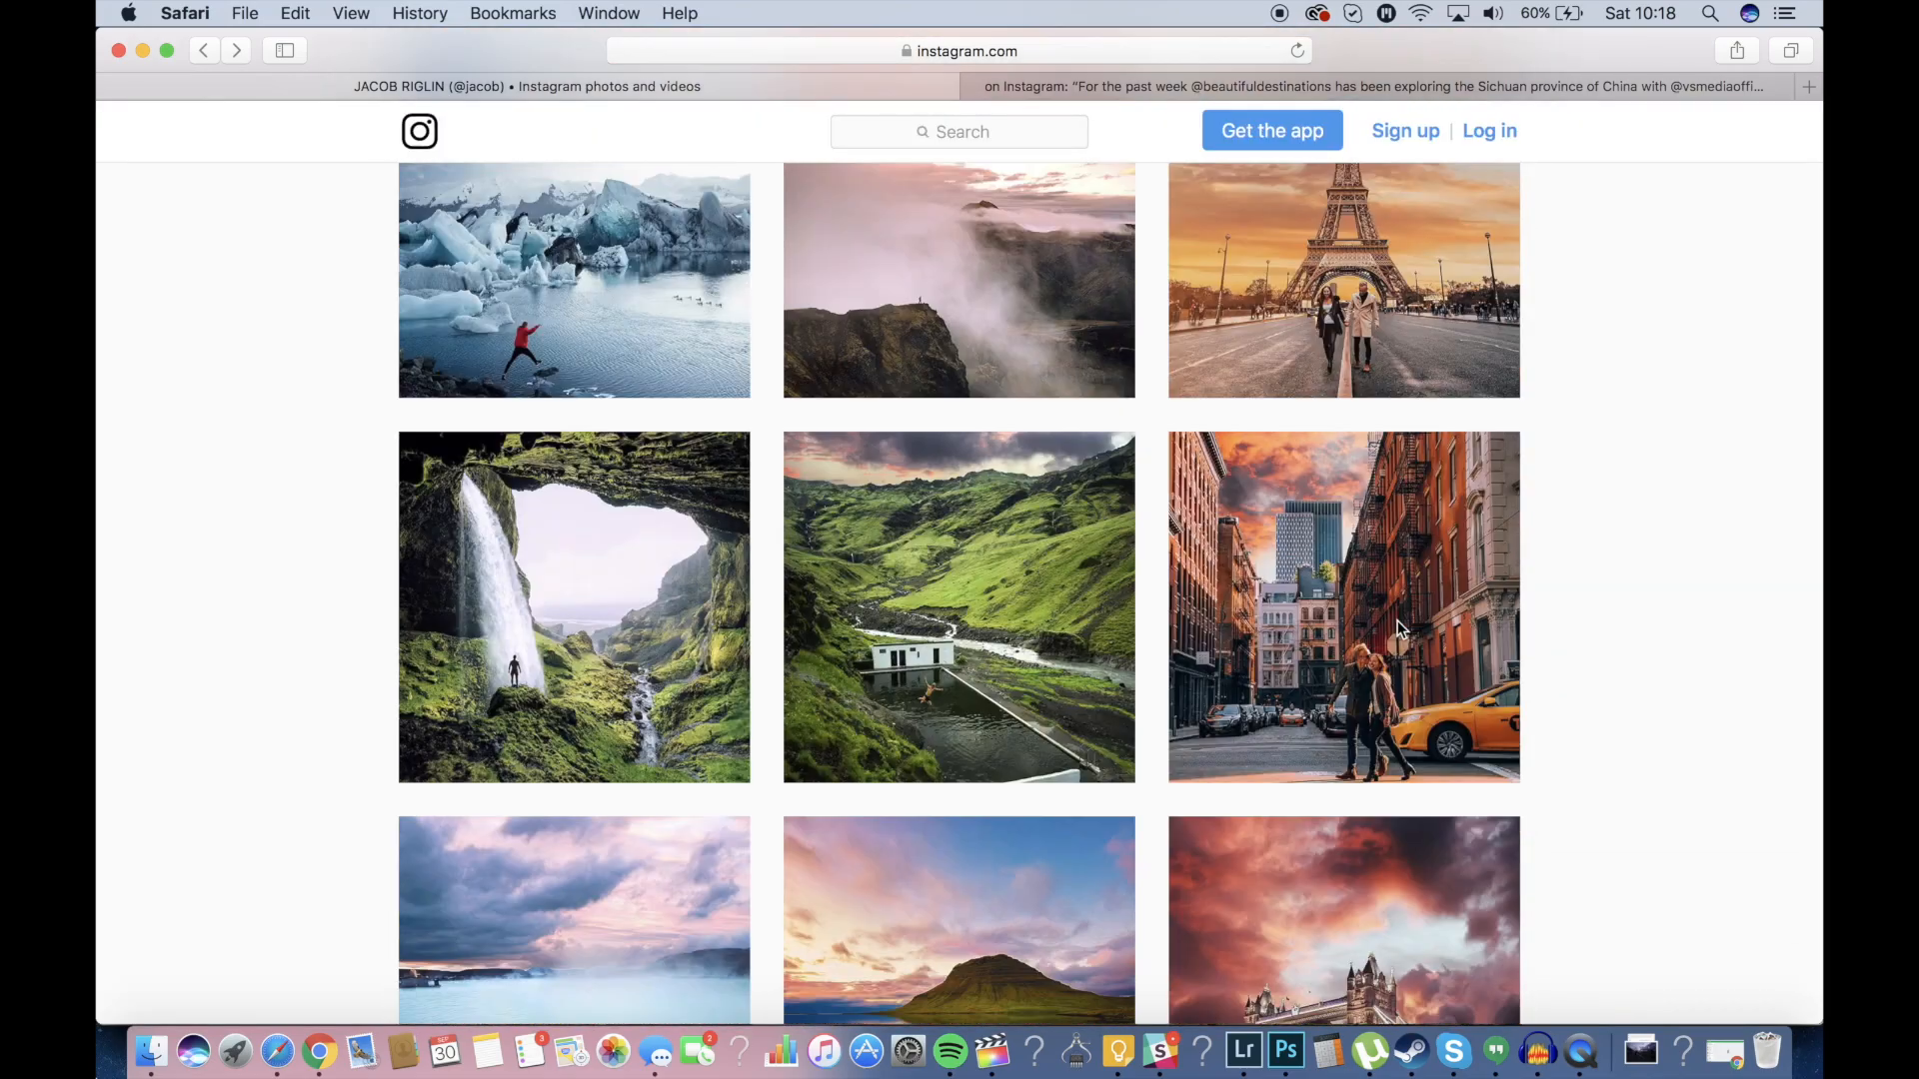
Scroll the profile past the Yading mountain-lake post and bring Lightroom to the front.
scroll(down, 3)
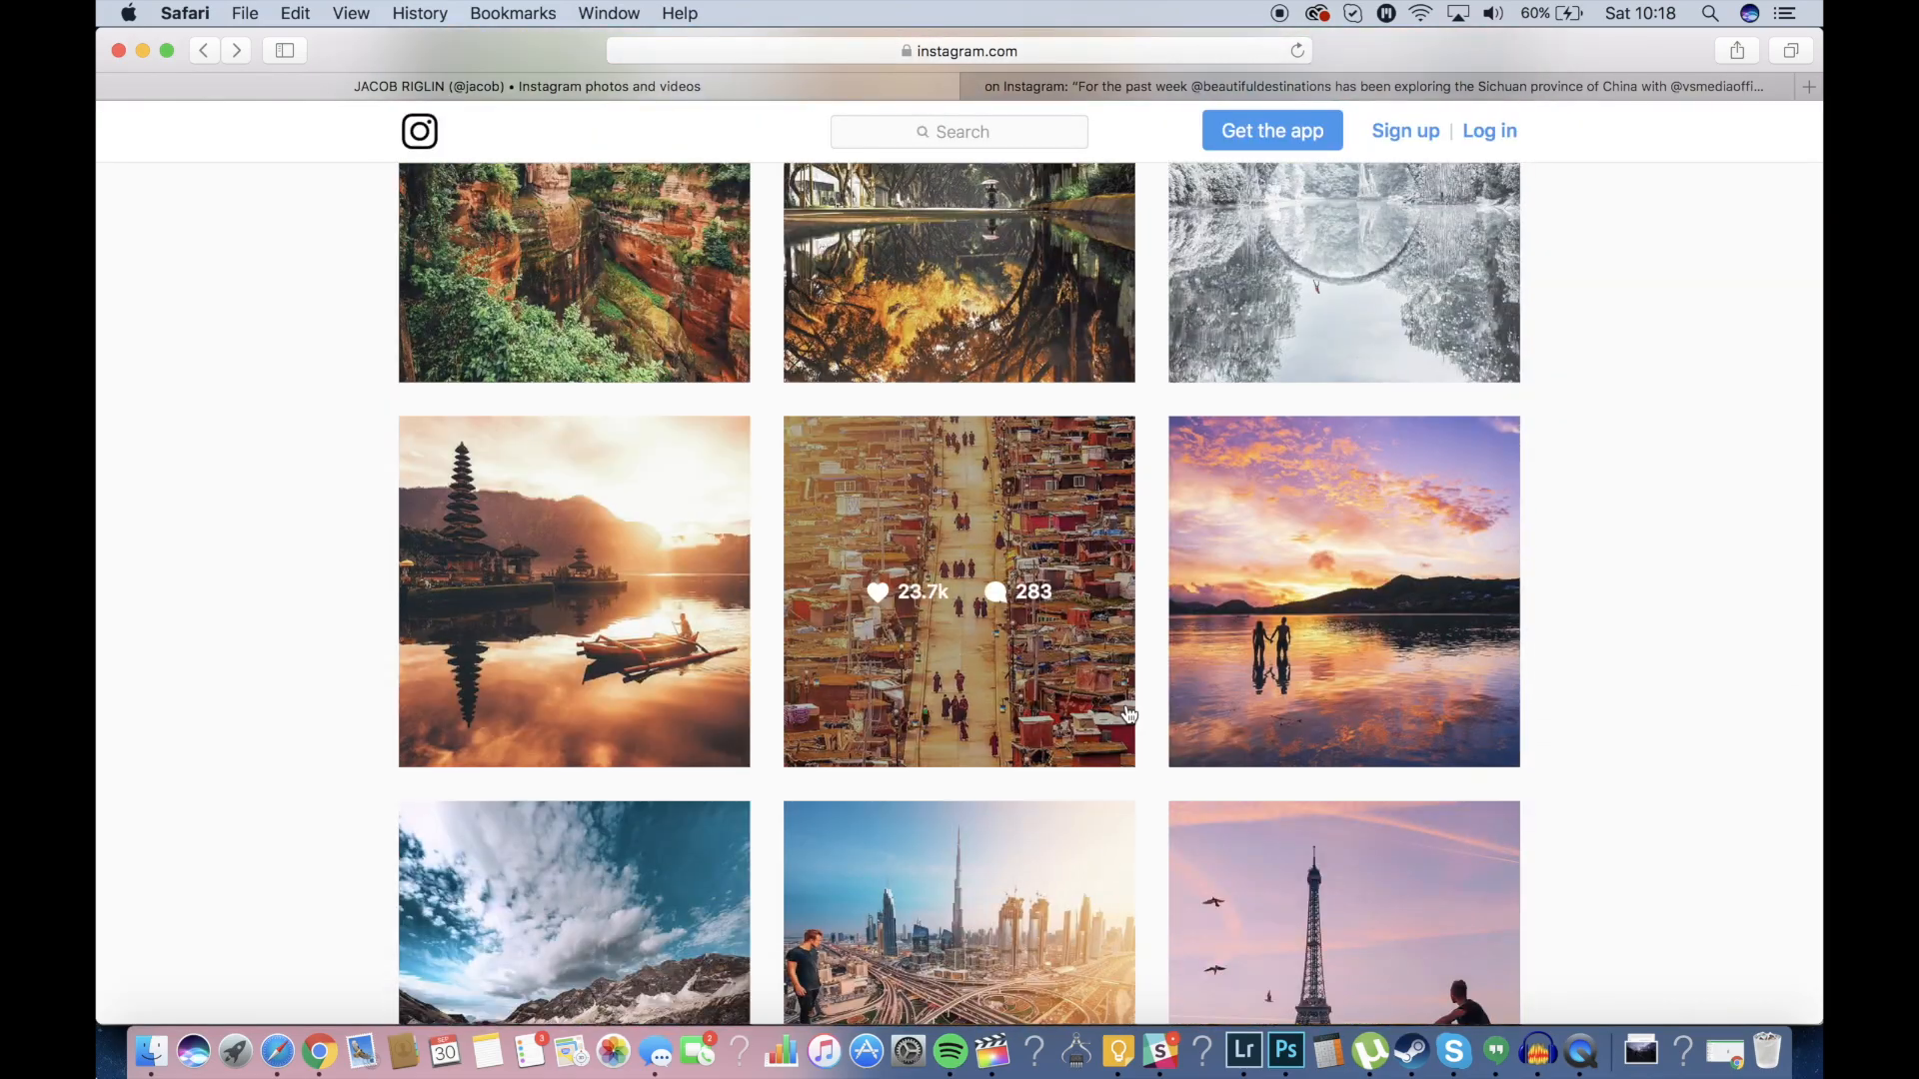
scroll(down, 3)
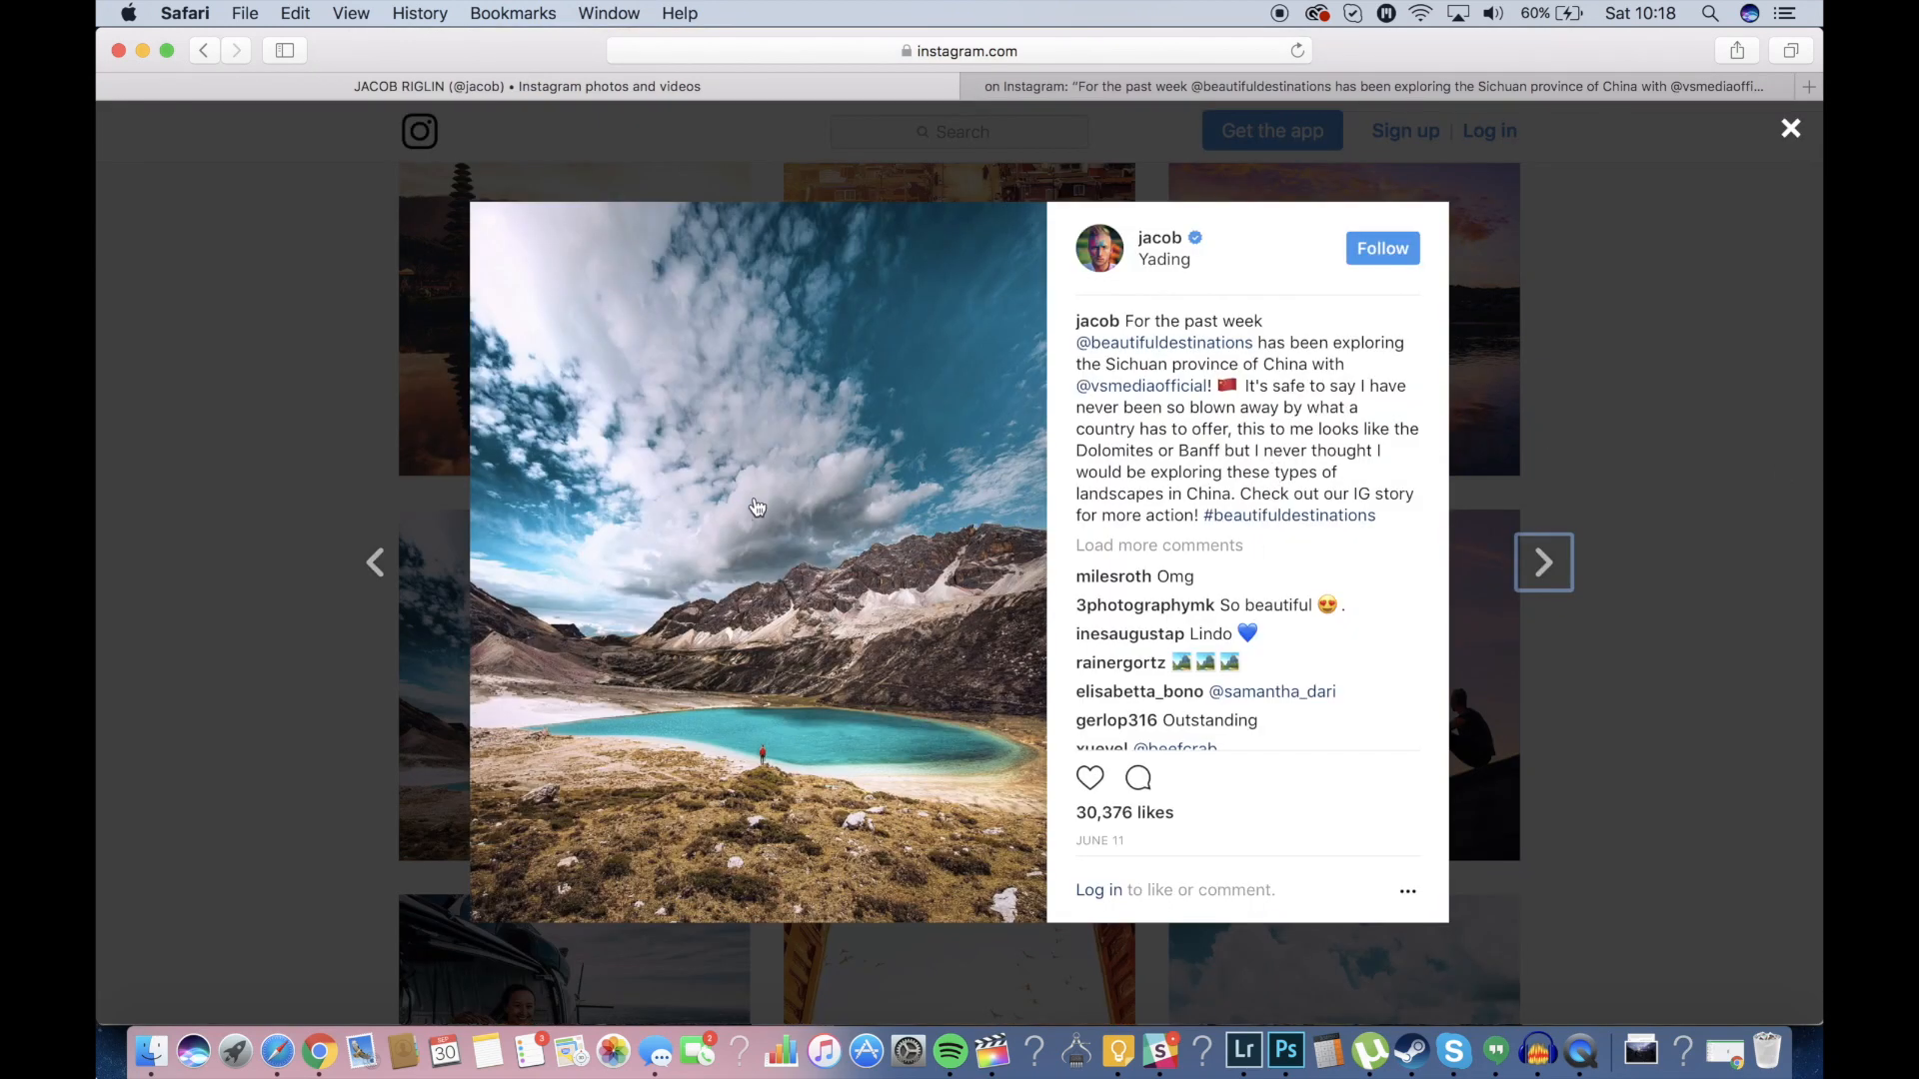
click(1789, 129)
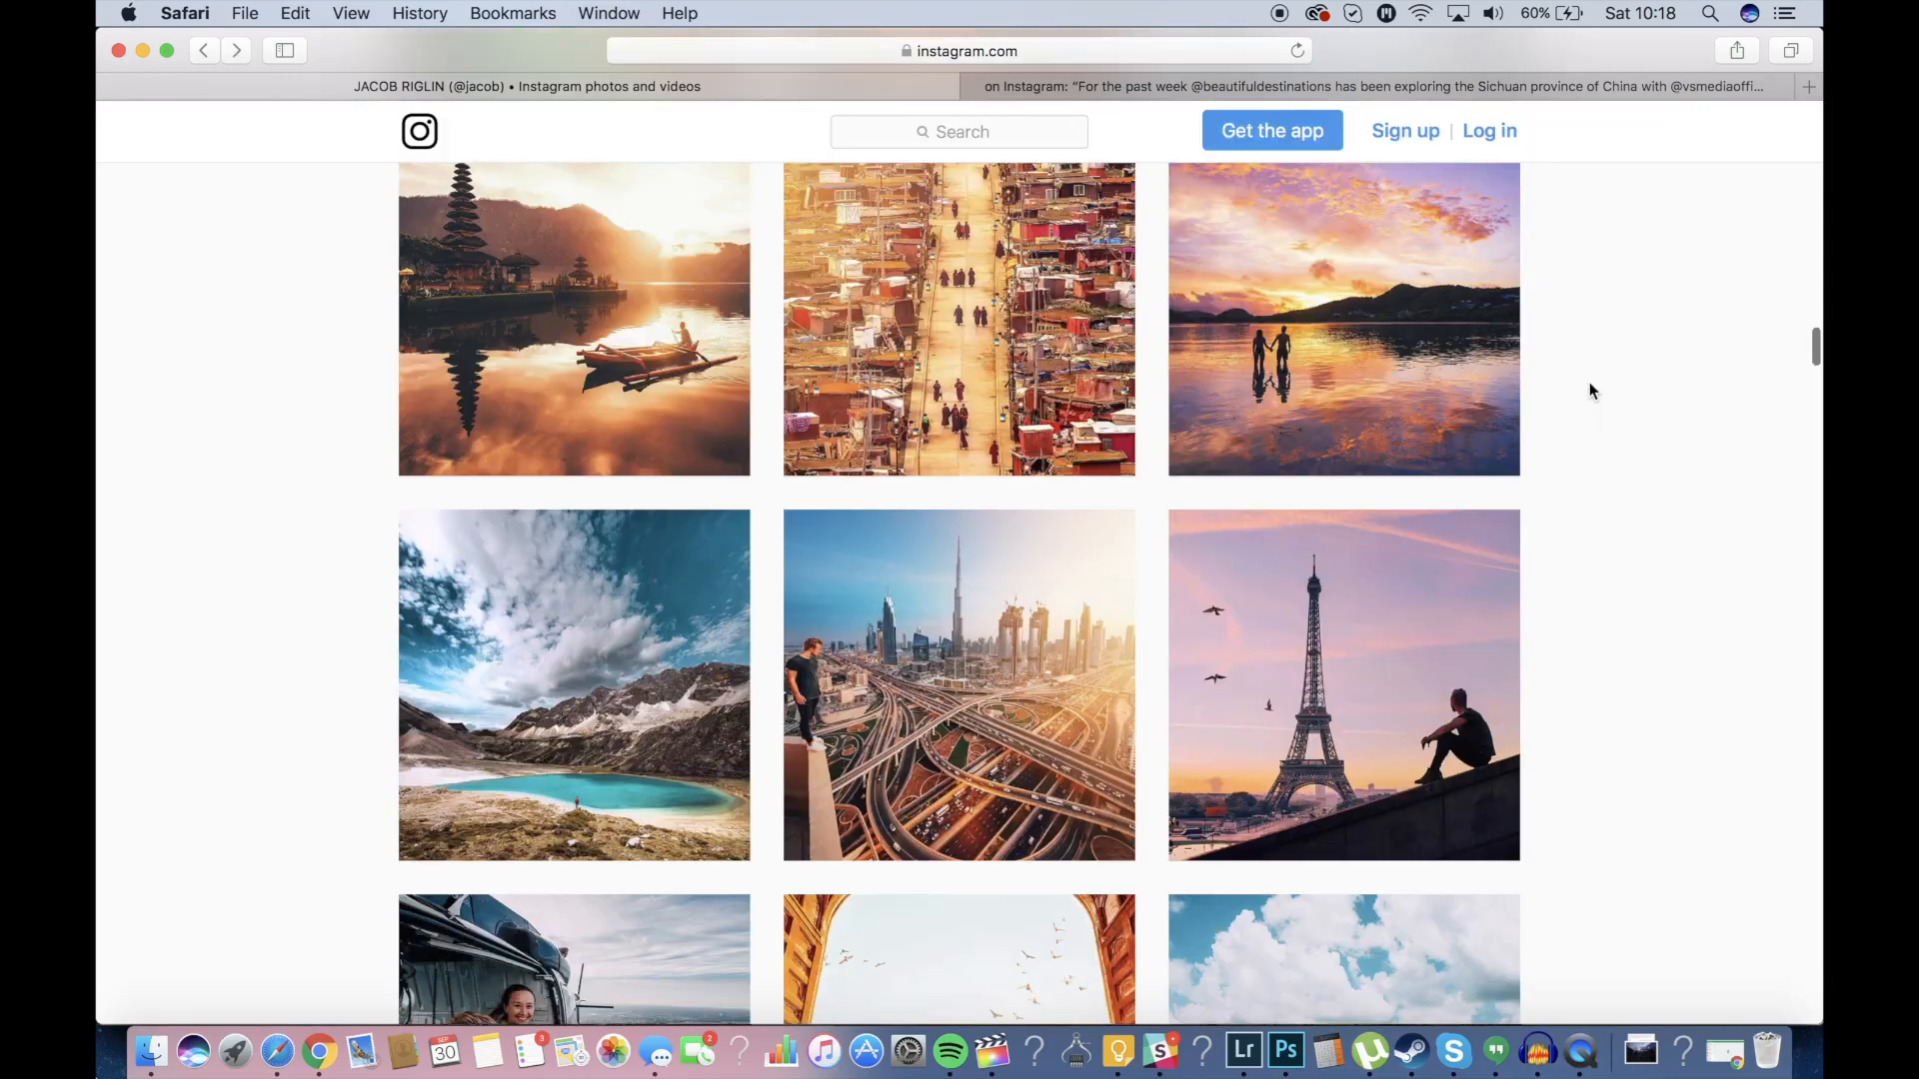
scroll(down, 3)
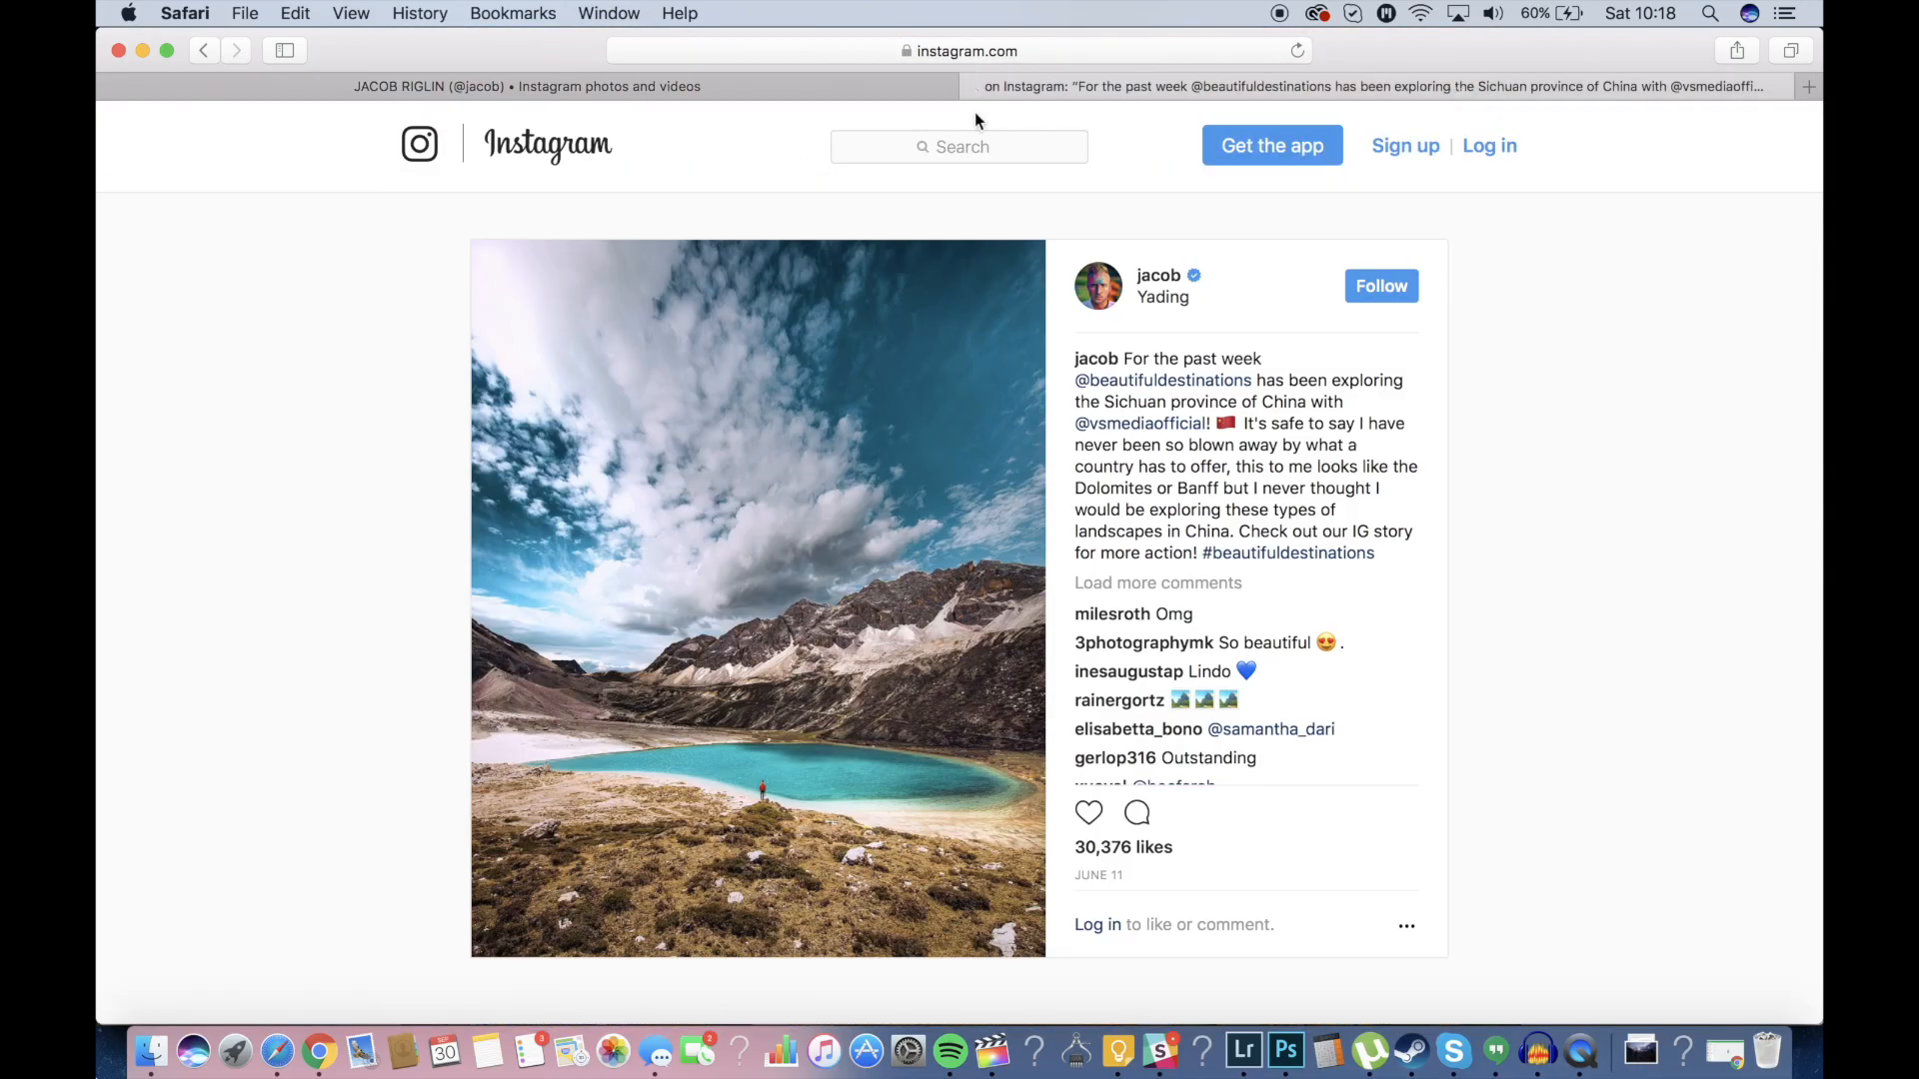
mouse_move(1243, 1051)
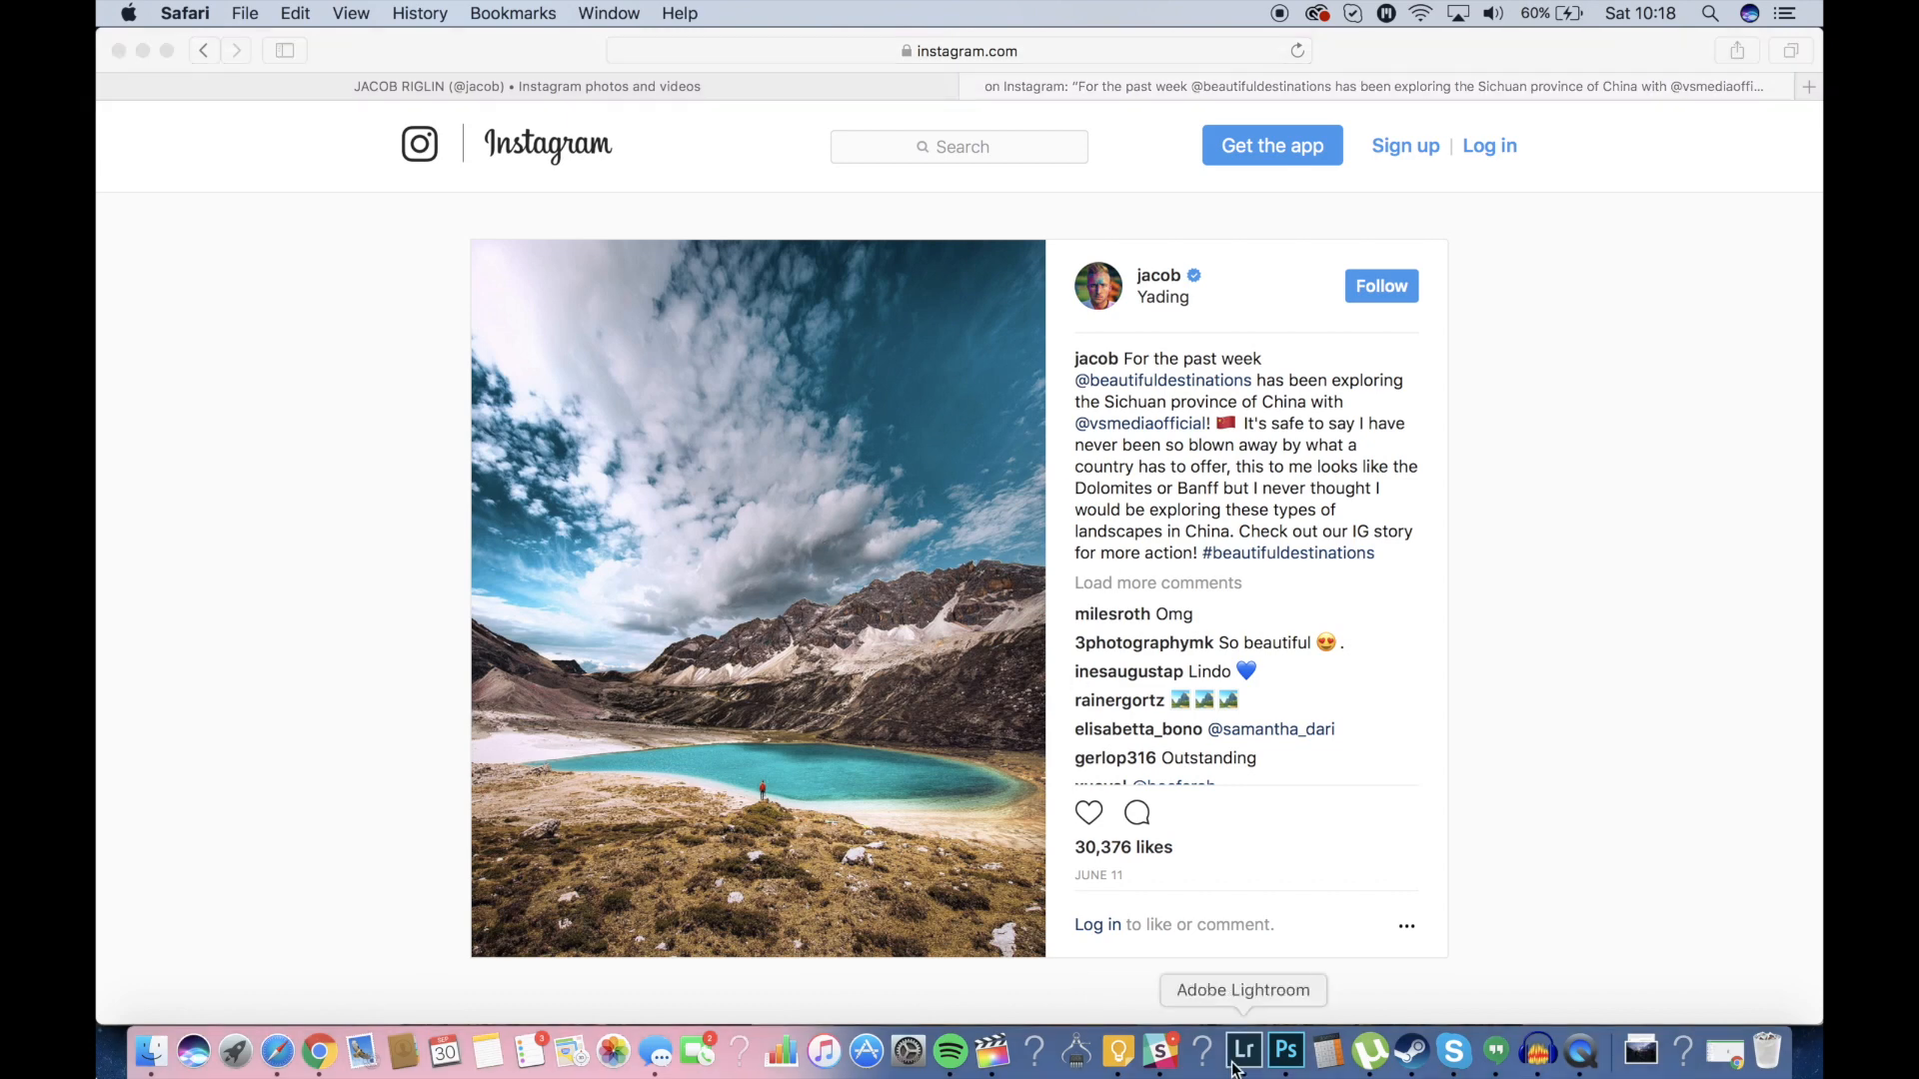
click(1241, 1050)
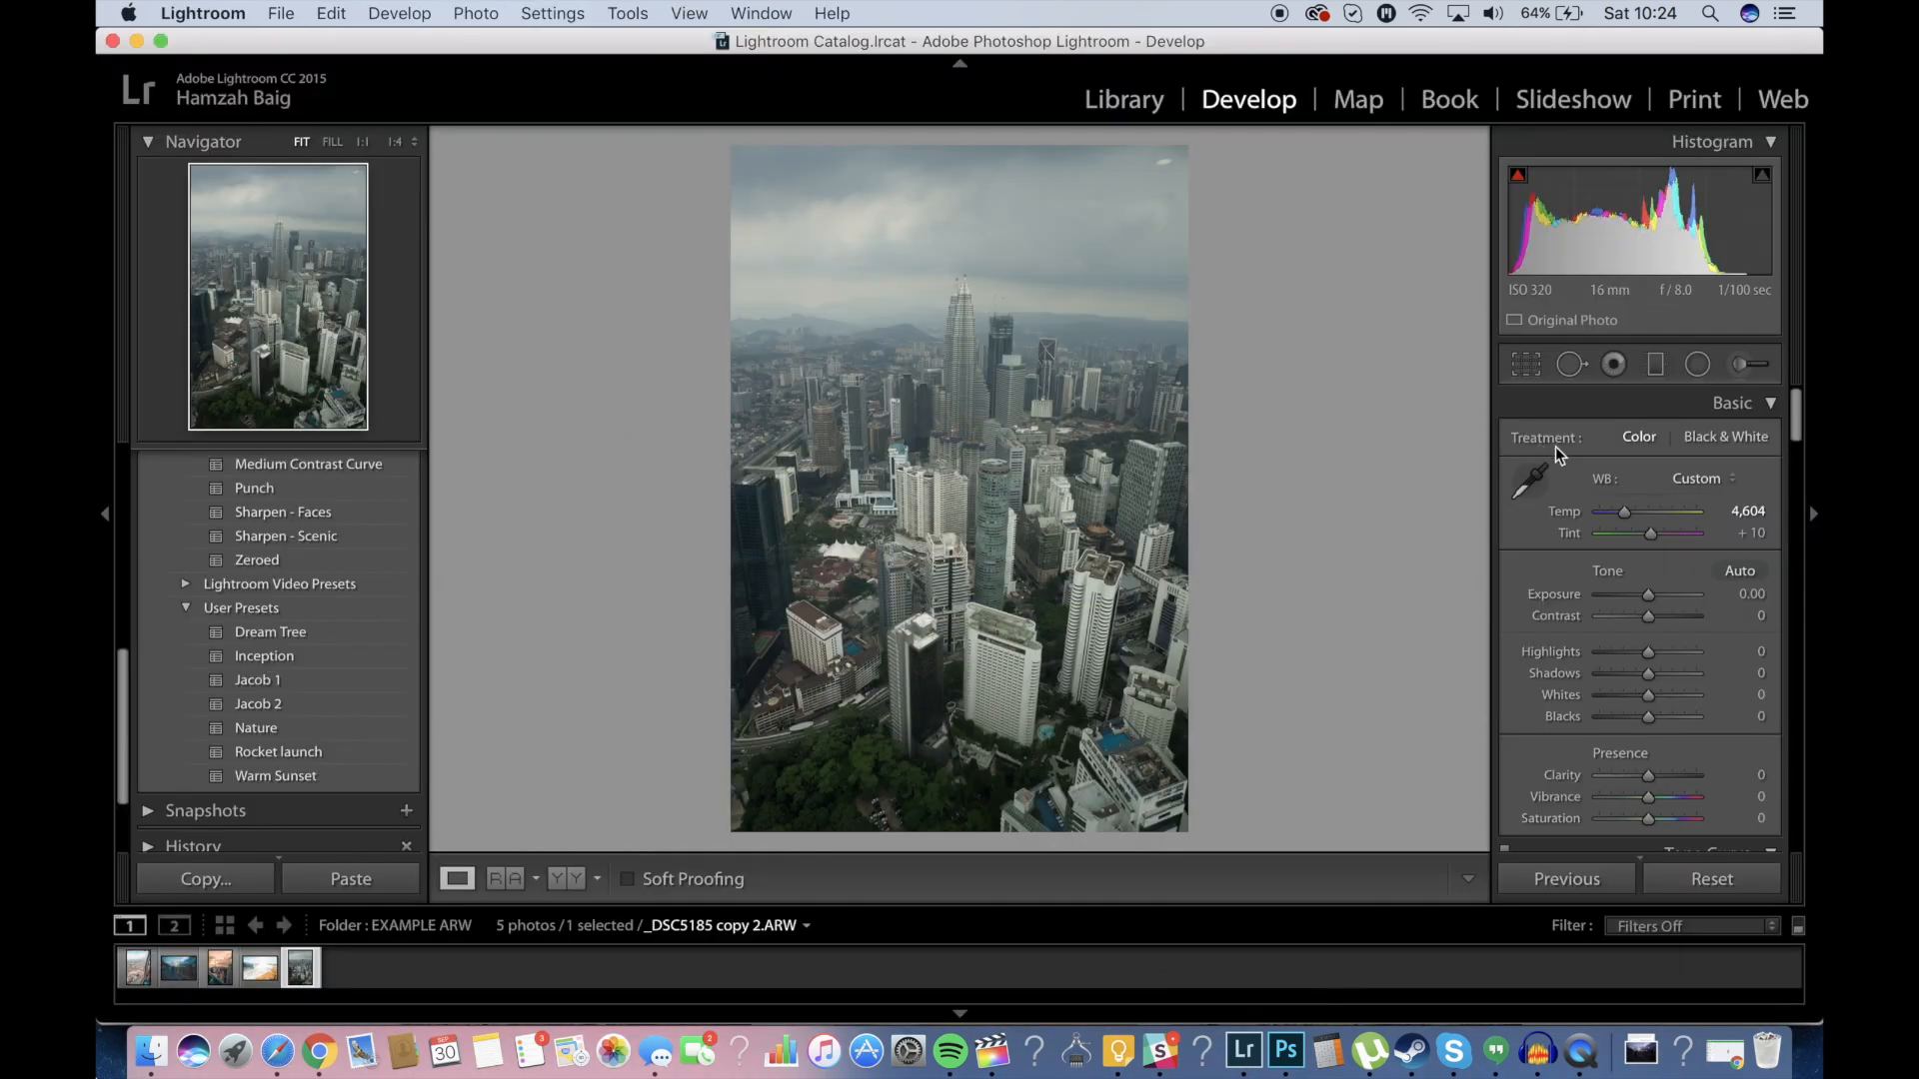
Swing the Temp slider between deep blue and warm, settling at about 4,592.
drag(1625, 512, 1635, 512)
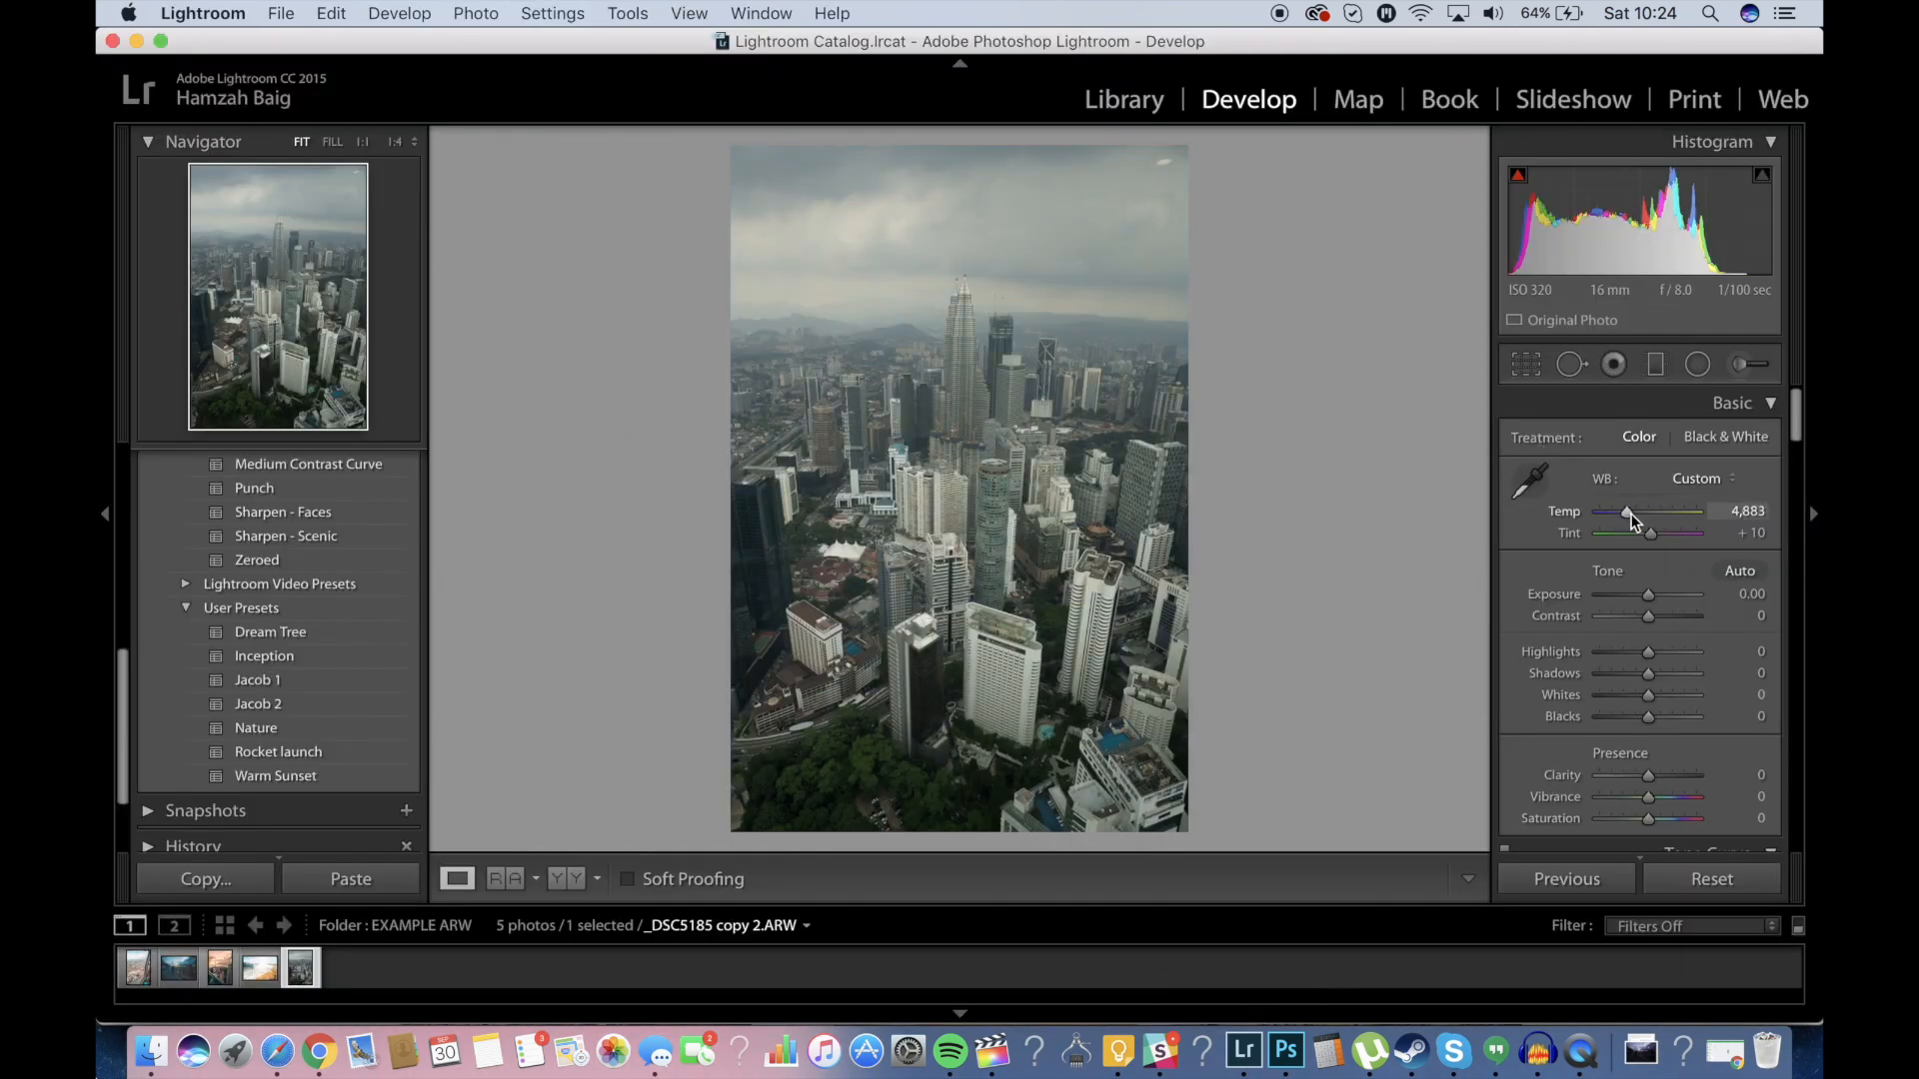
drag(1628, 511, 1618, 511)
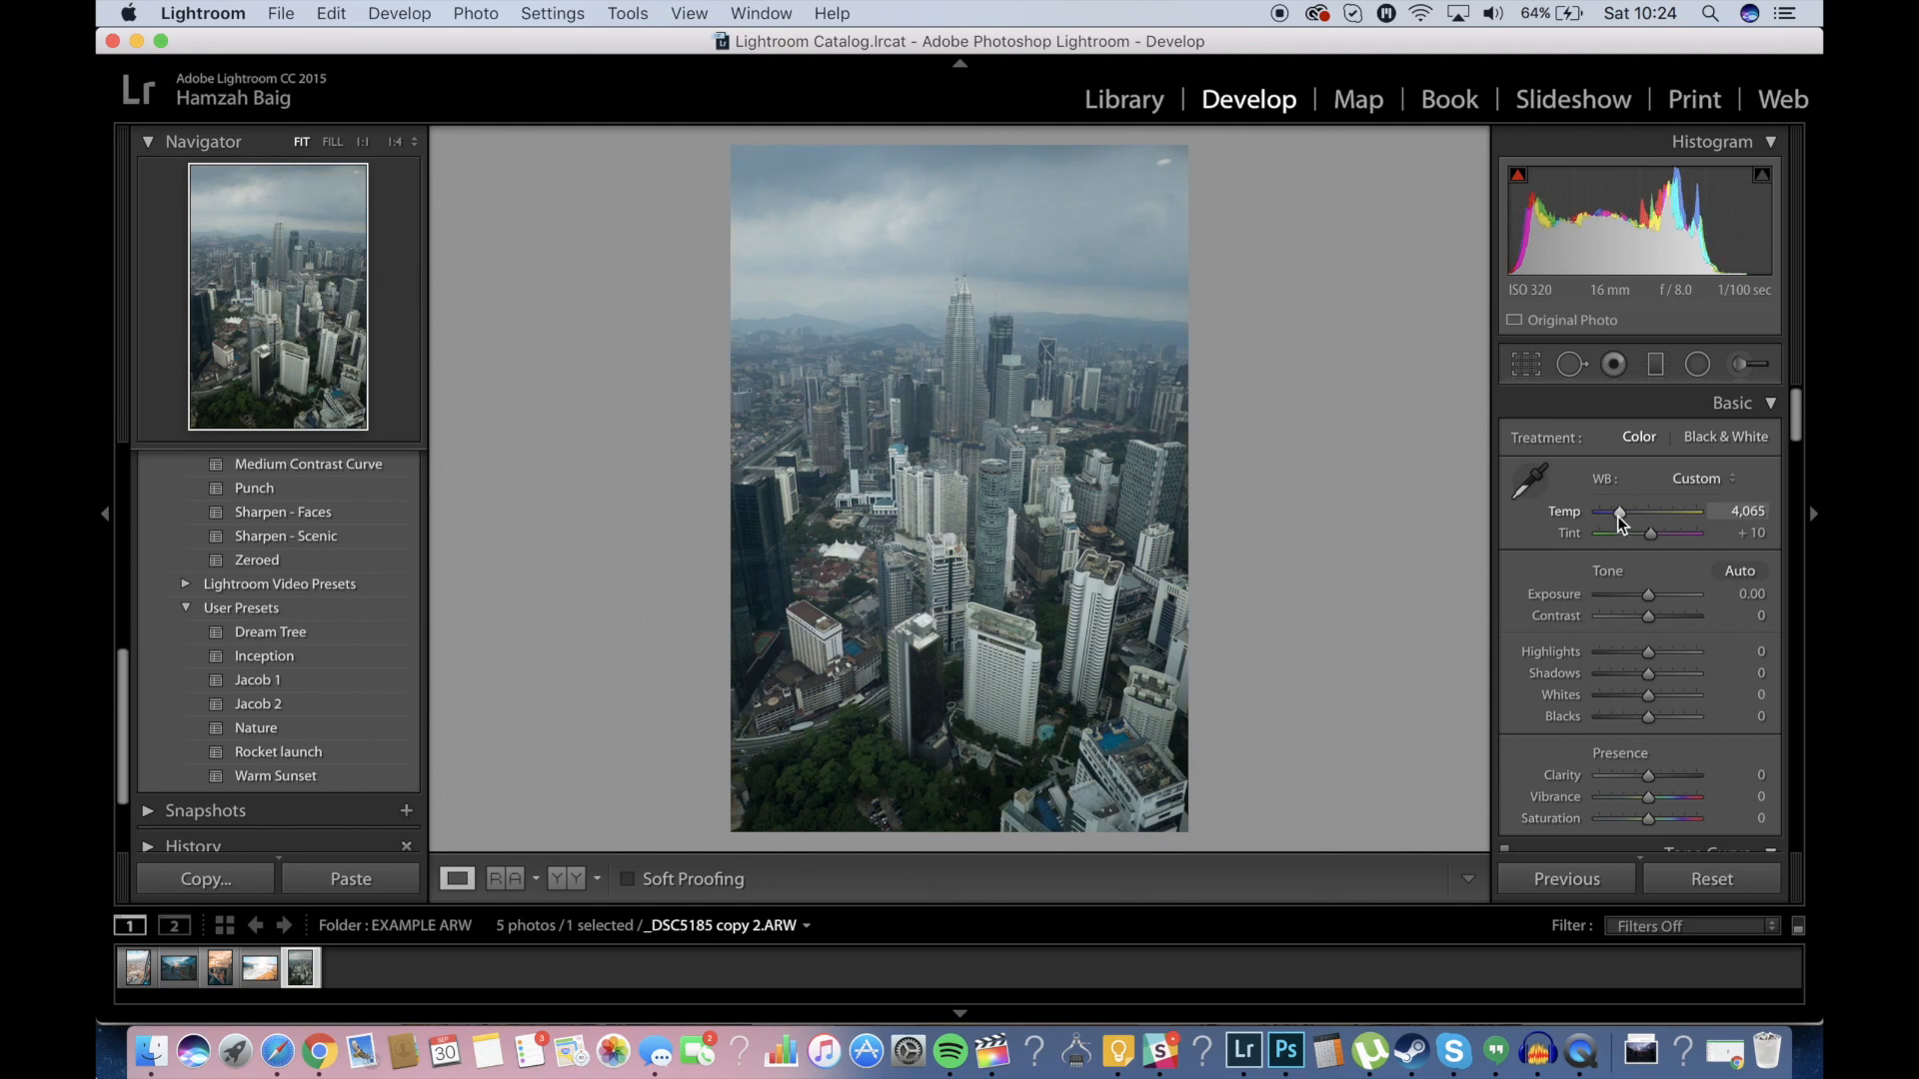
drag(1618, 512, 1640, 513)
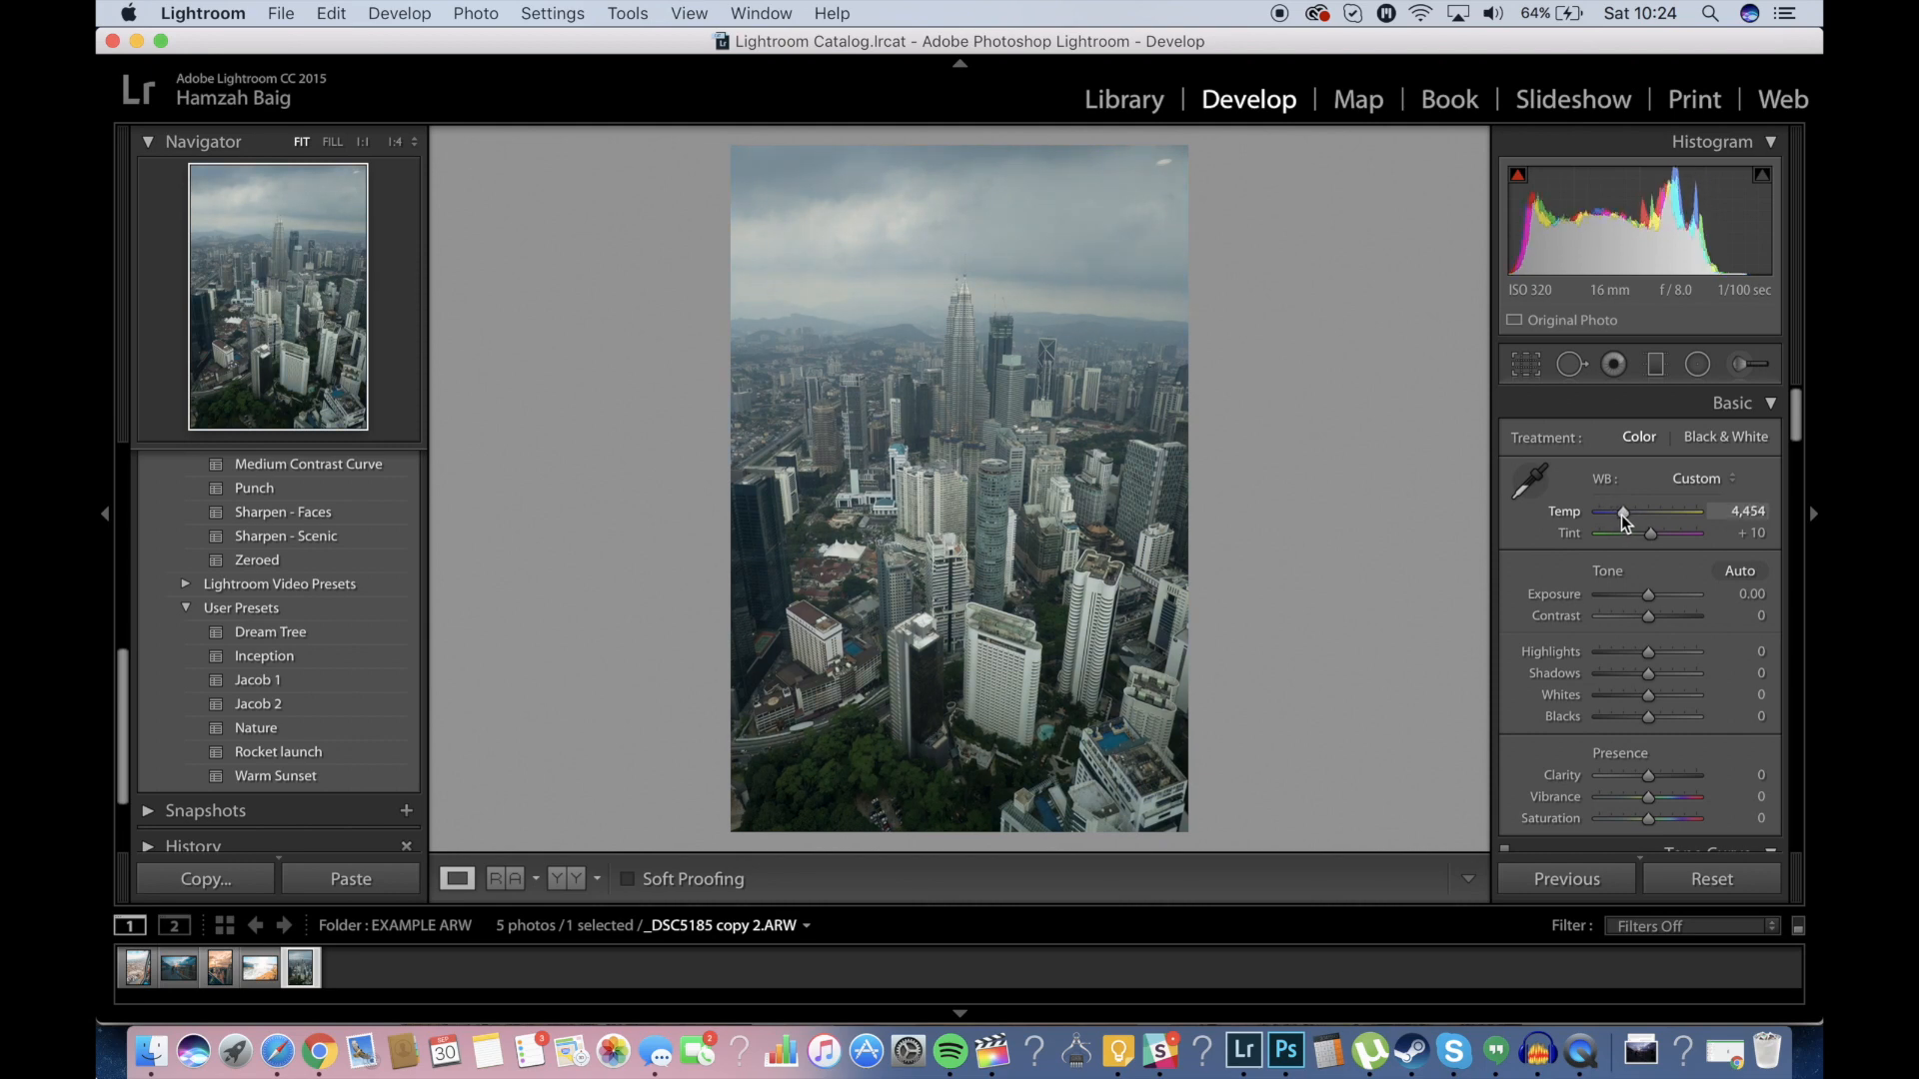
drag(1623, 512, 1599, 511)
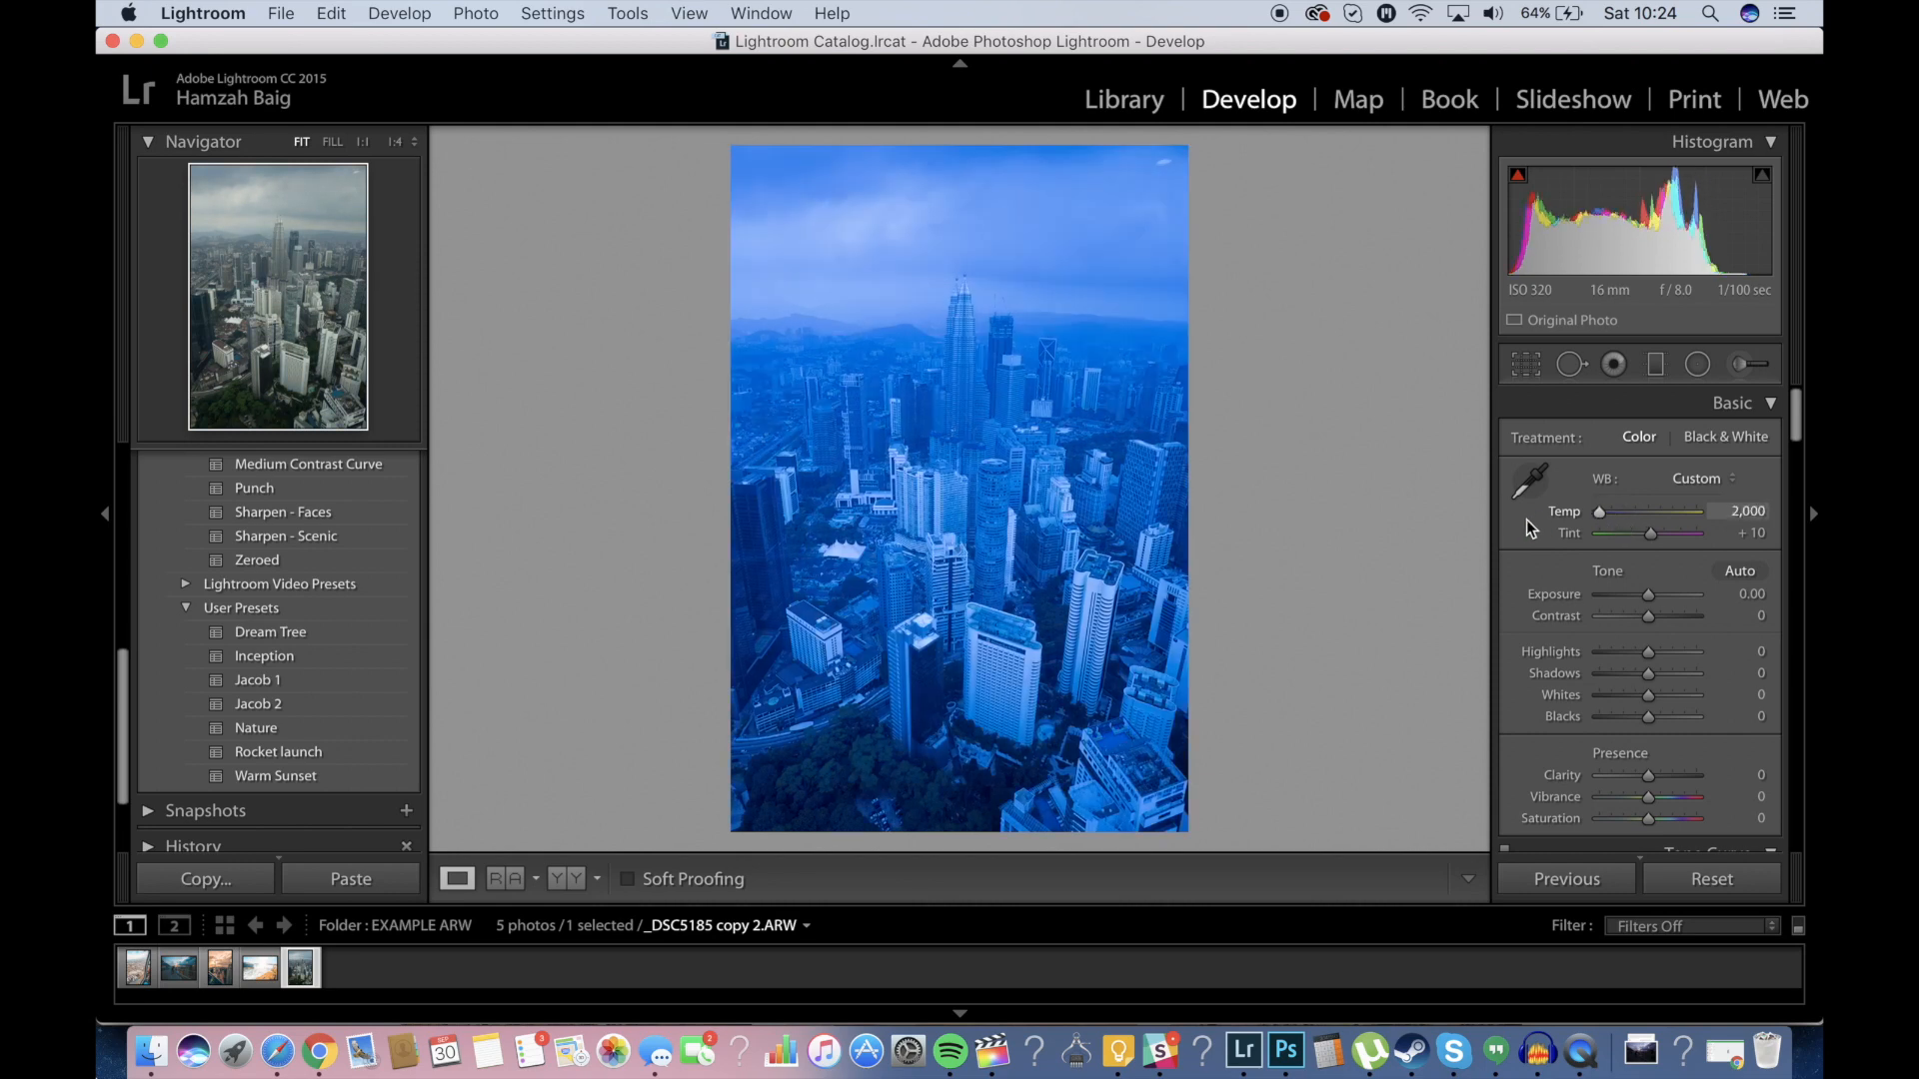
drag(1598, 512, 1614, 512)
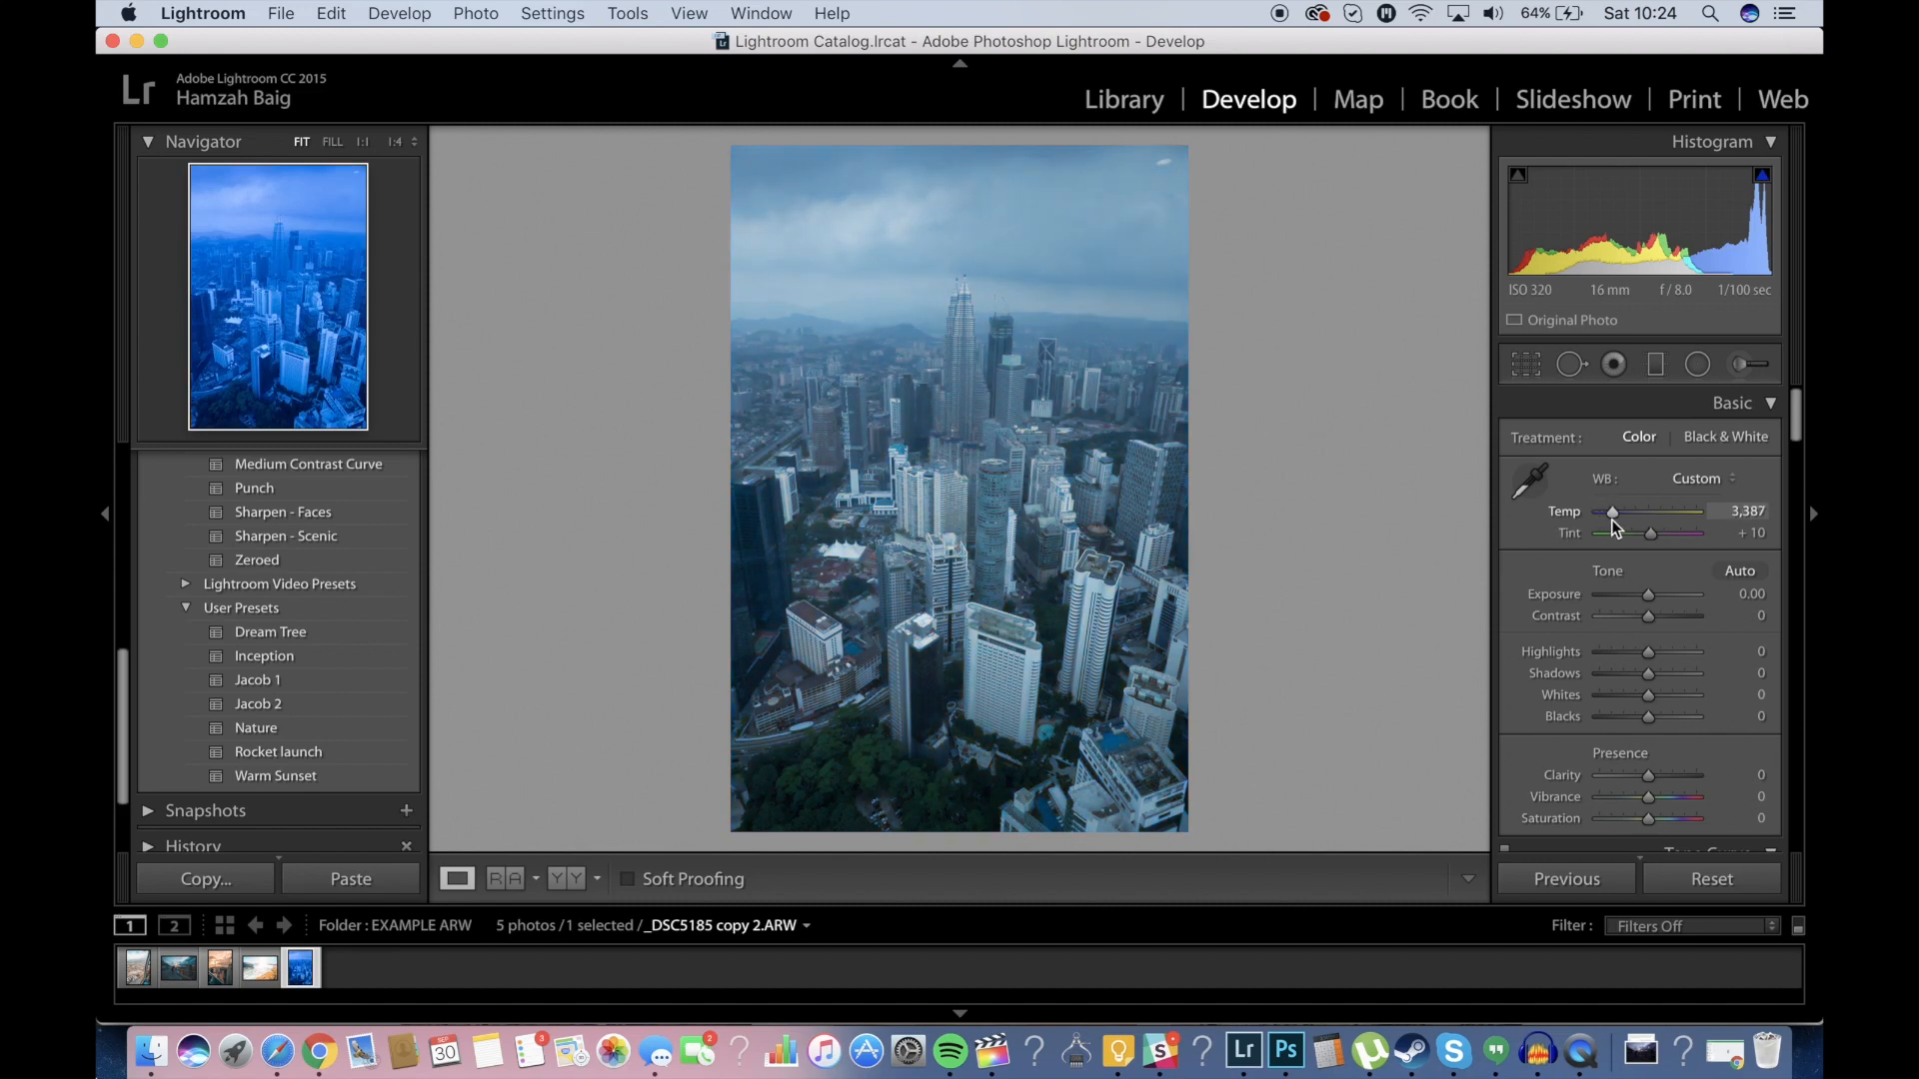
drag(1612, 512, 1625, 512)
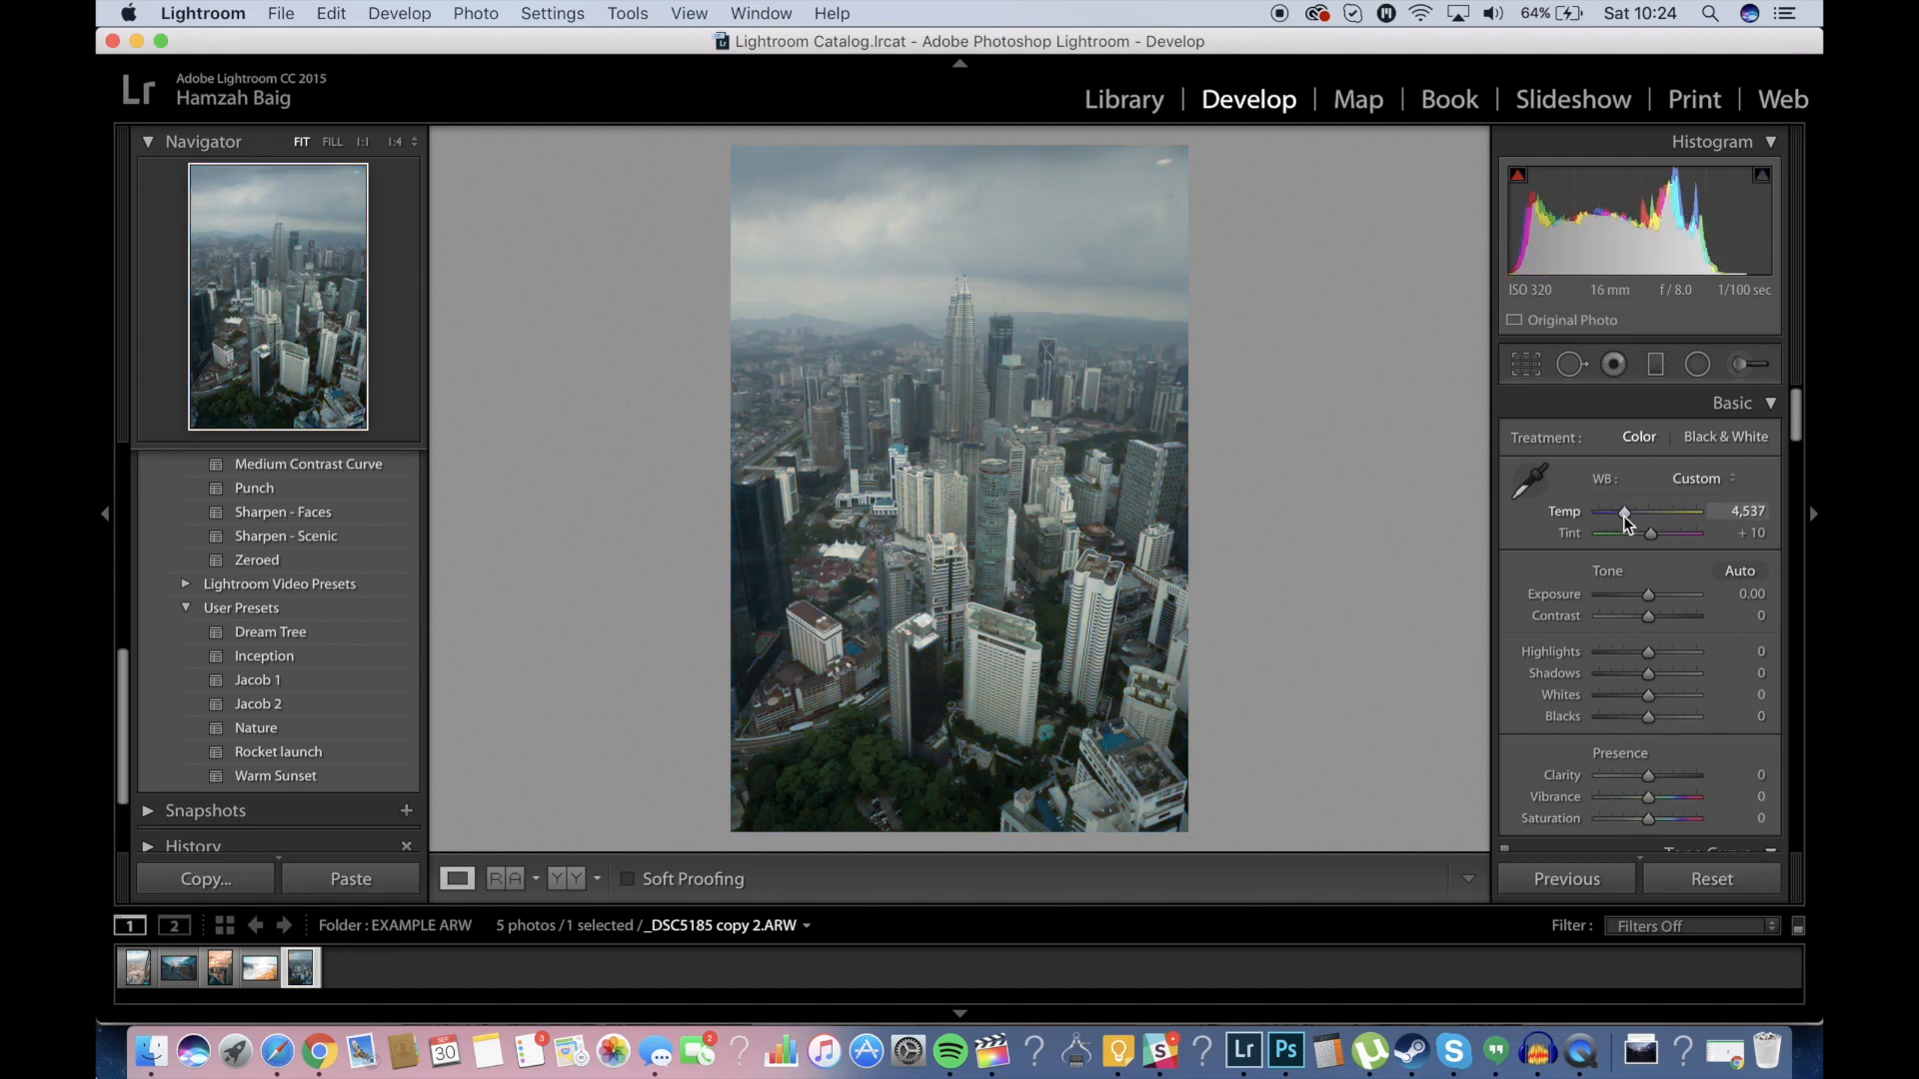
drag(1621, 512, 1626, 511)
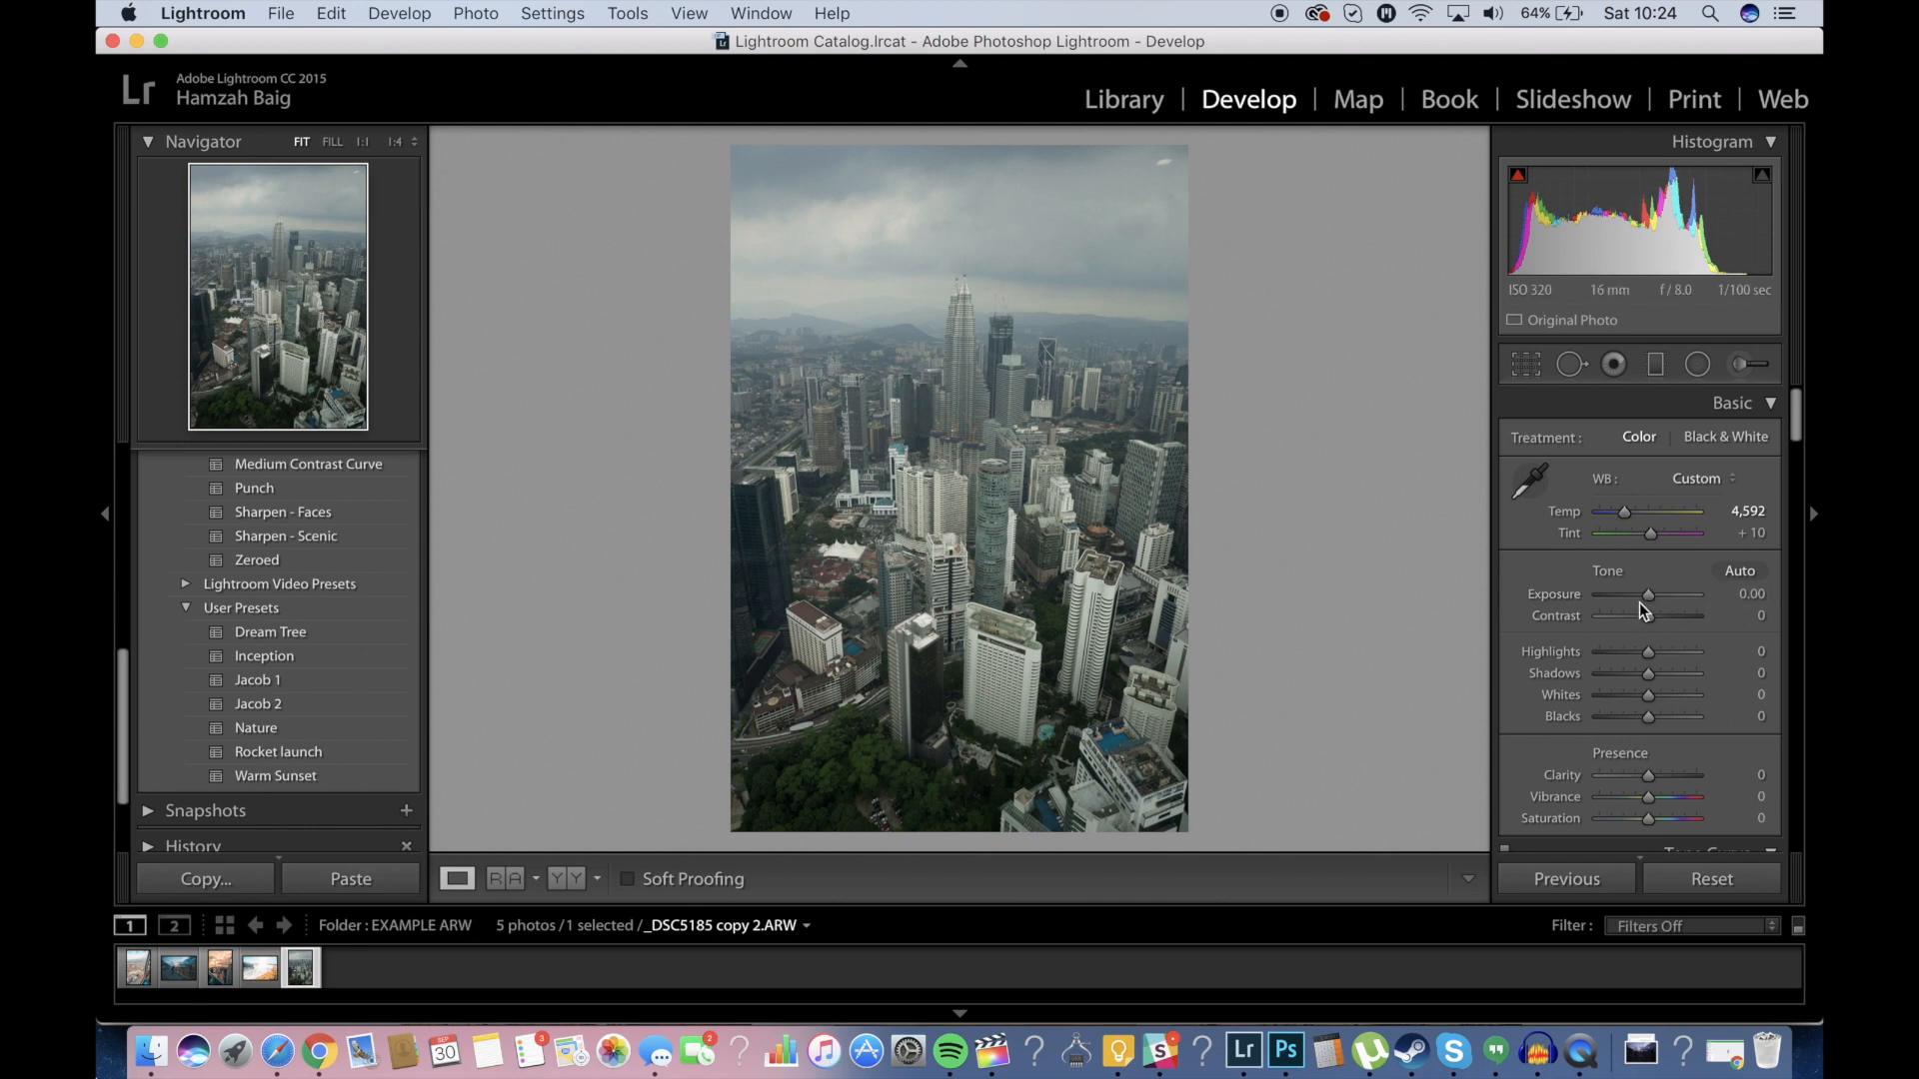
Set the skyline photo's Exposure to −0.10 and Contrast to +35.
drag(1648, 593, 1664, 594)
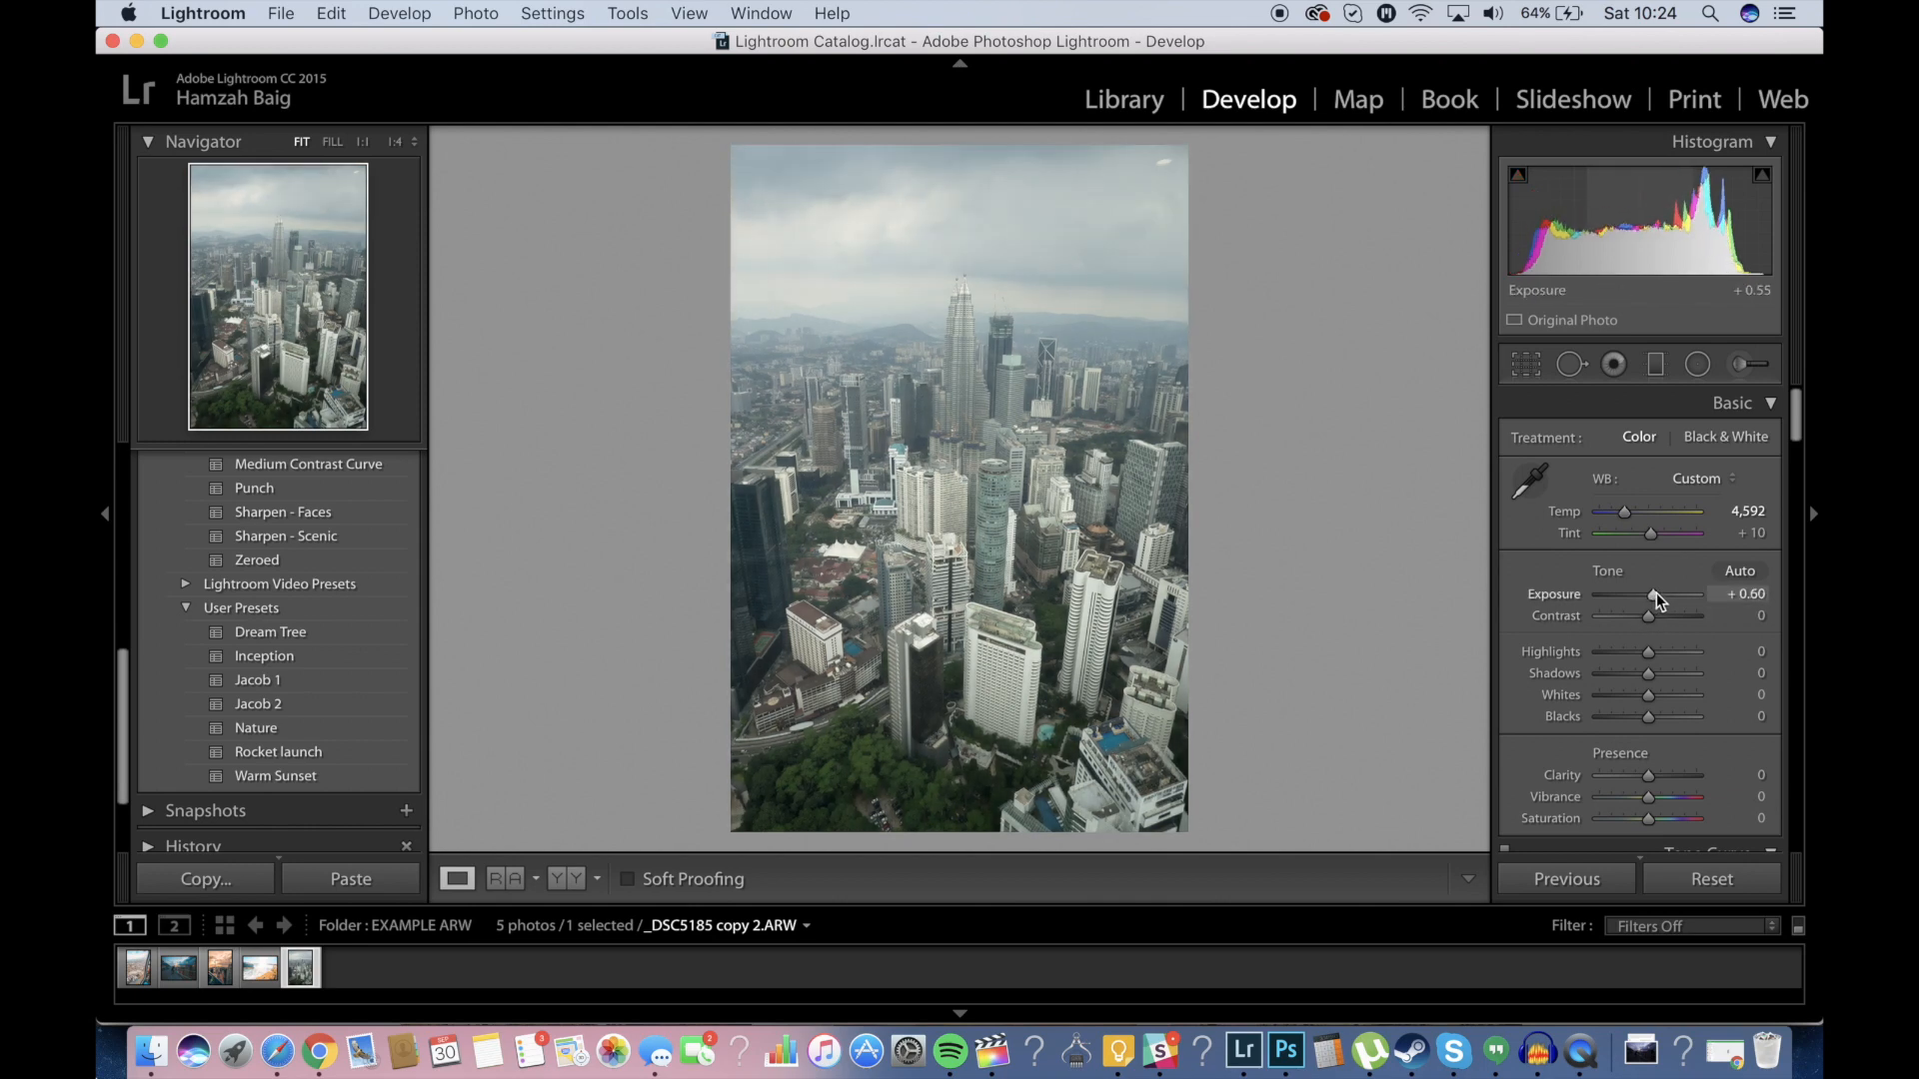
drag(1658, 594, 1646, 593)
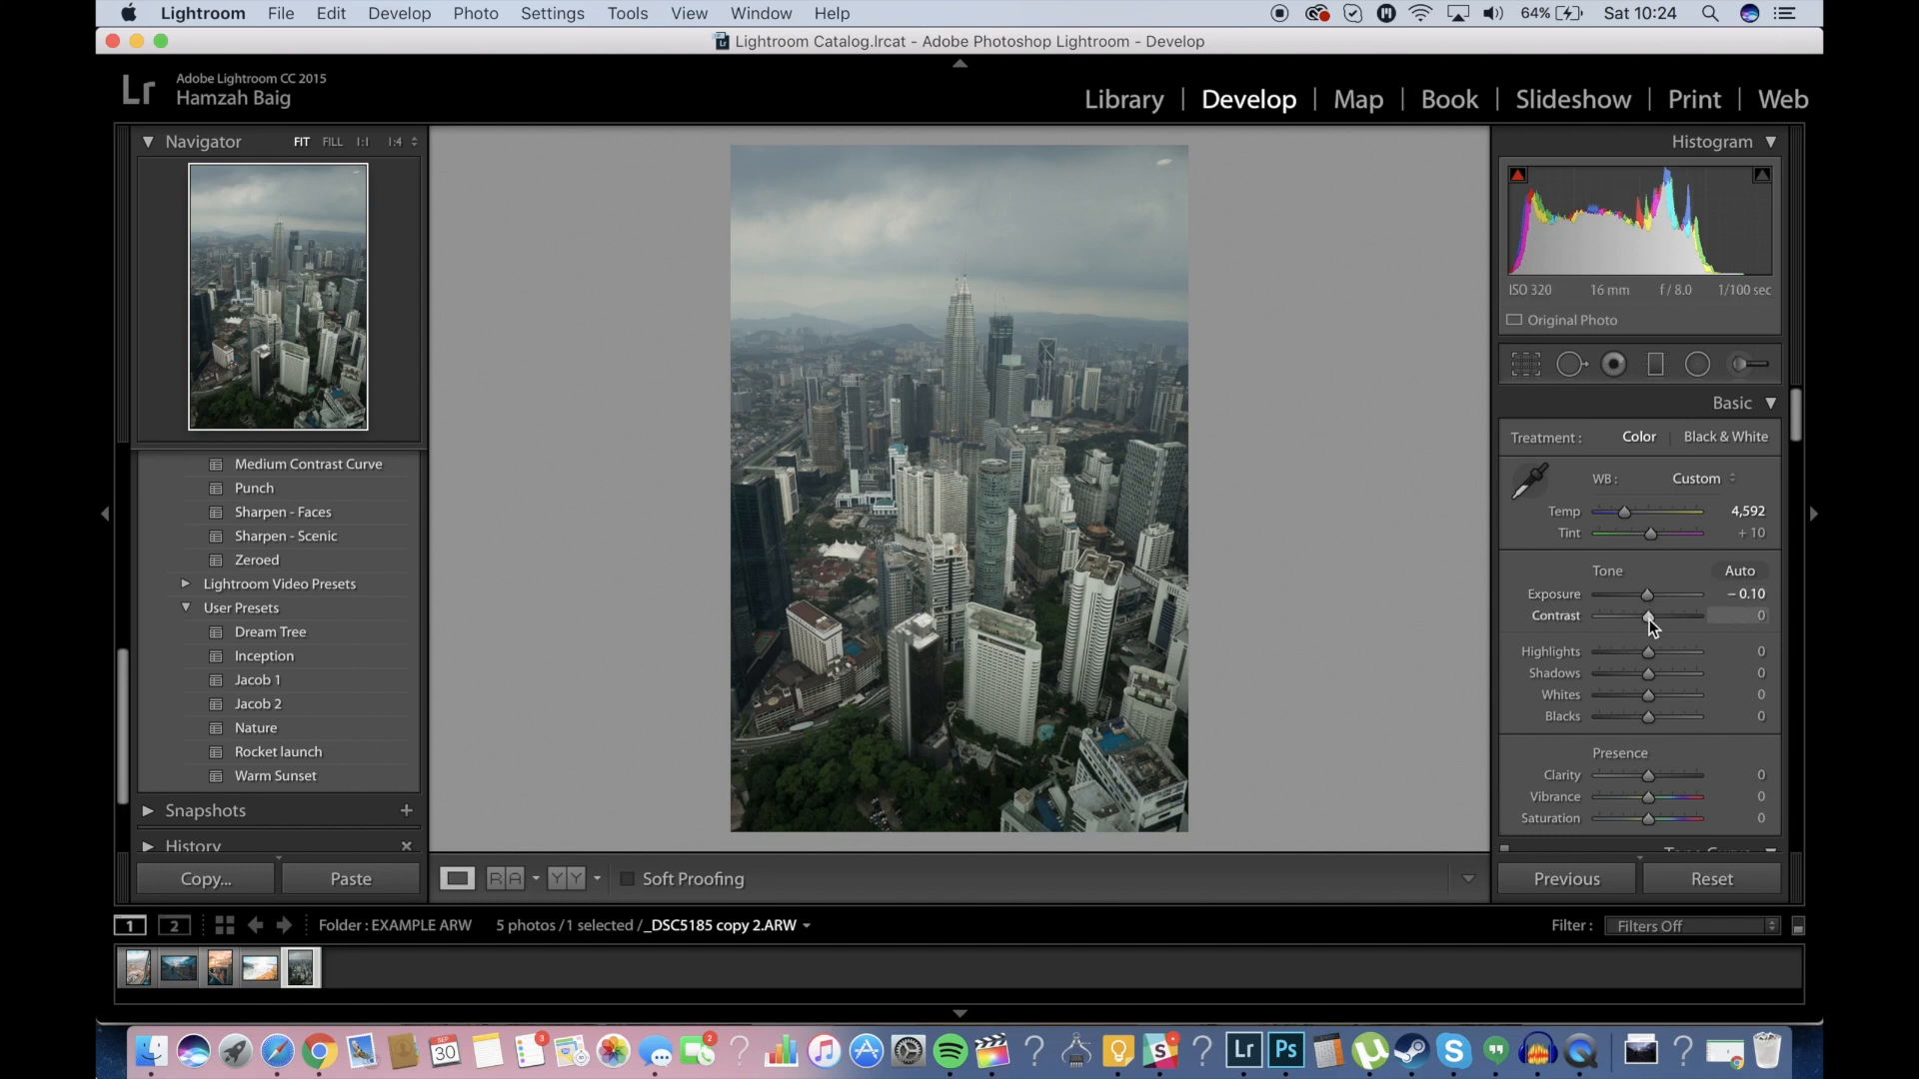
drag(1648, 616, 1664, 616)
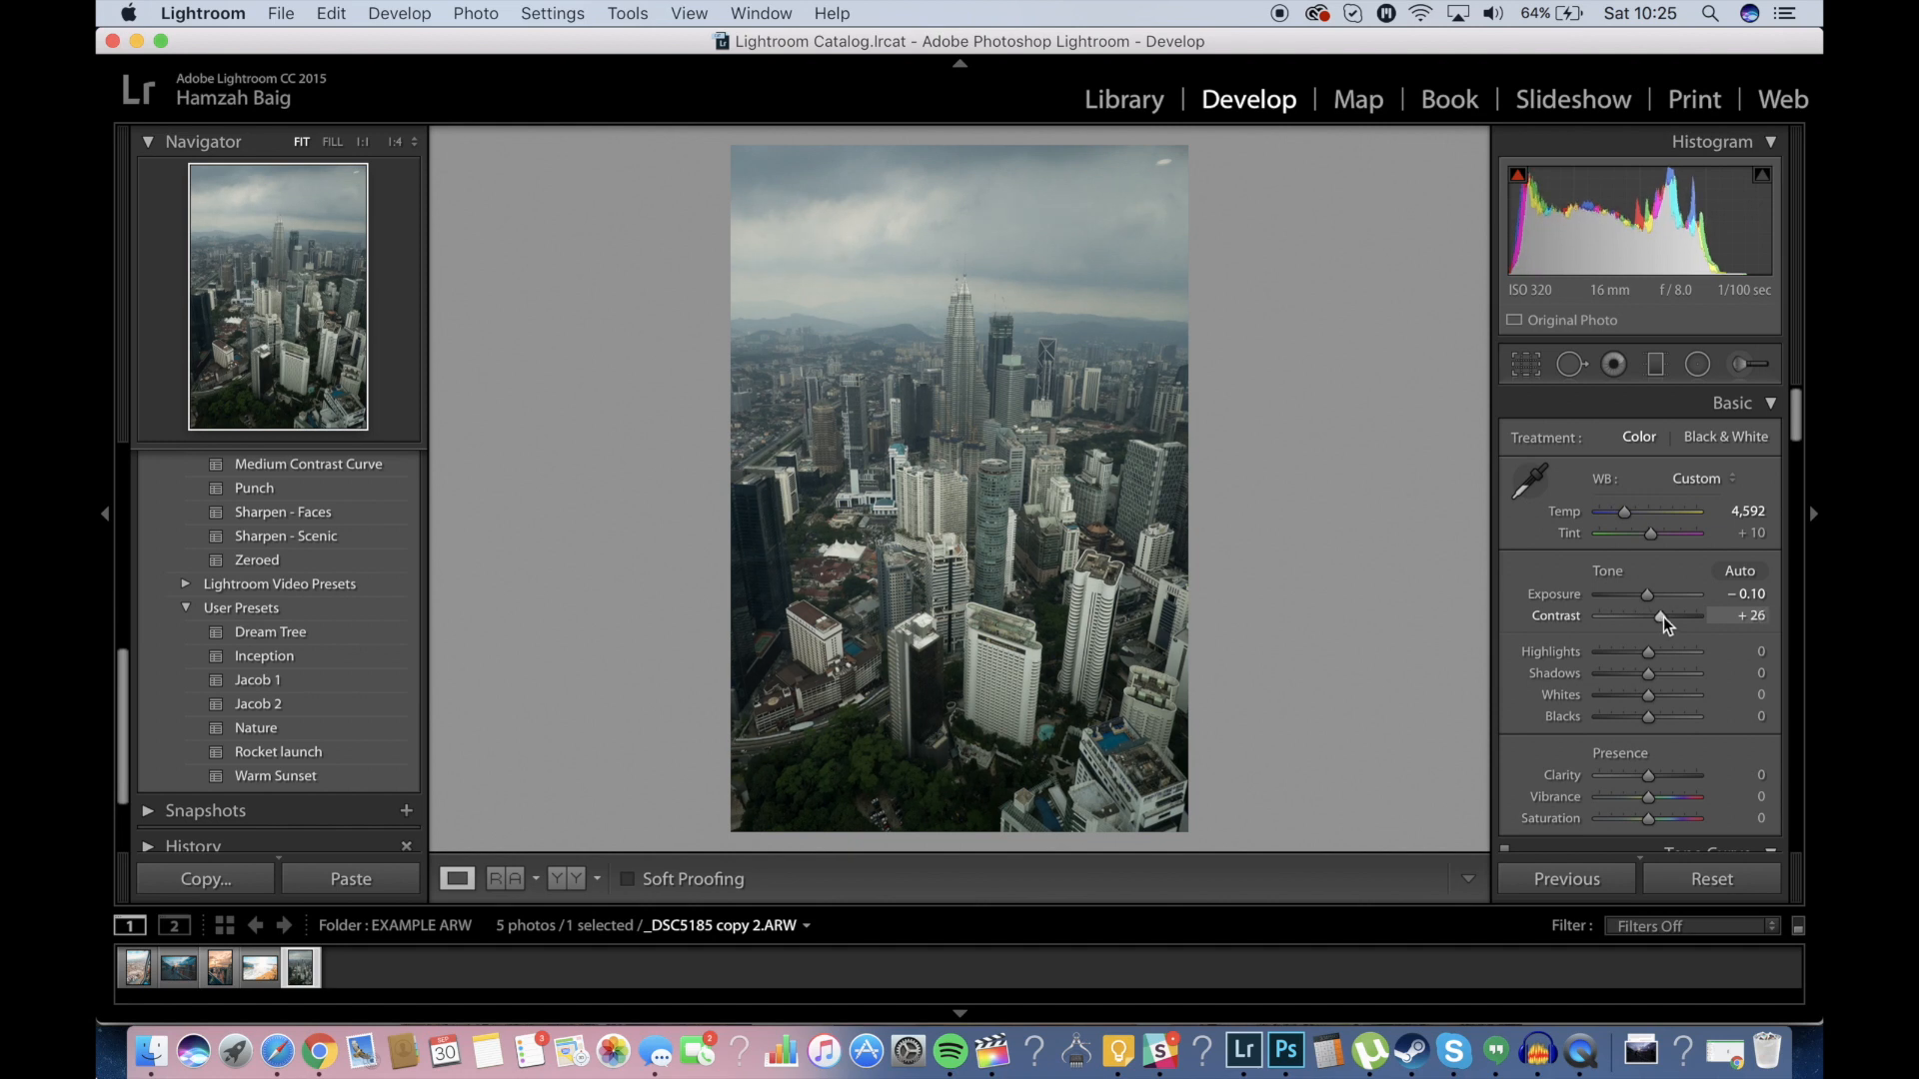
drag(1656, 616, 1683, 615)
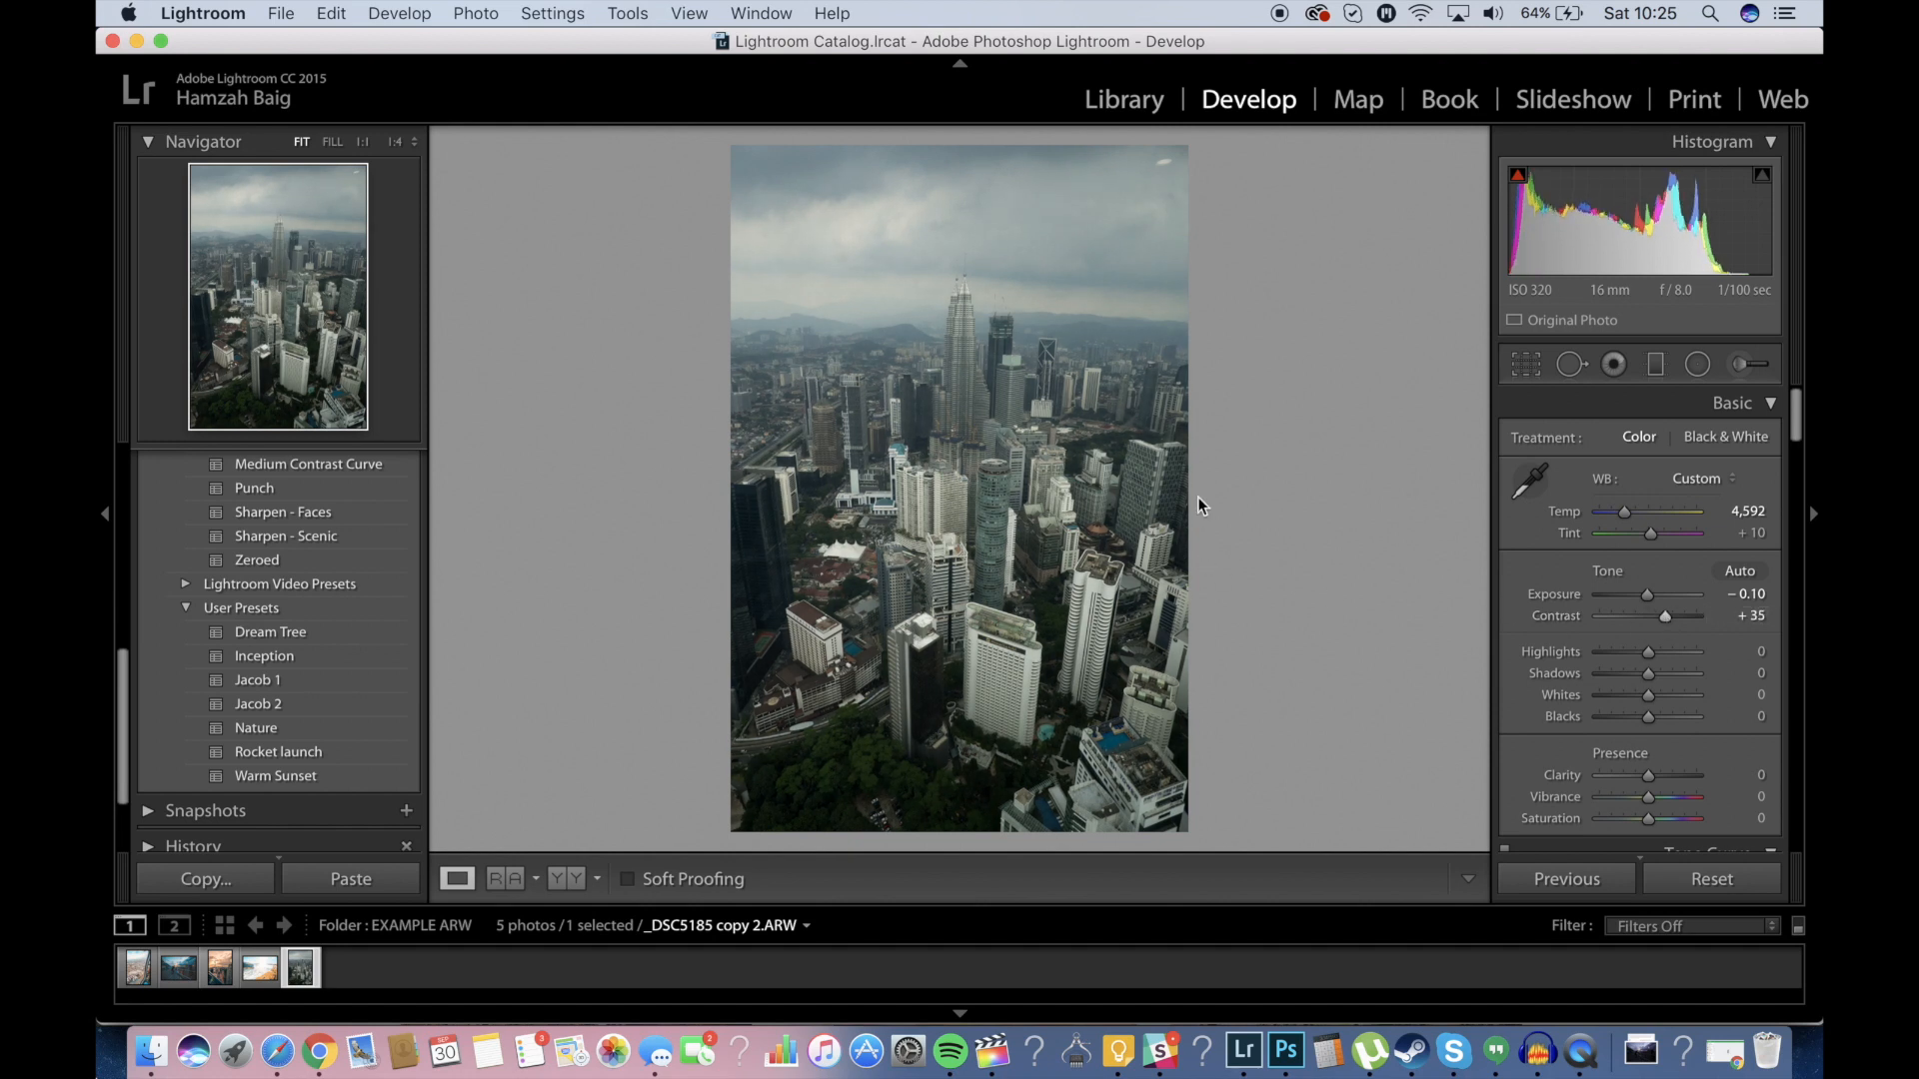
mouse_move(1320, 649)
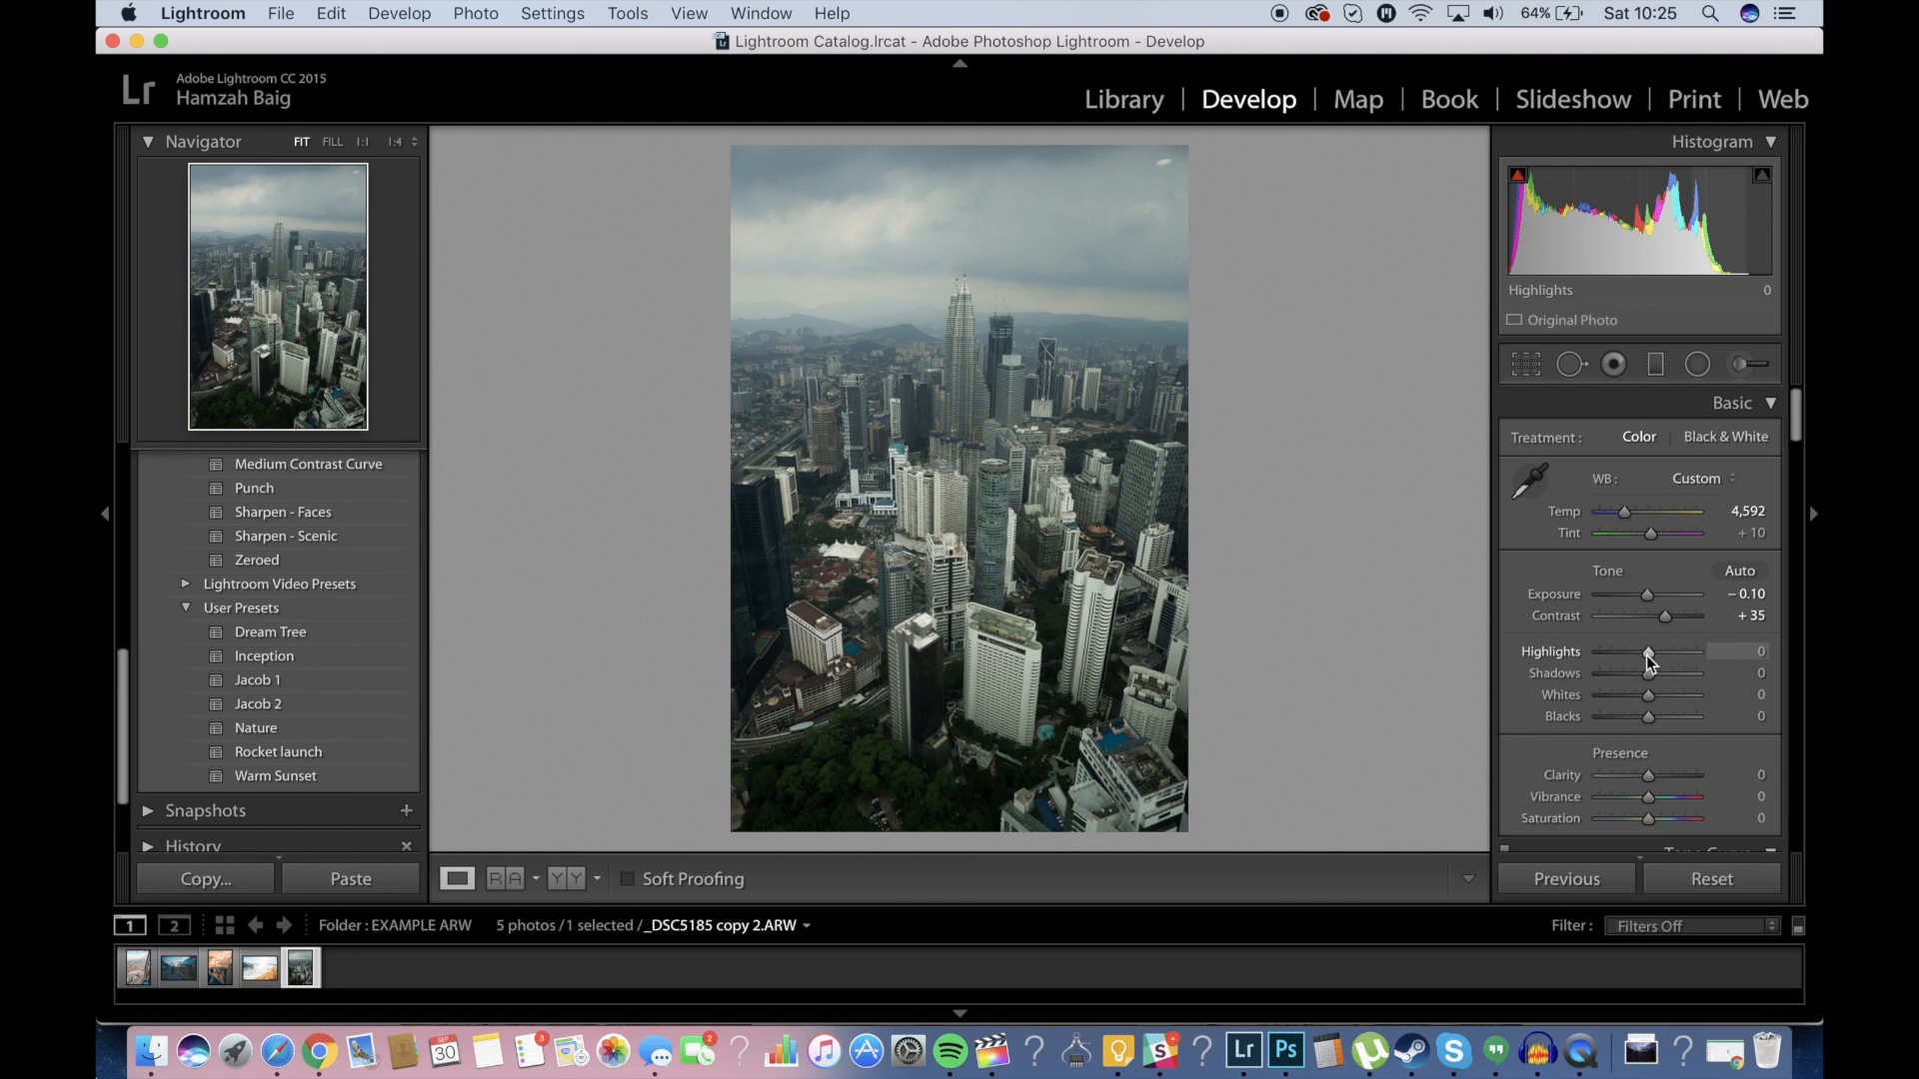
click(317, 1051)
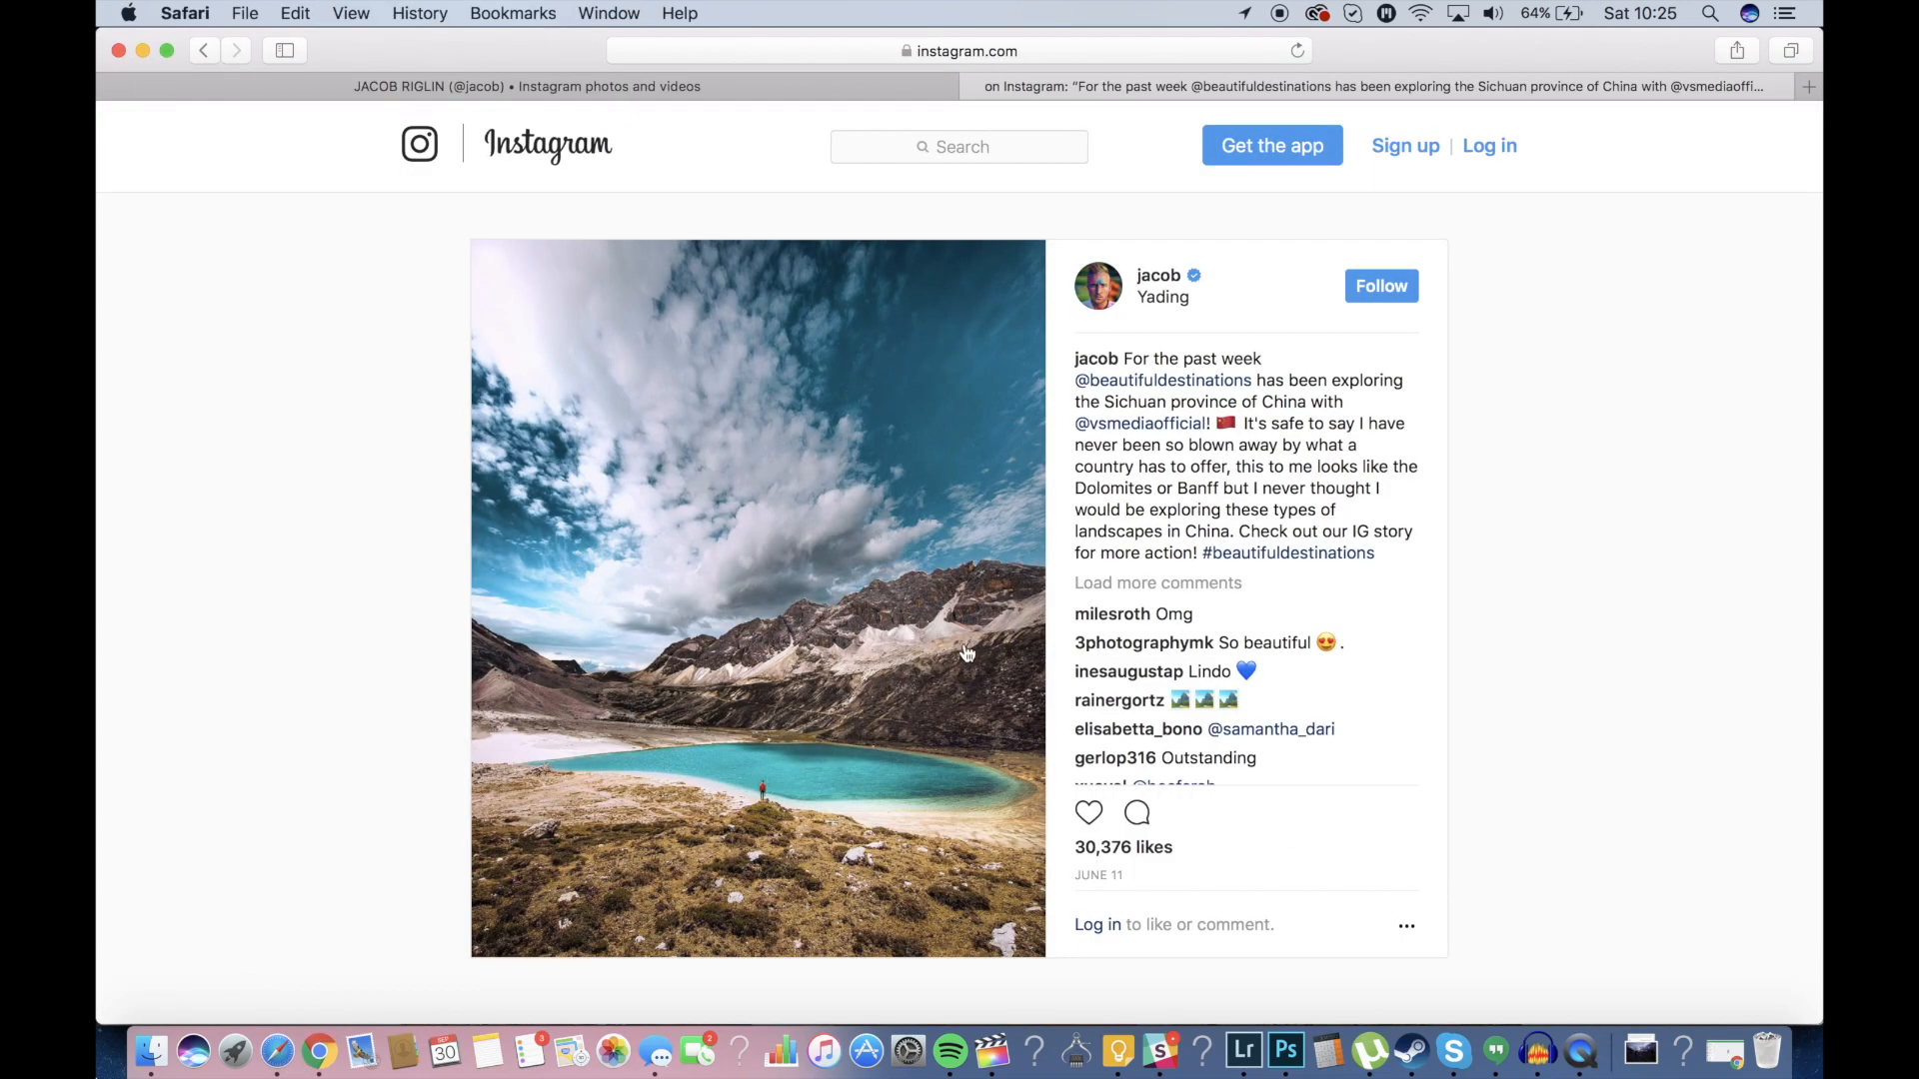
mouse_move(824, 489)
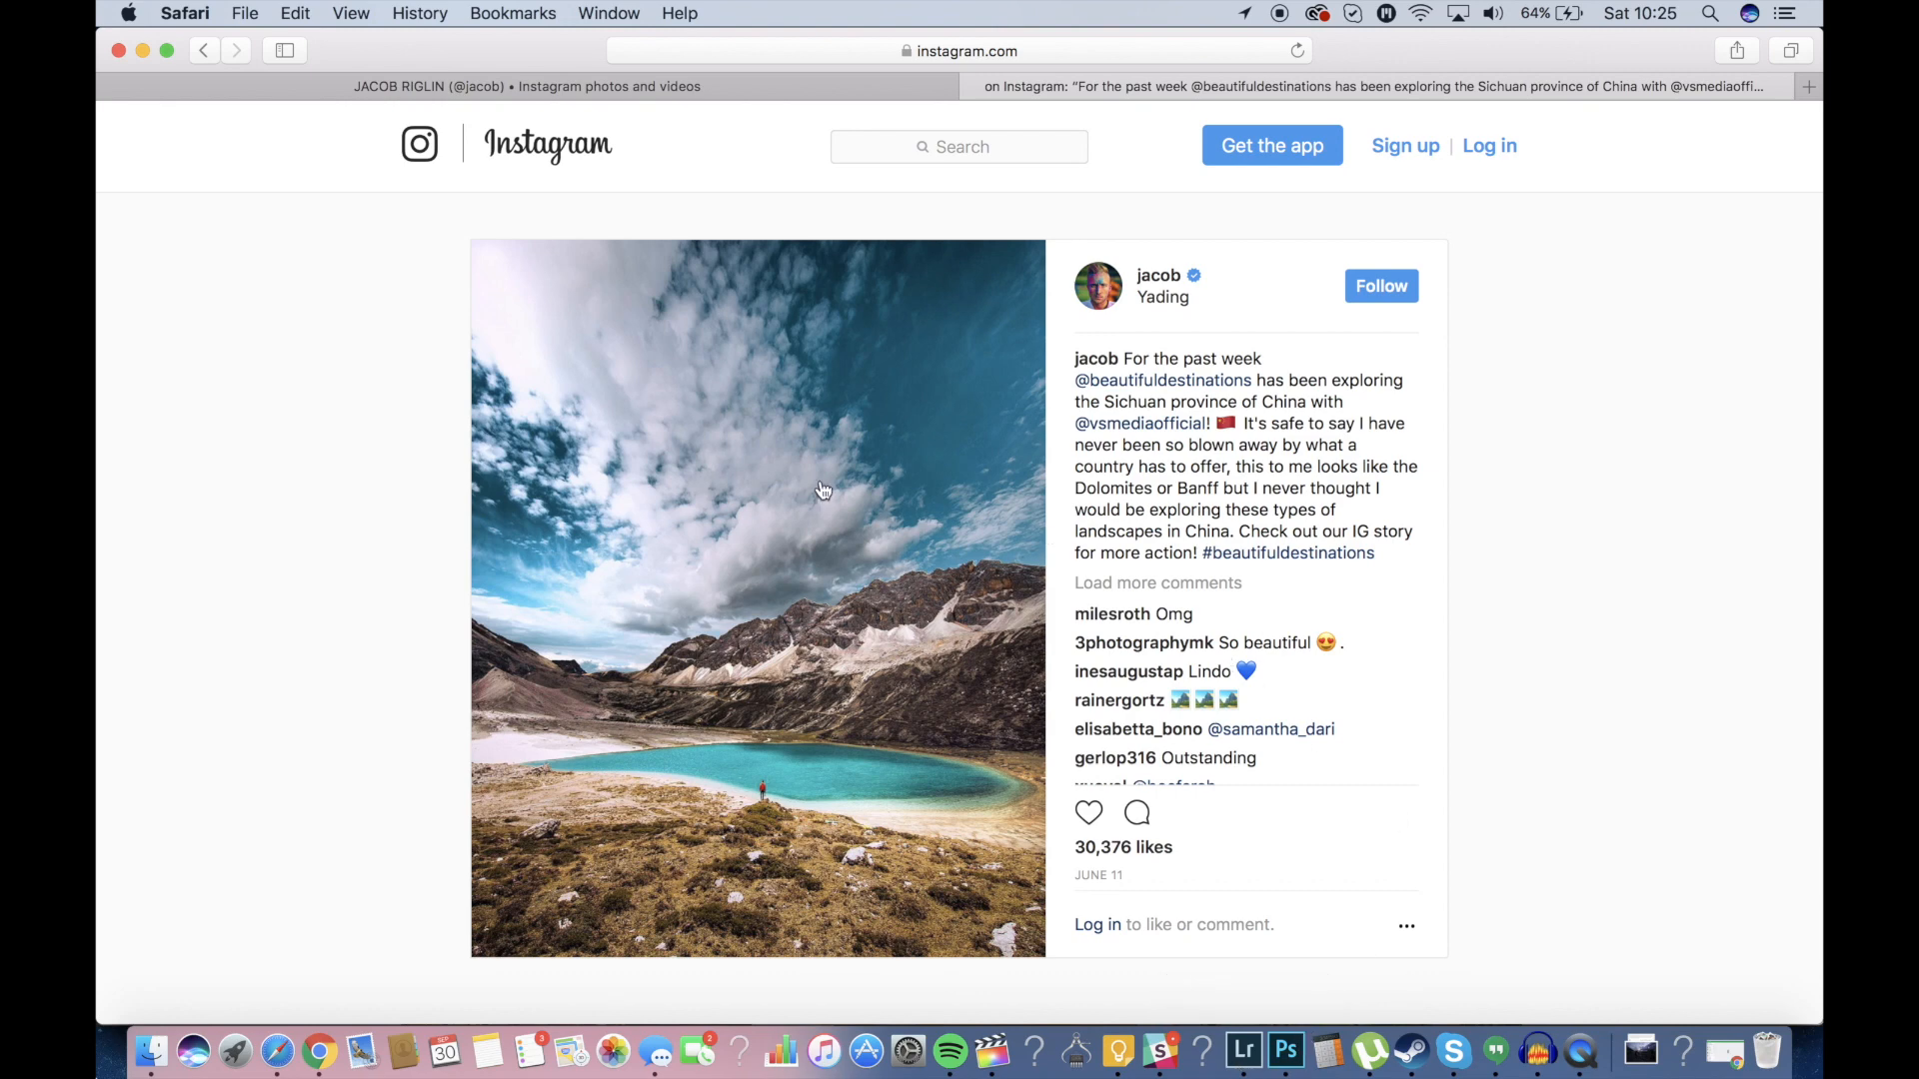
mouse_move(1242, 1050)
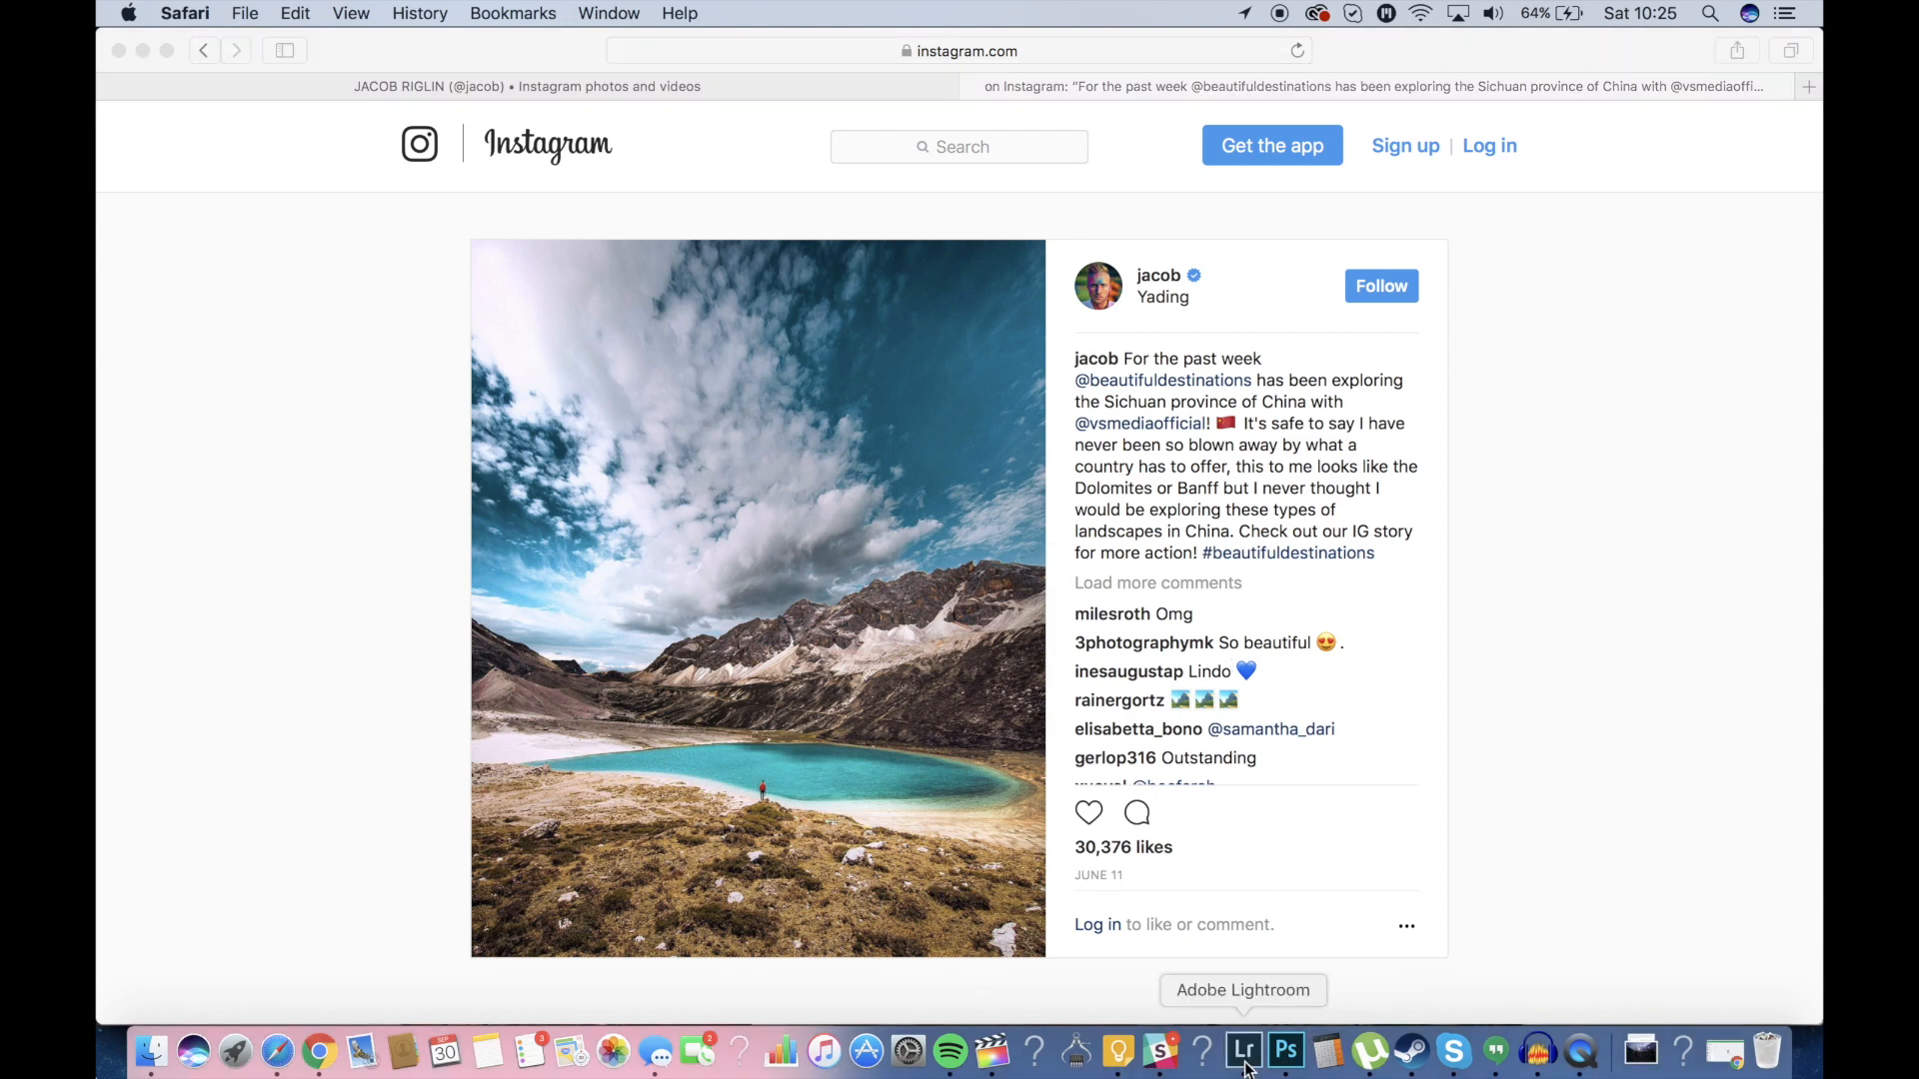
click(1242, 1050)
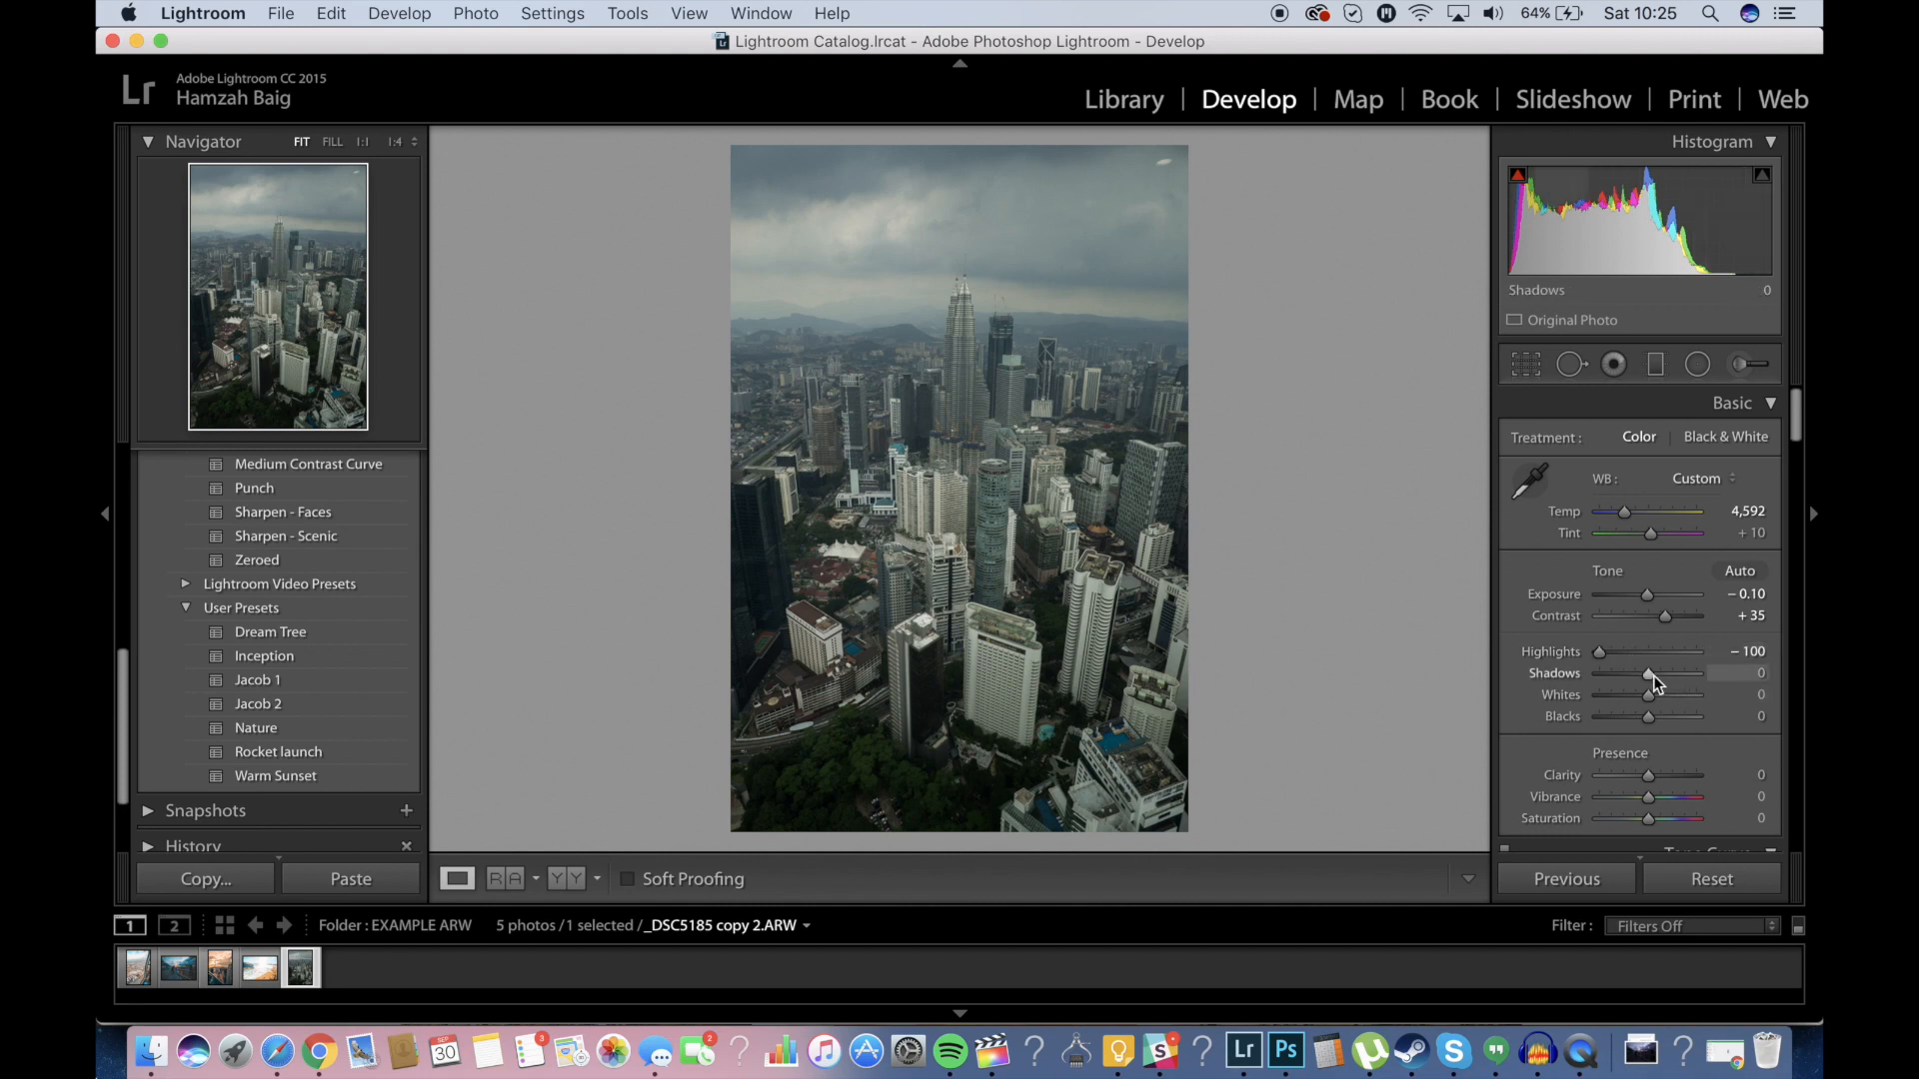
Set Shadows +100, Whites +15 and Blacks +56, then bring Safari's Yading post forward.
drag(1646, 675, 1695, 675)
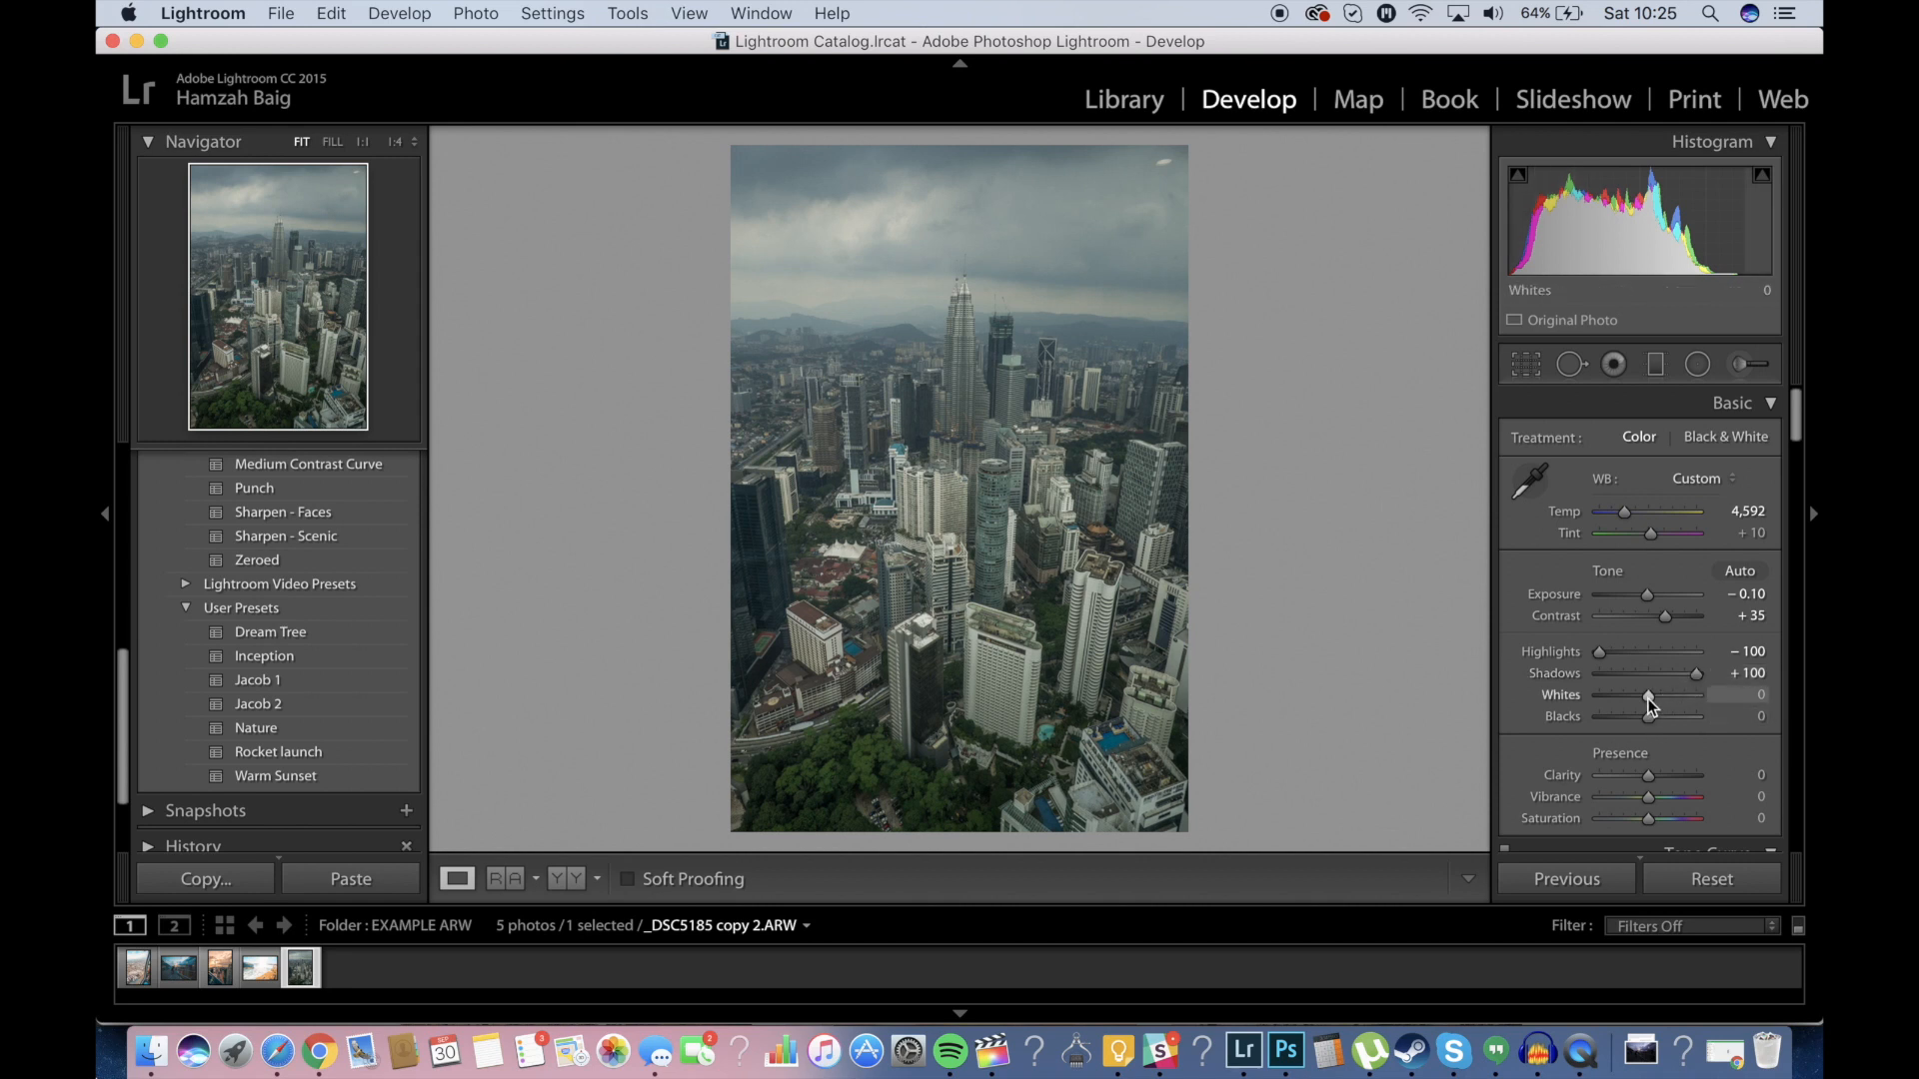
drag(1646, 695, 1661, 696)
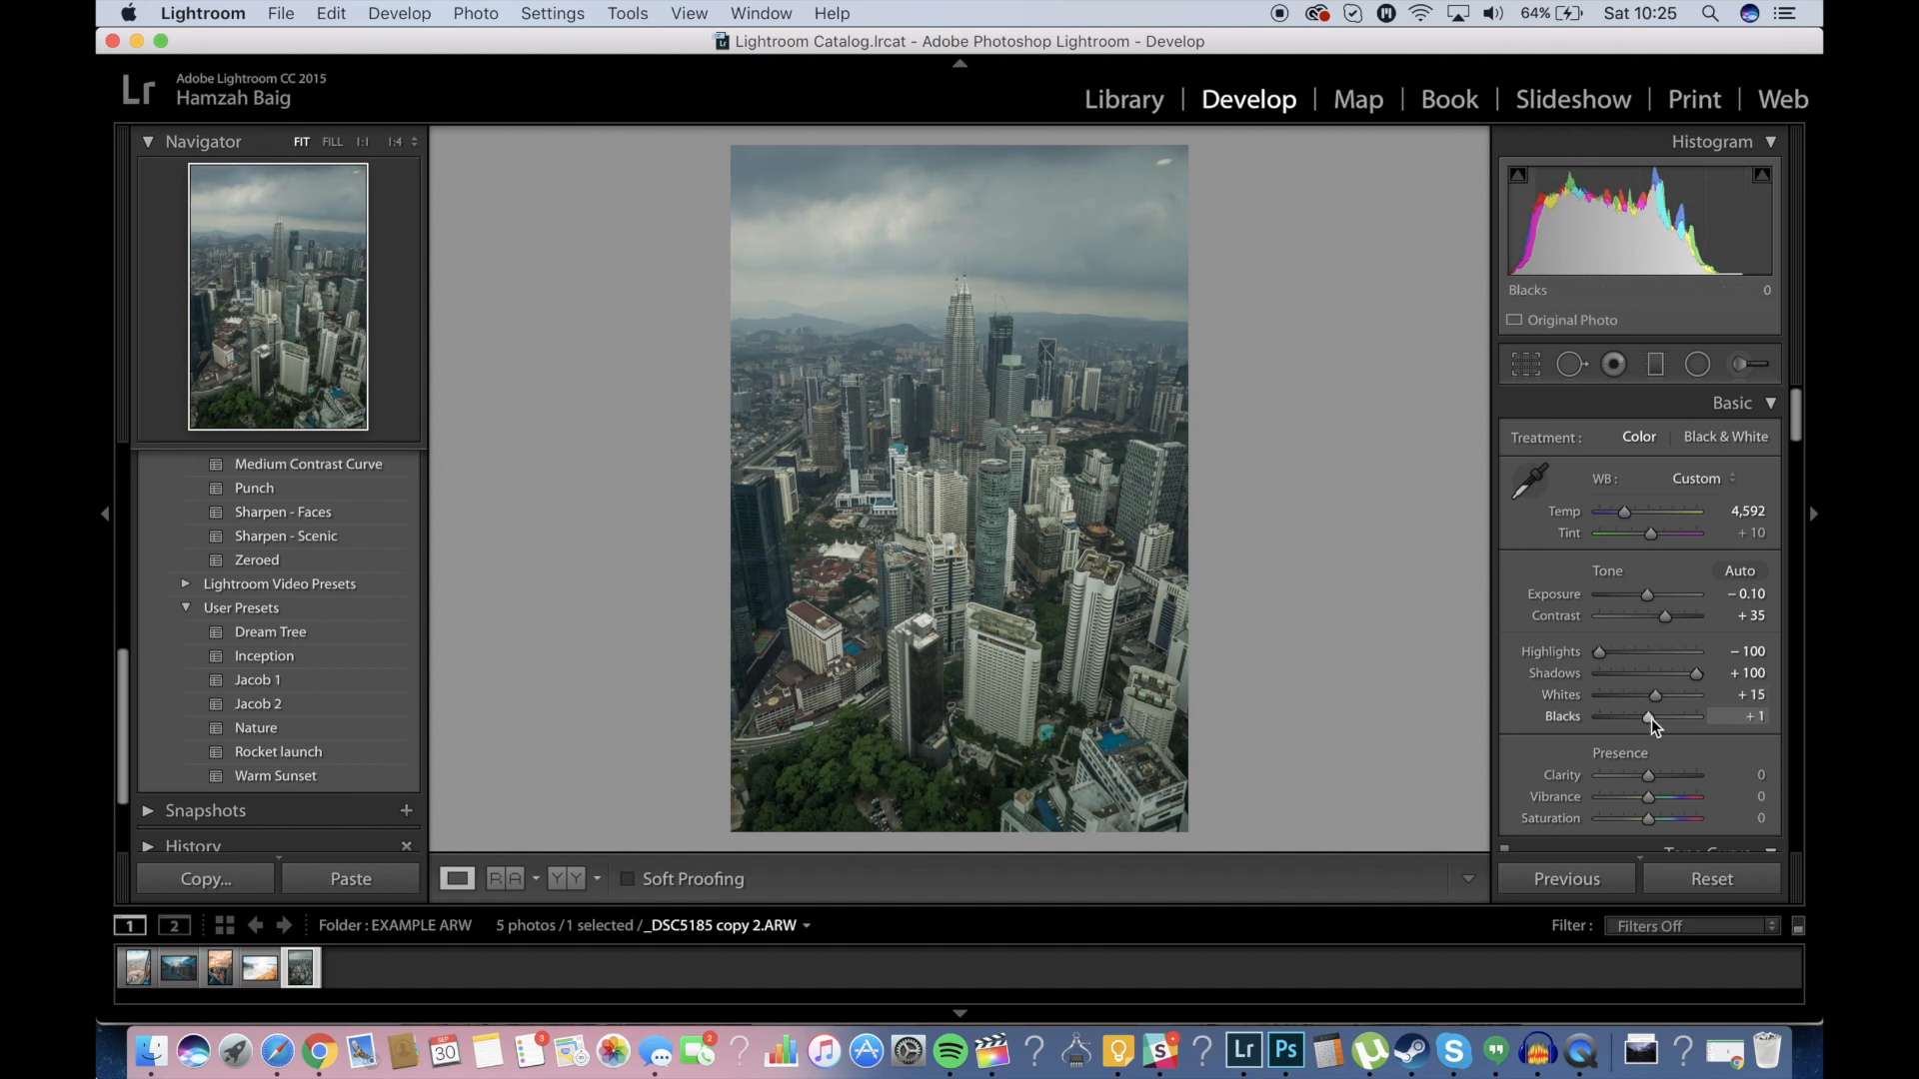
drag(1648, 715, 1695, 716)
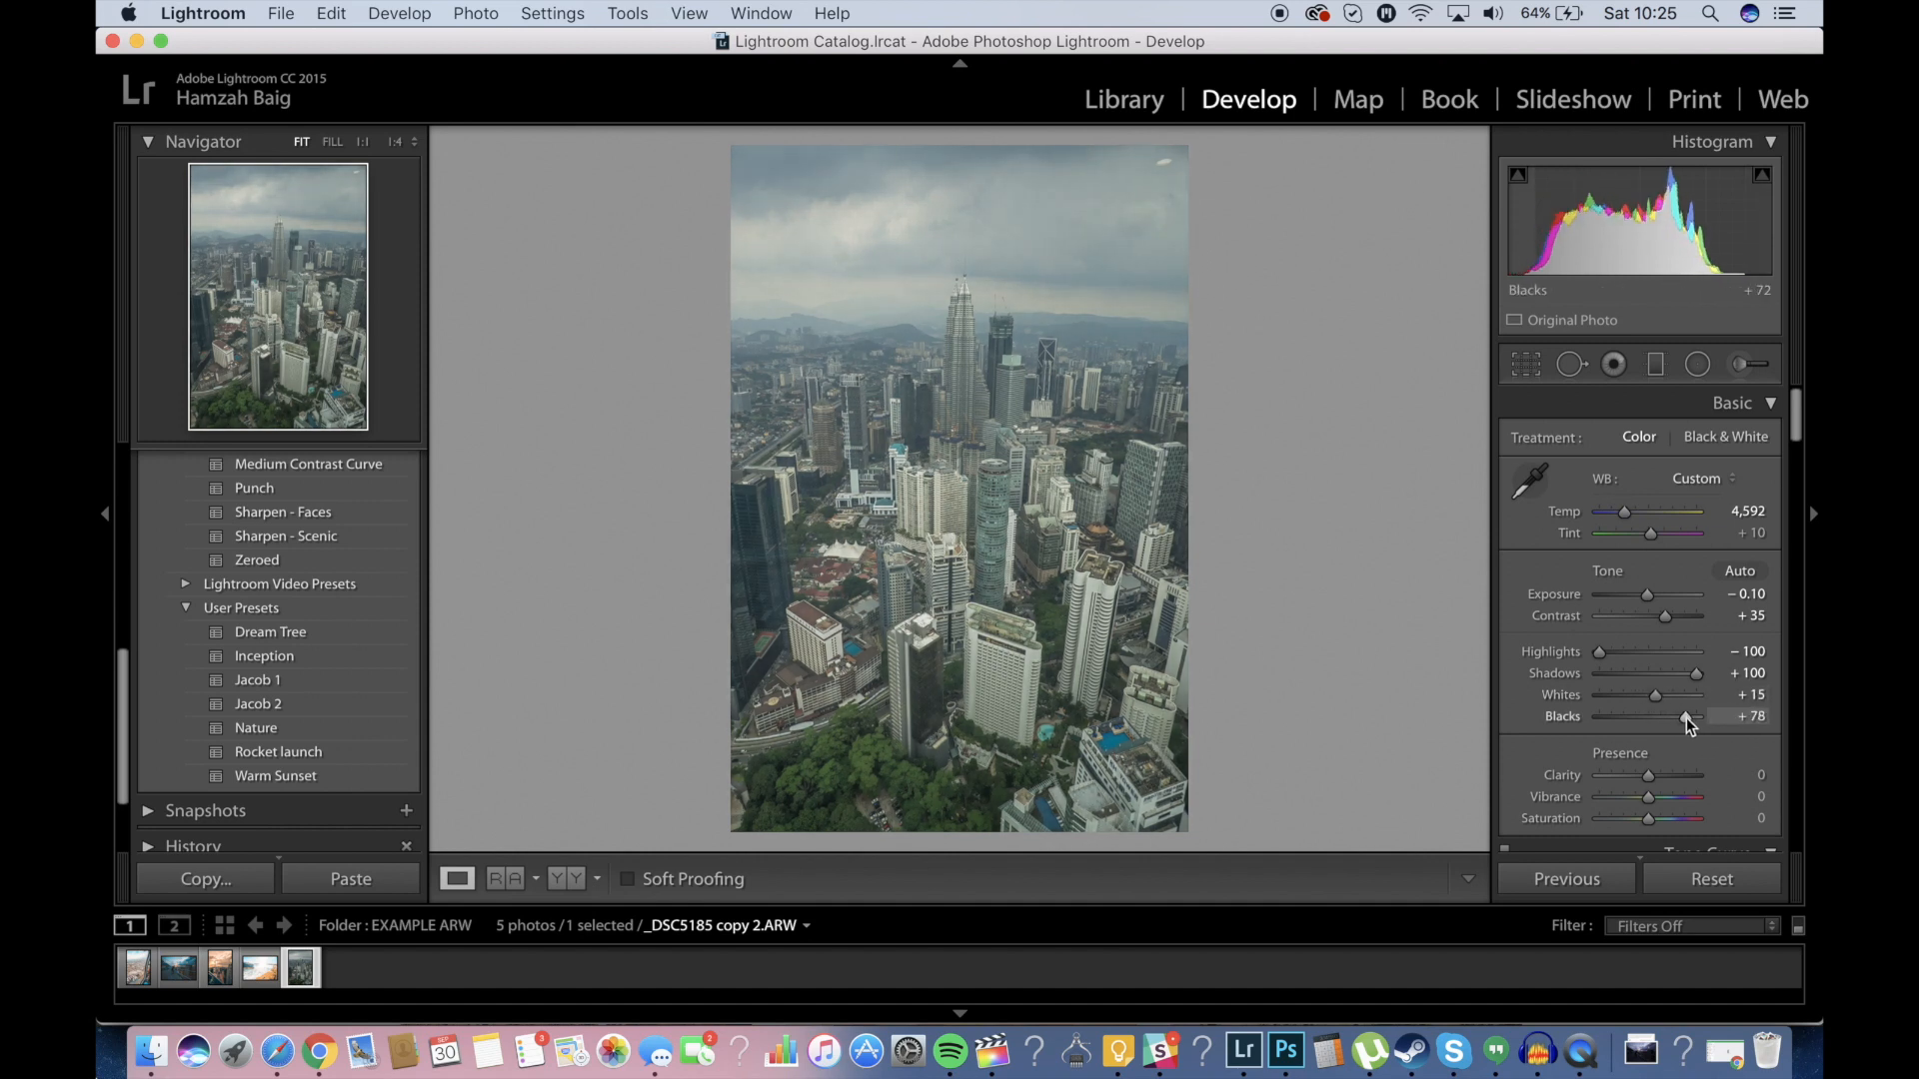
drag(1704, 716, 1670, 698)
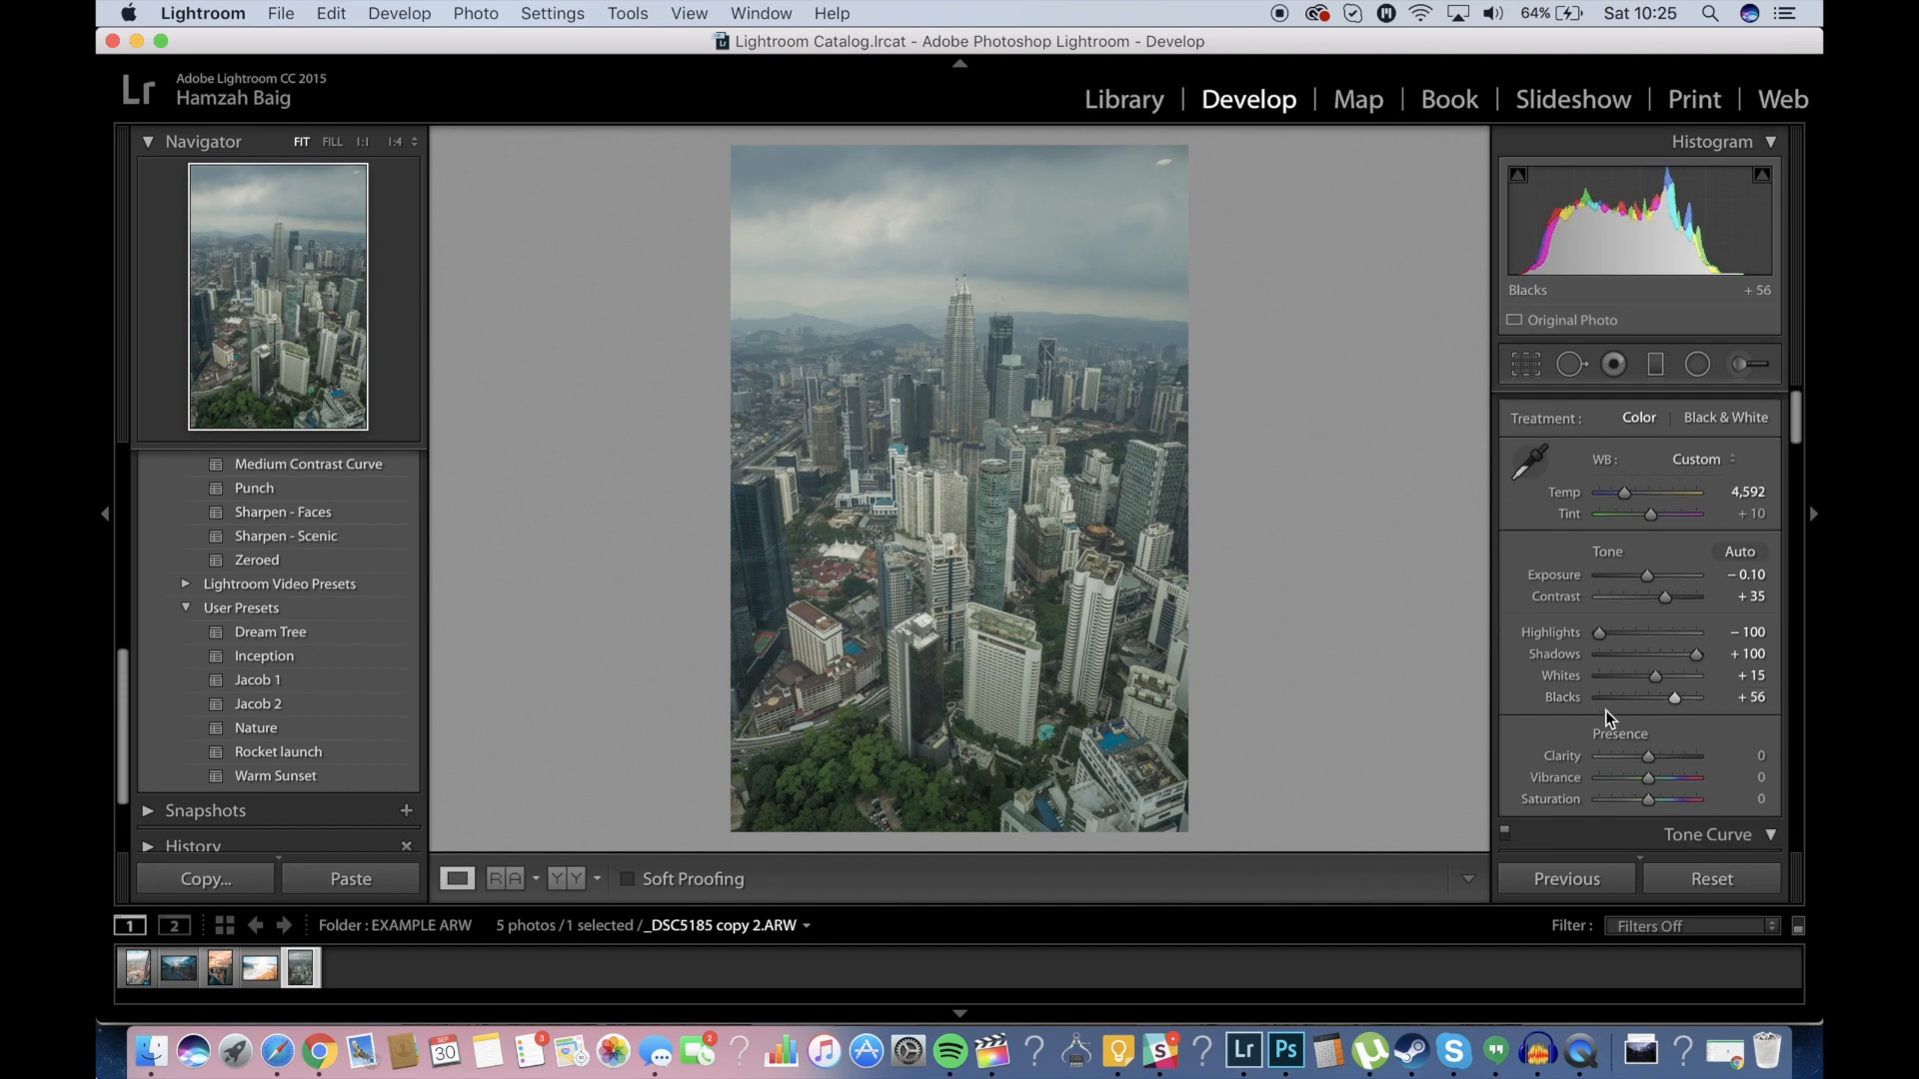
scroll(down, 3)
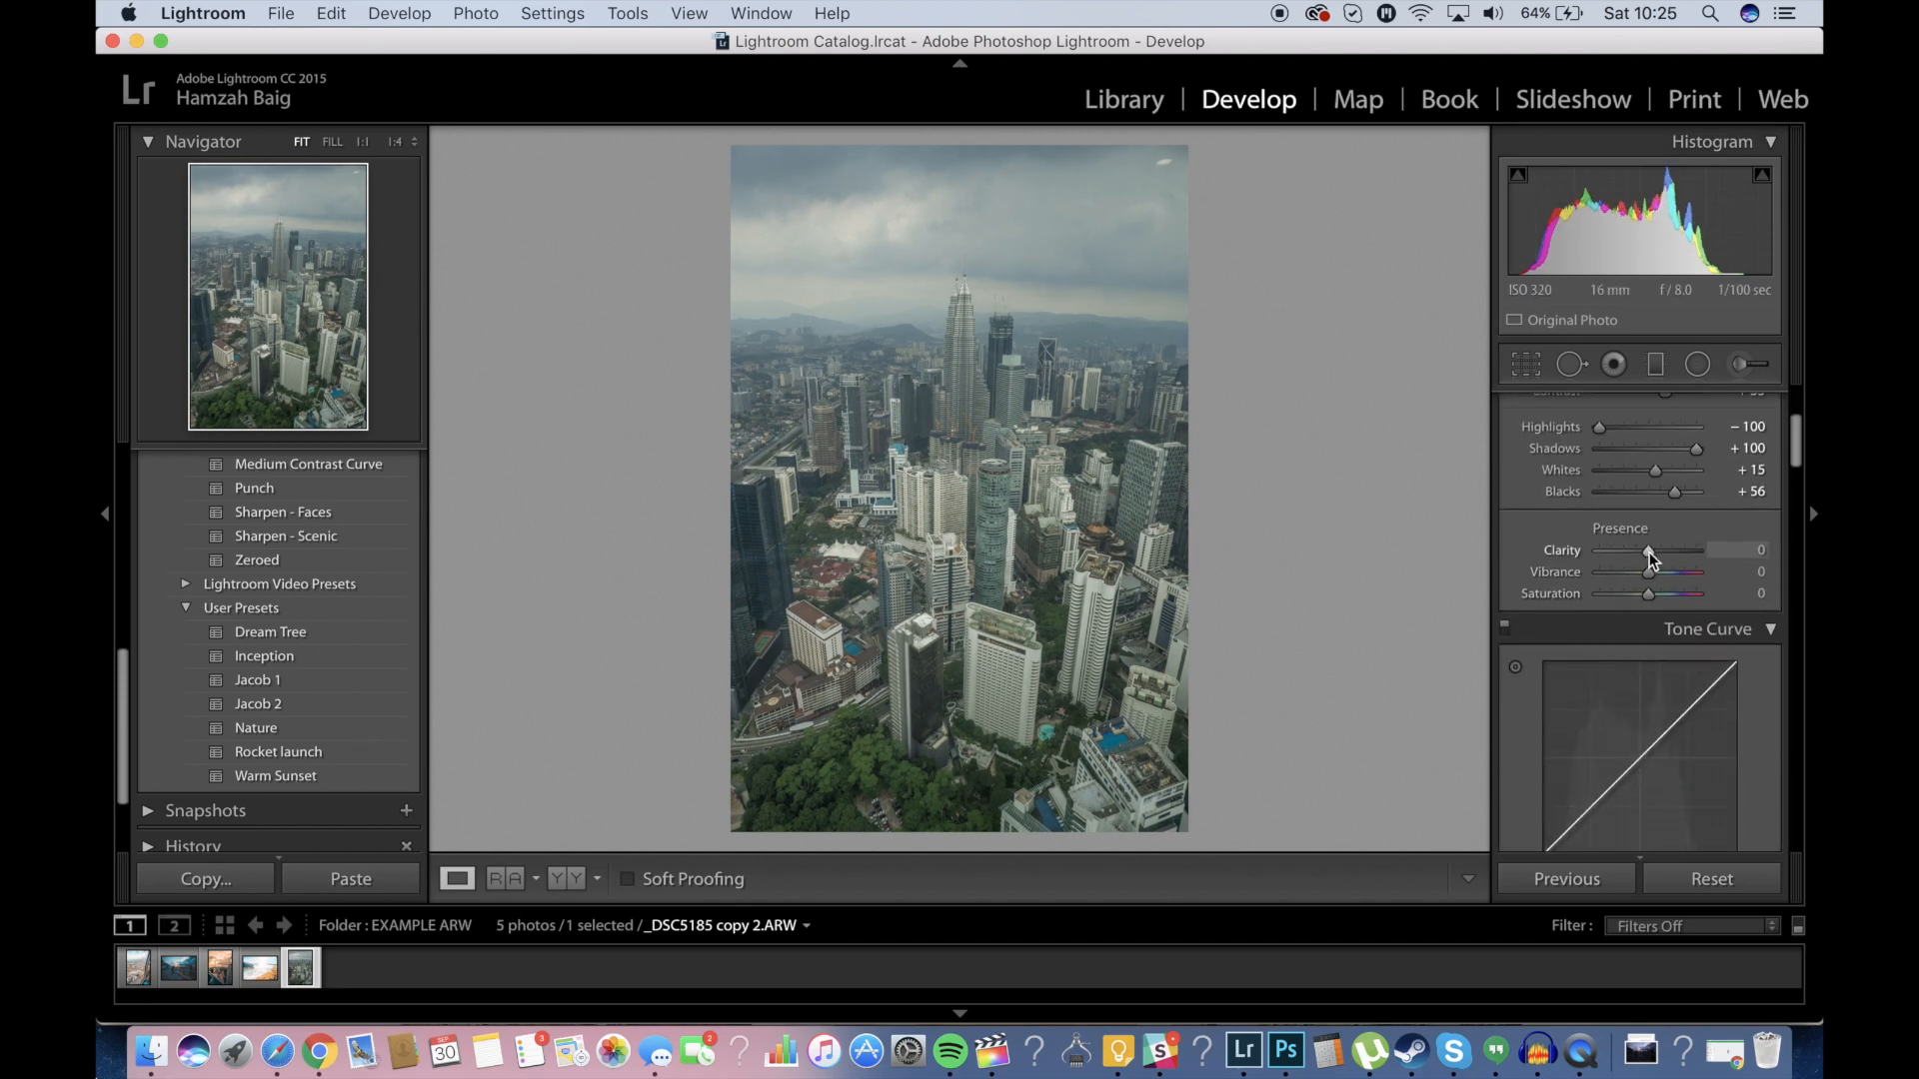
click(319, 1051)
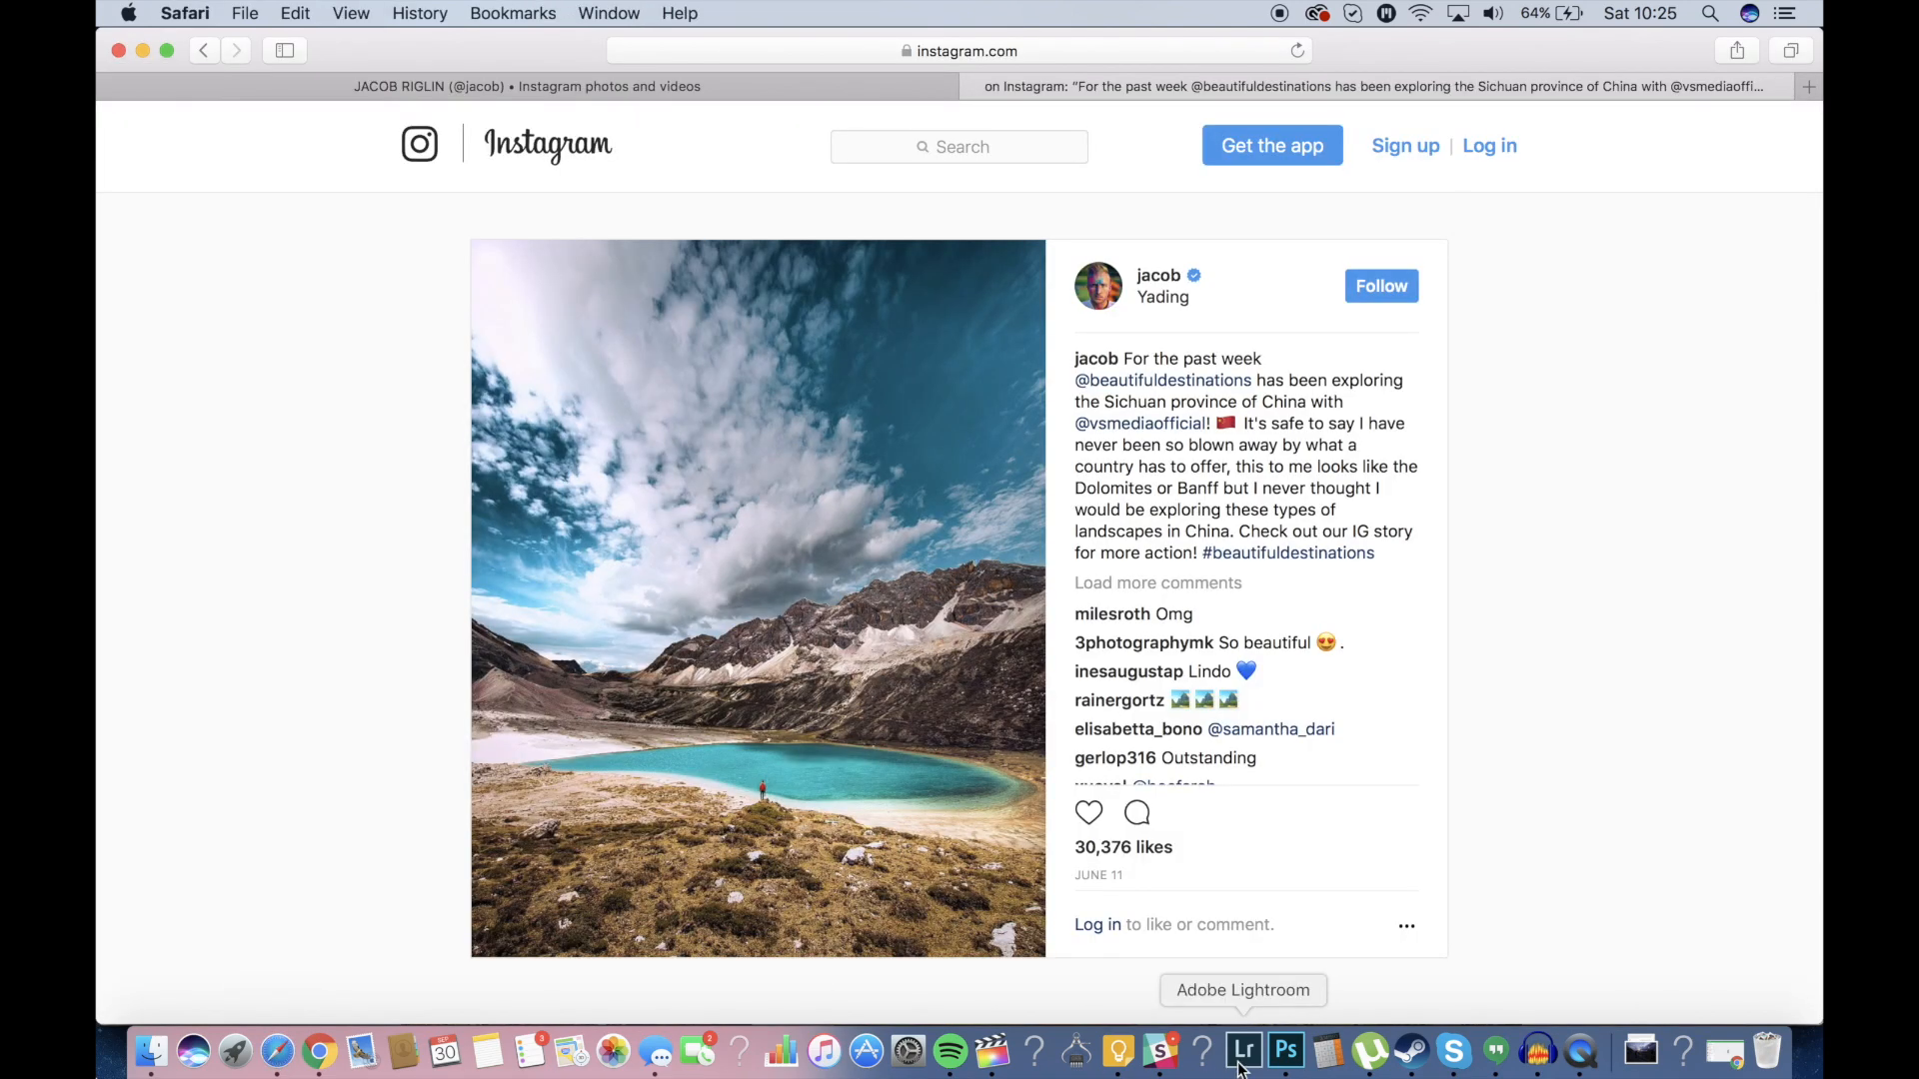
Return to Lightroom and add some Clarity to the skyline photo.
click(1241, 1051)
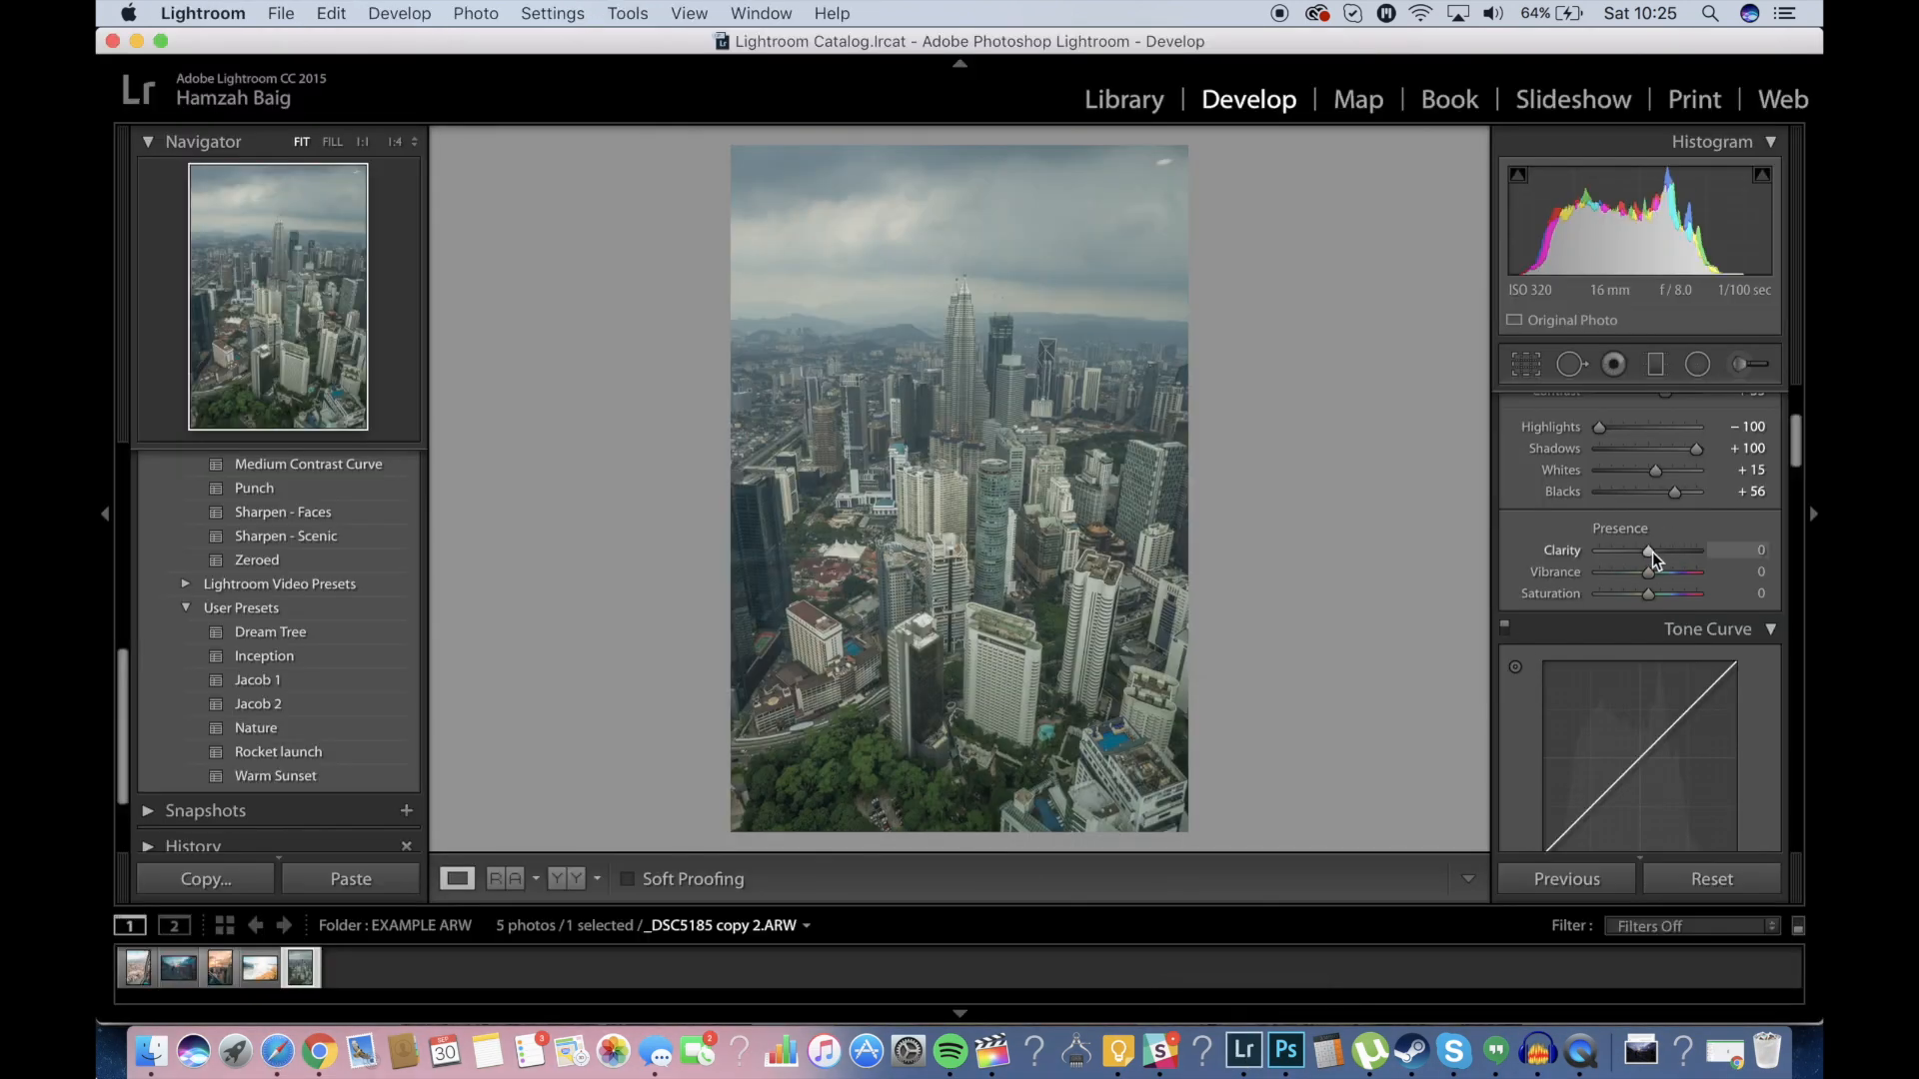
drag(1648, 551, 1659, 551)
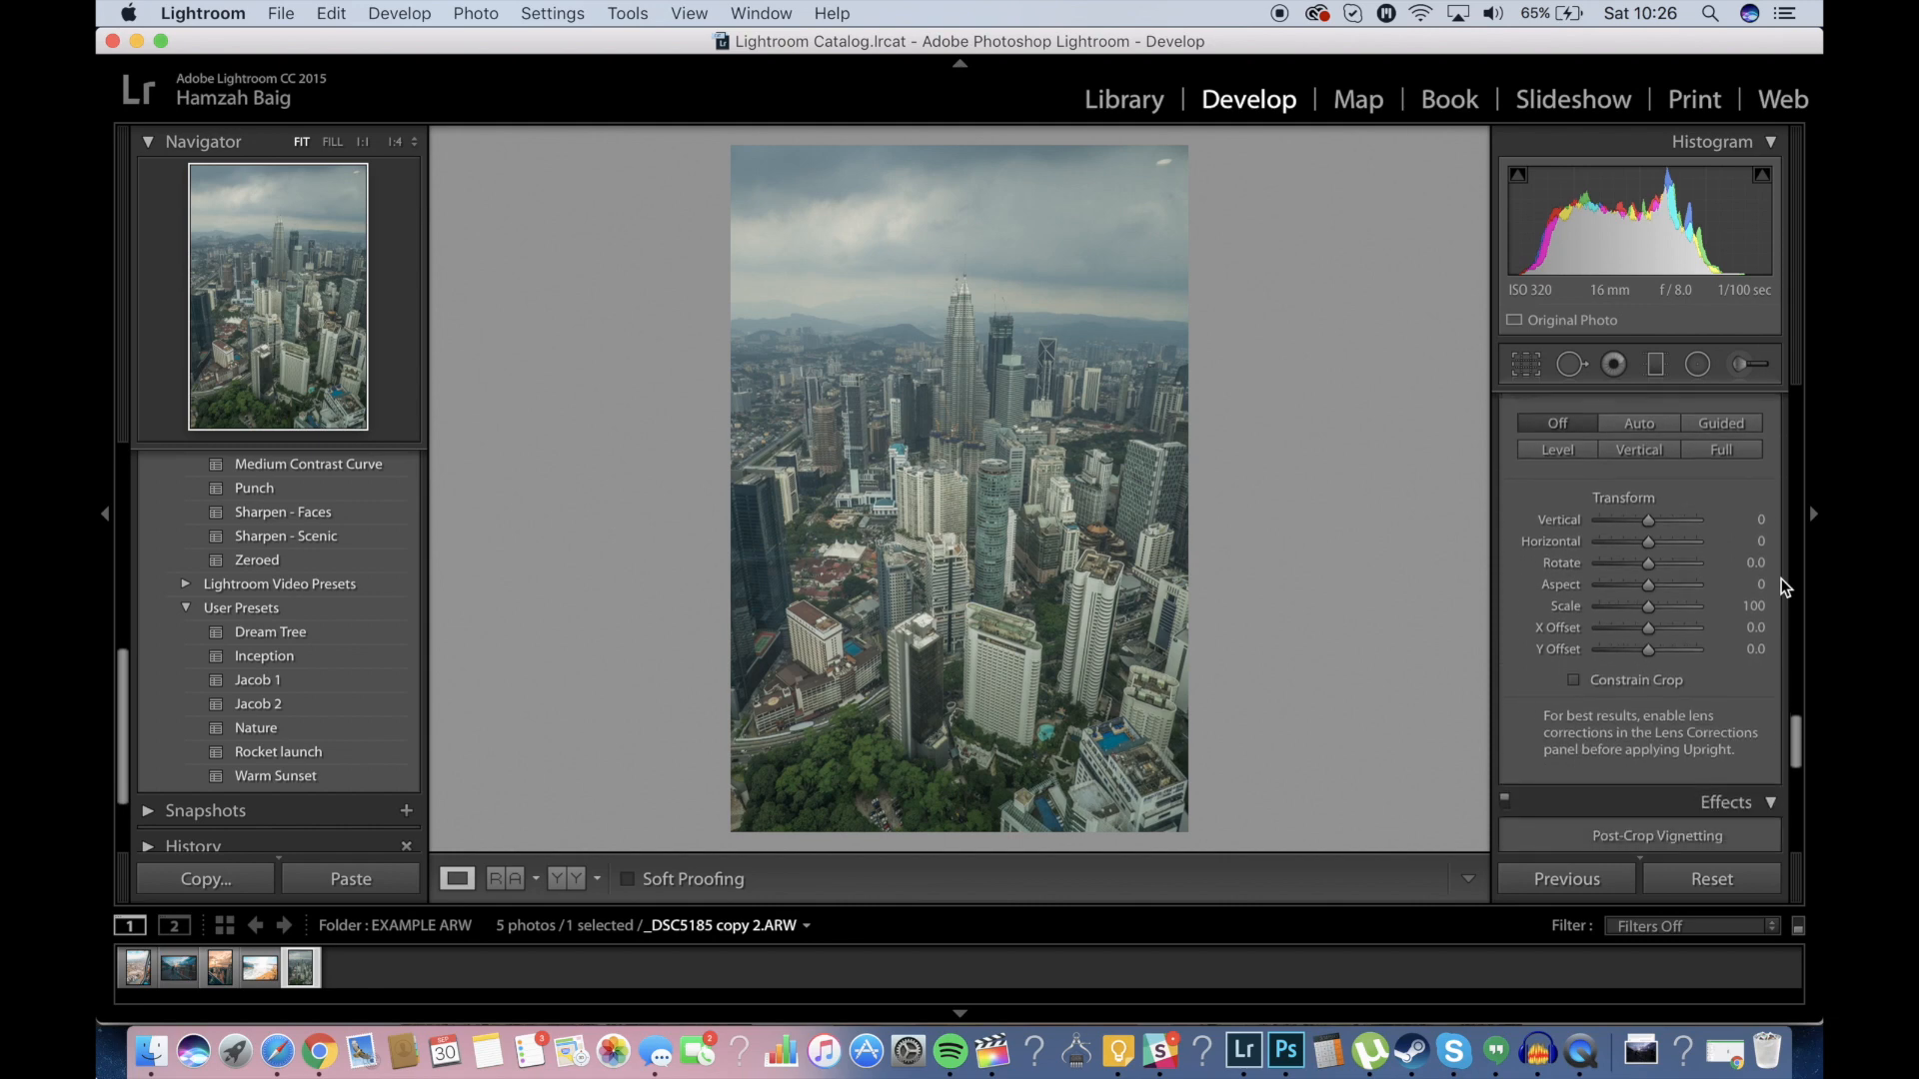
In Camera Calibration, set Red Primary Hue +100, Saturation +19, and shift Blue Primary Hue.
scroll(down, 3)
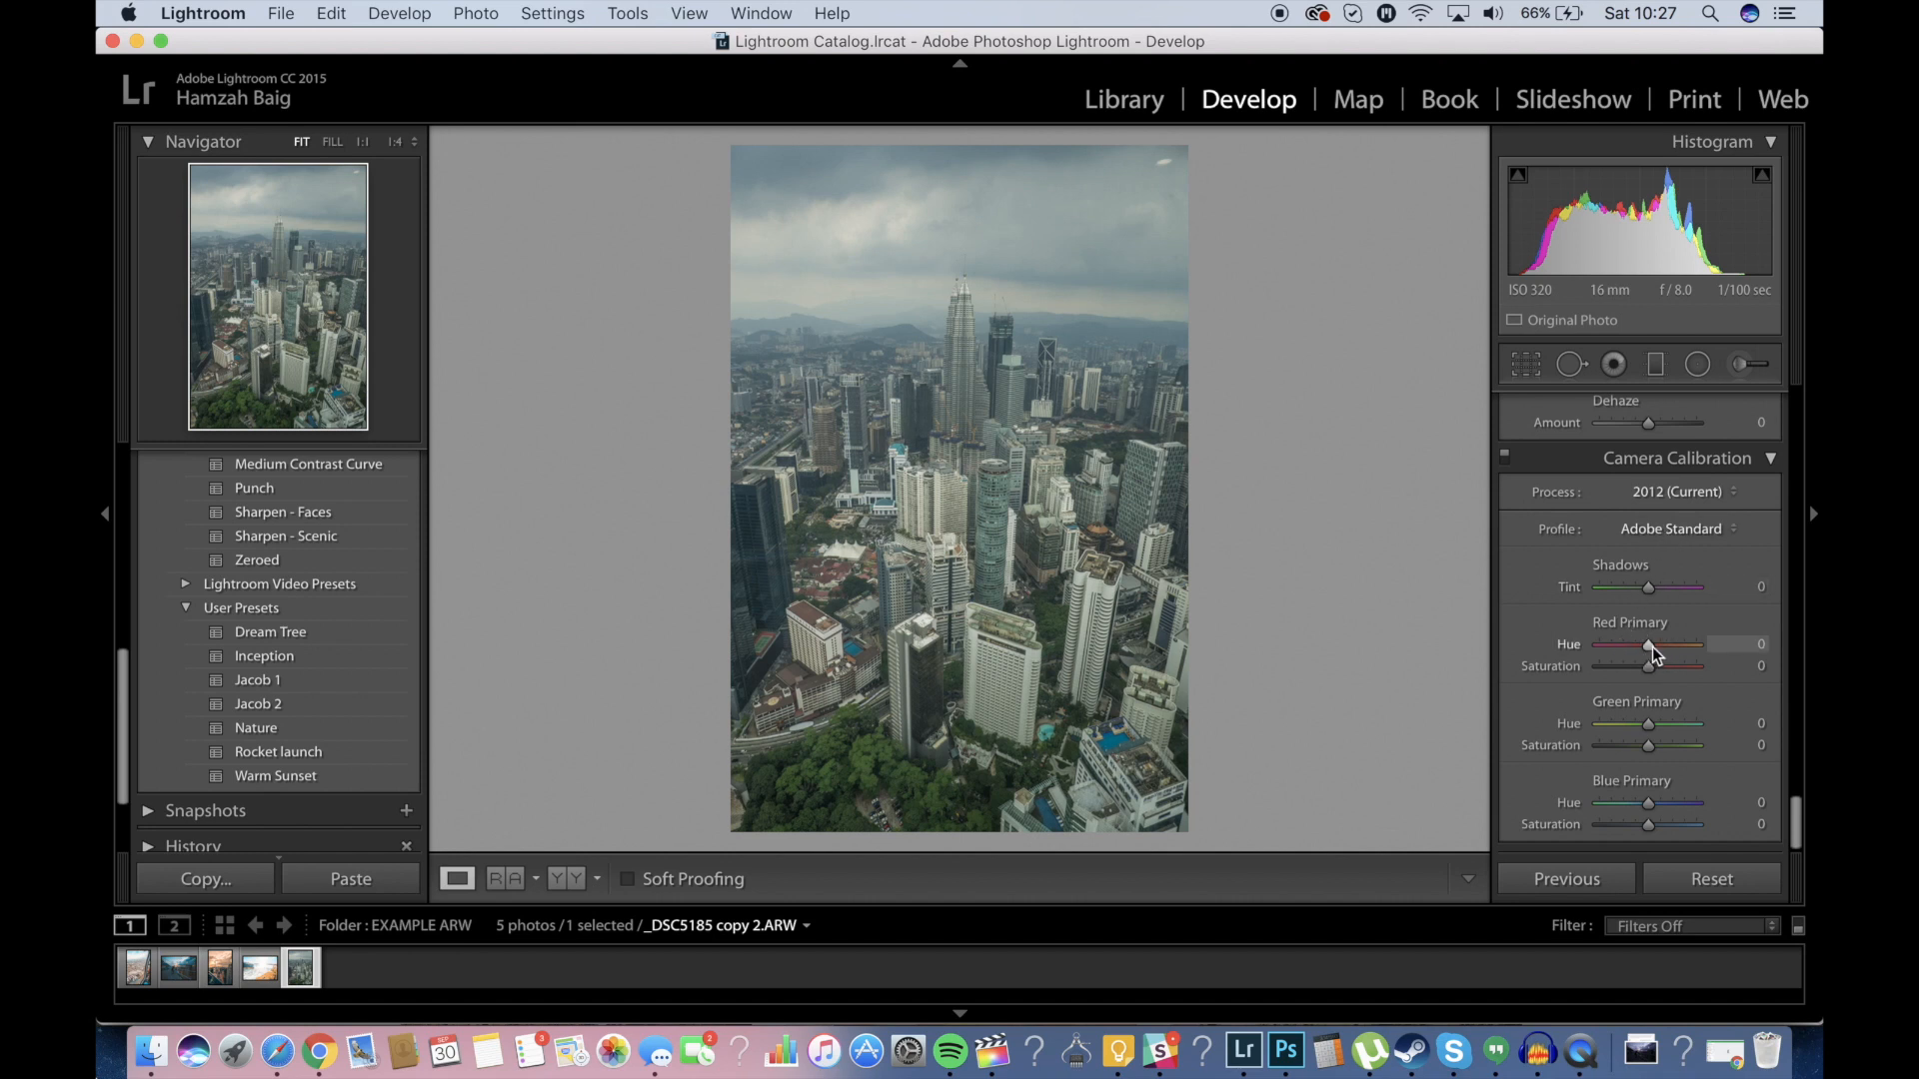
drag(1647, 644, 1695, 645)
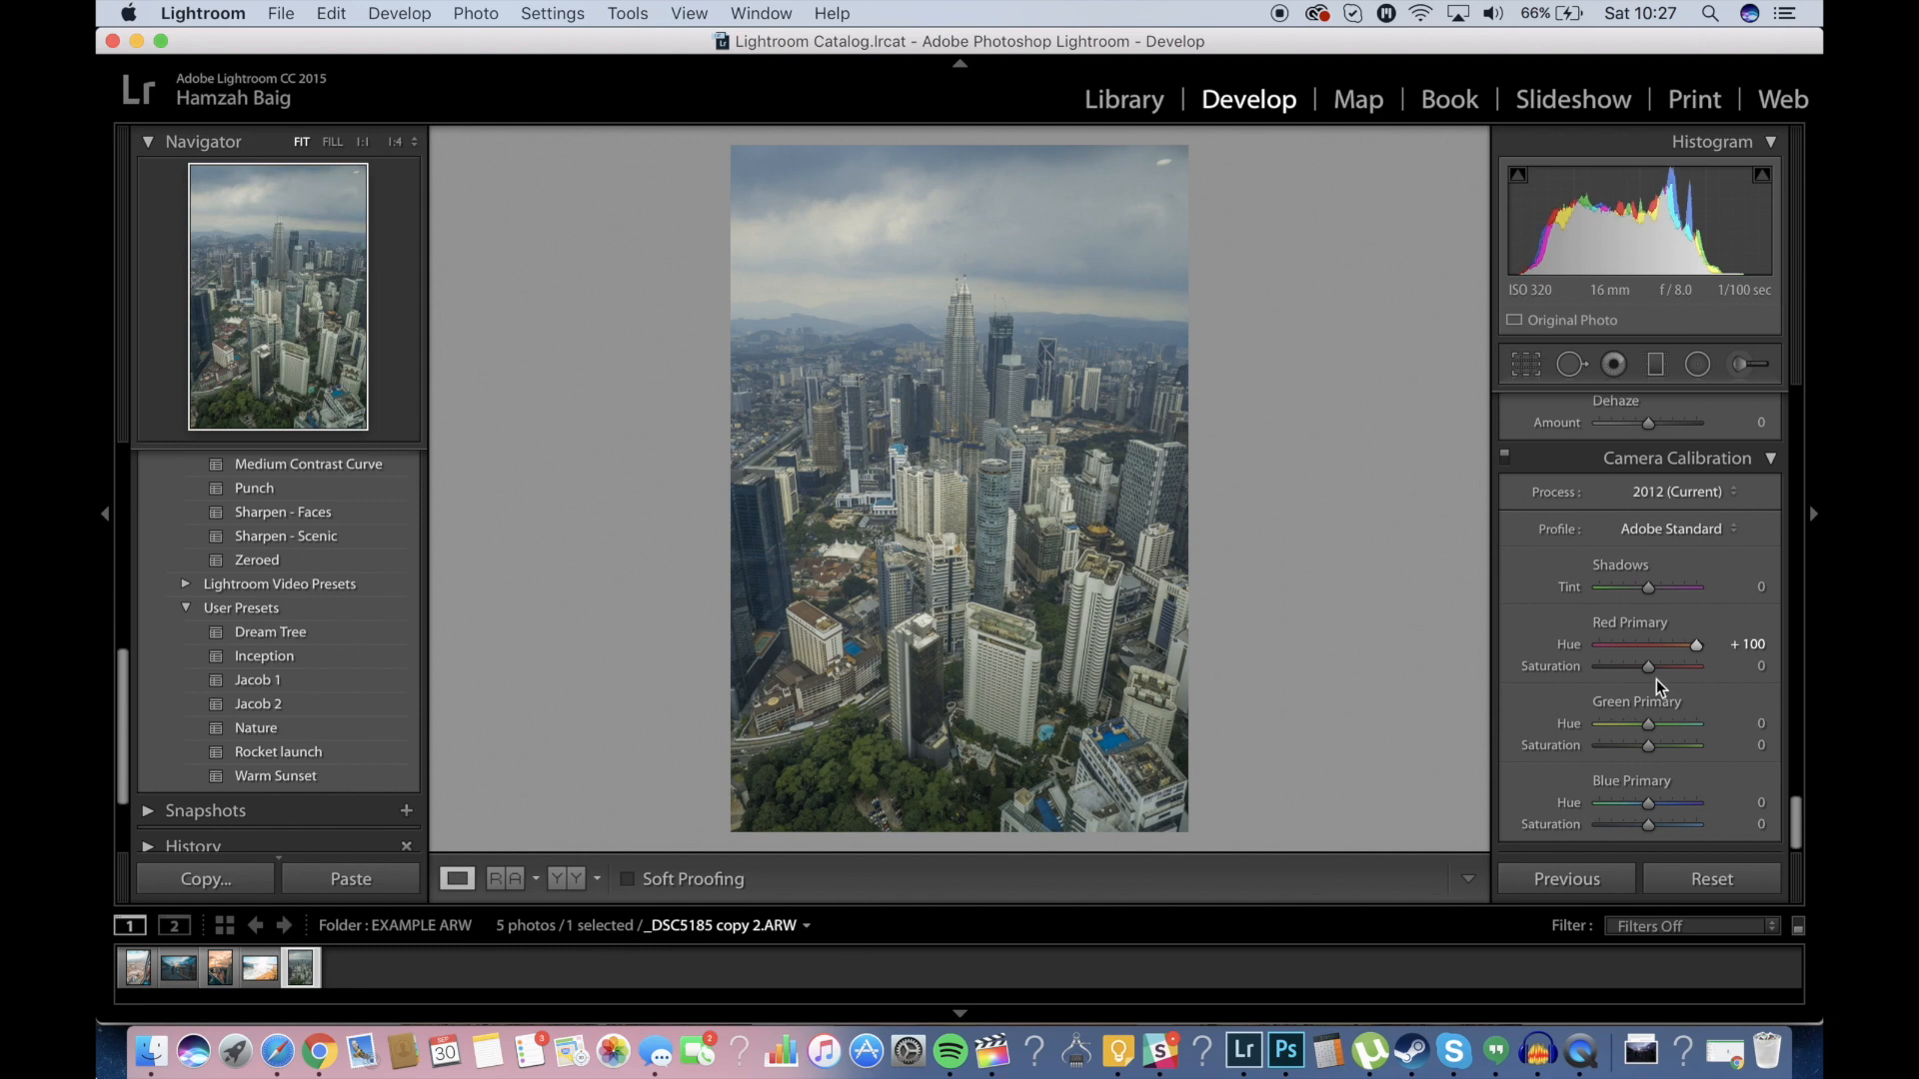
drag(1647, 665, 1655, 666)
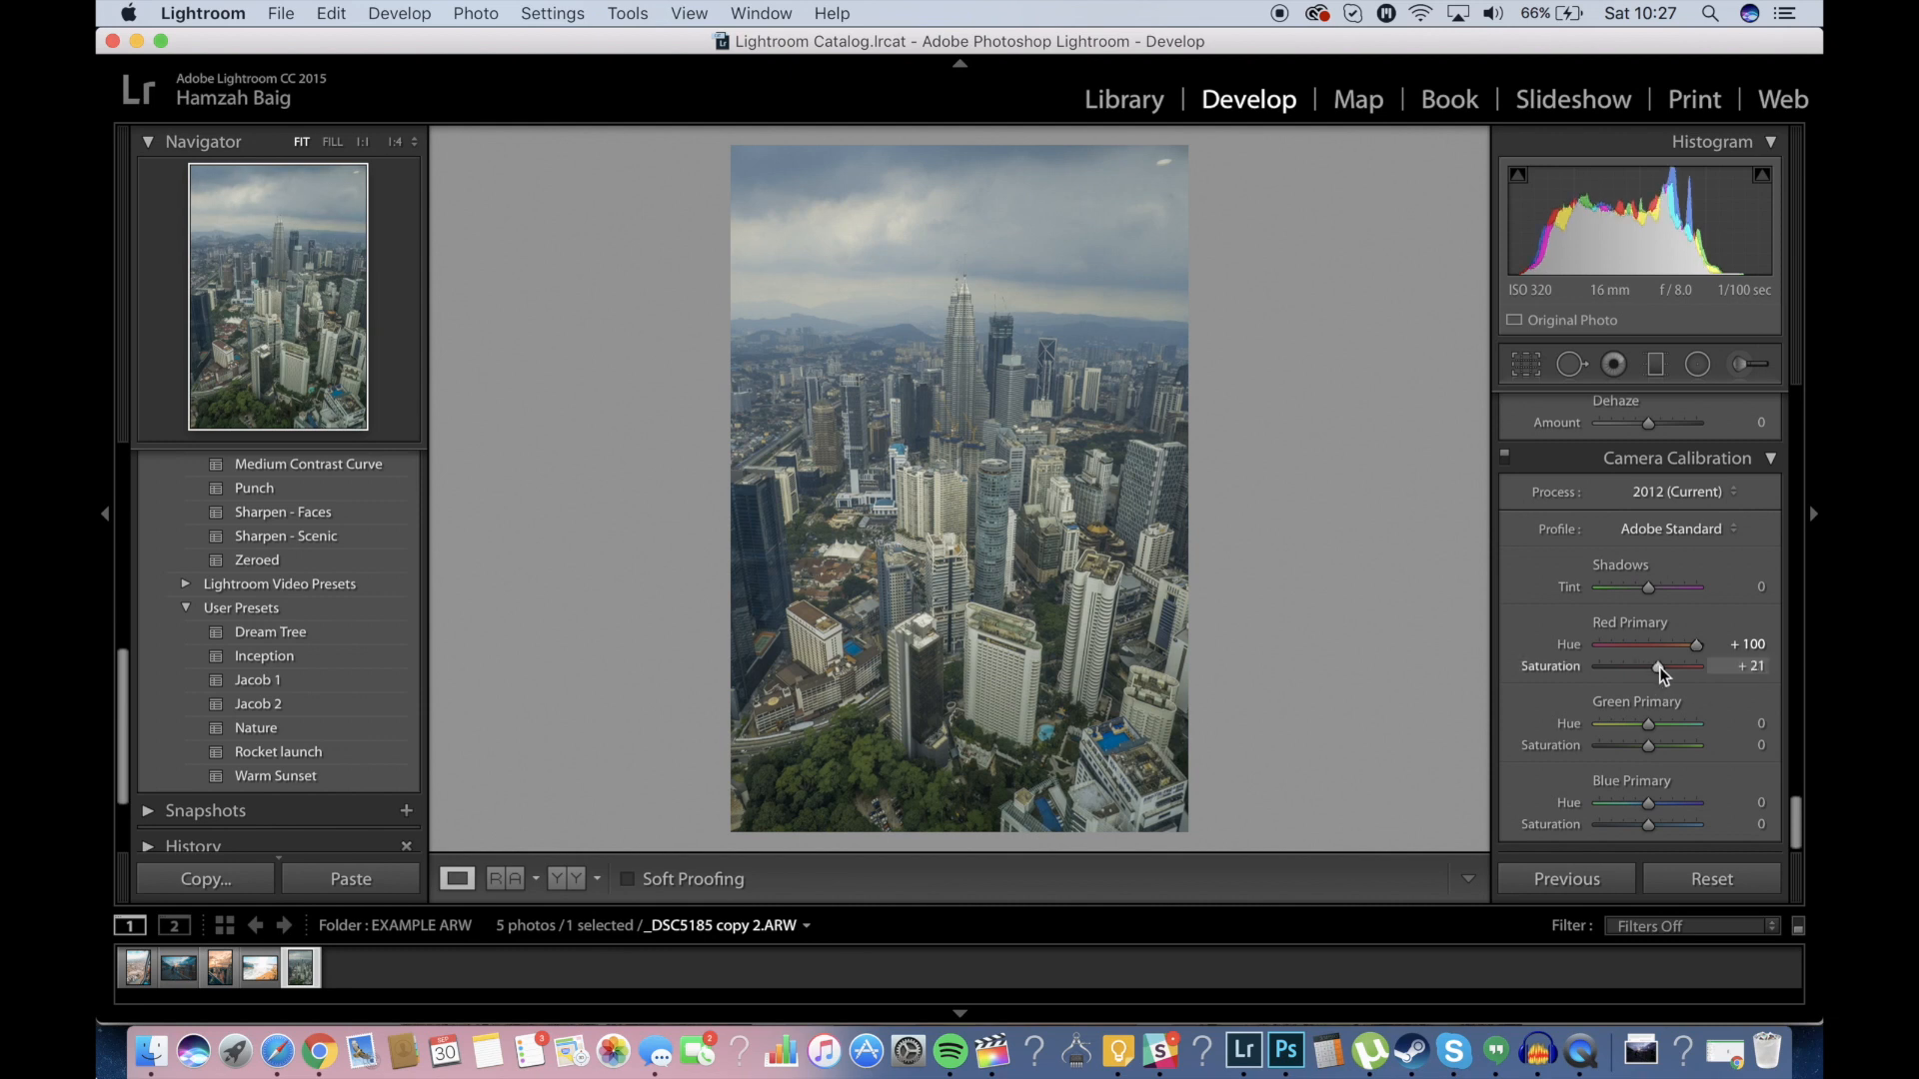
drag(1669, 666, 1657, 666)
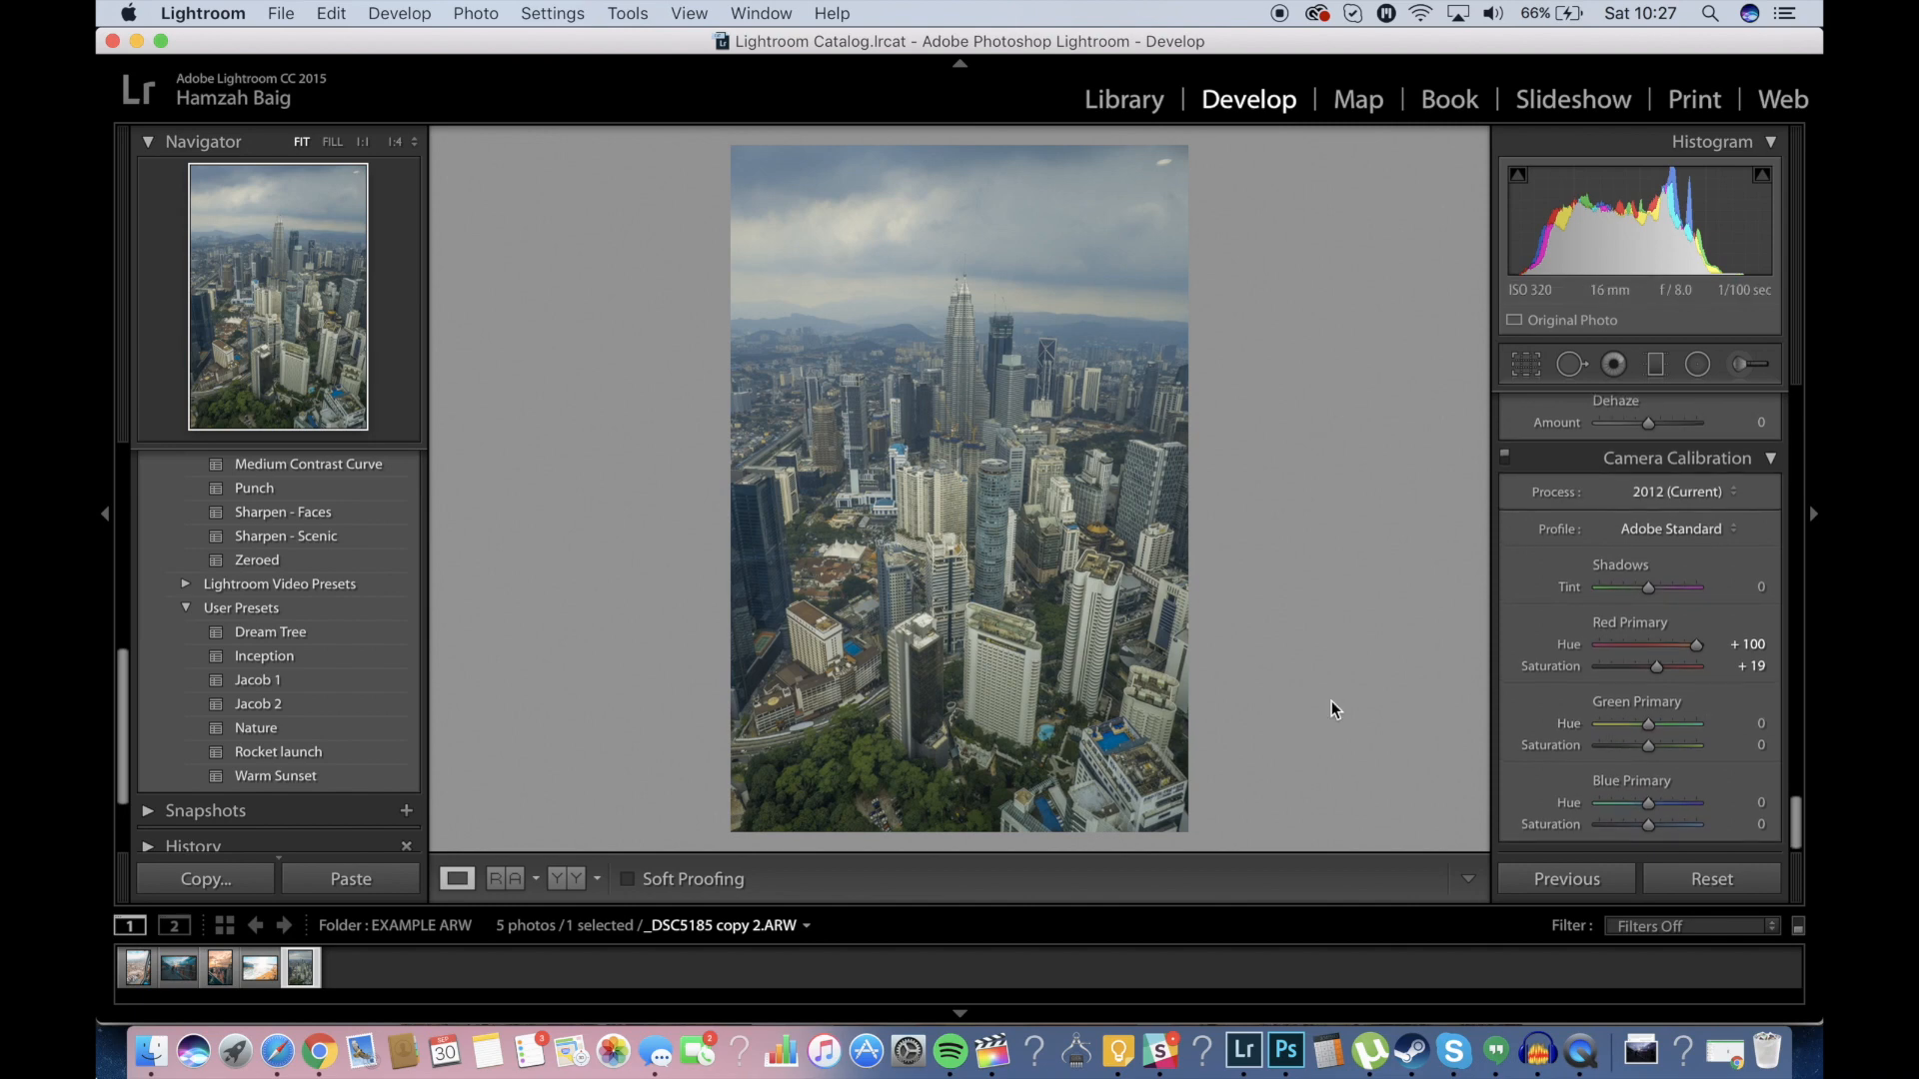
drag(1647, 802, 1652, 803)
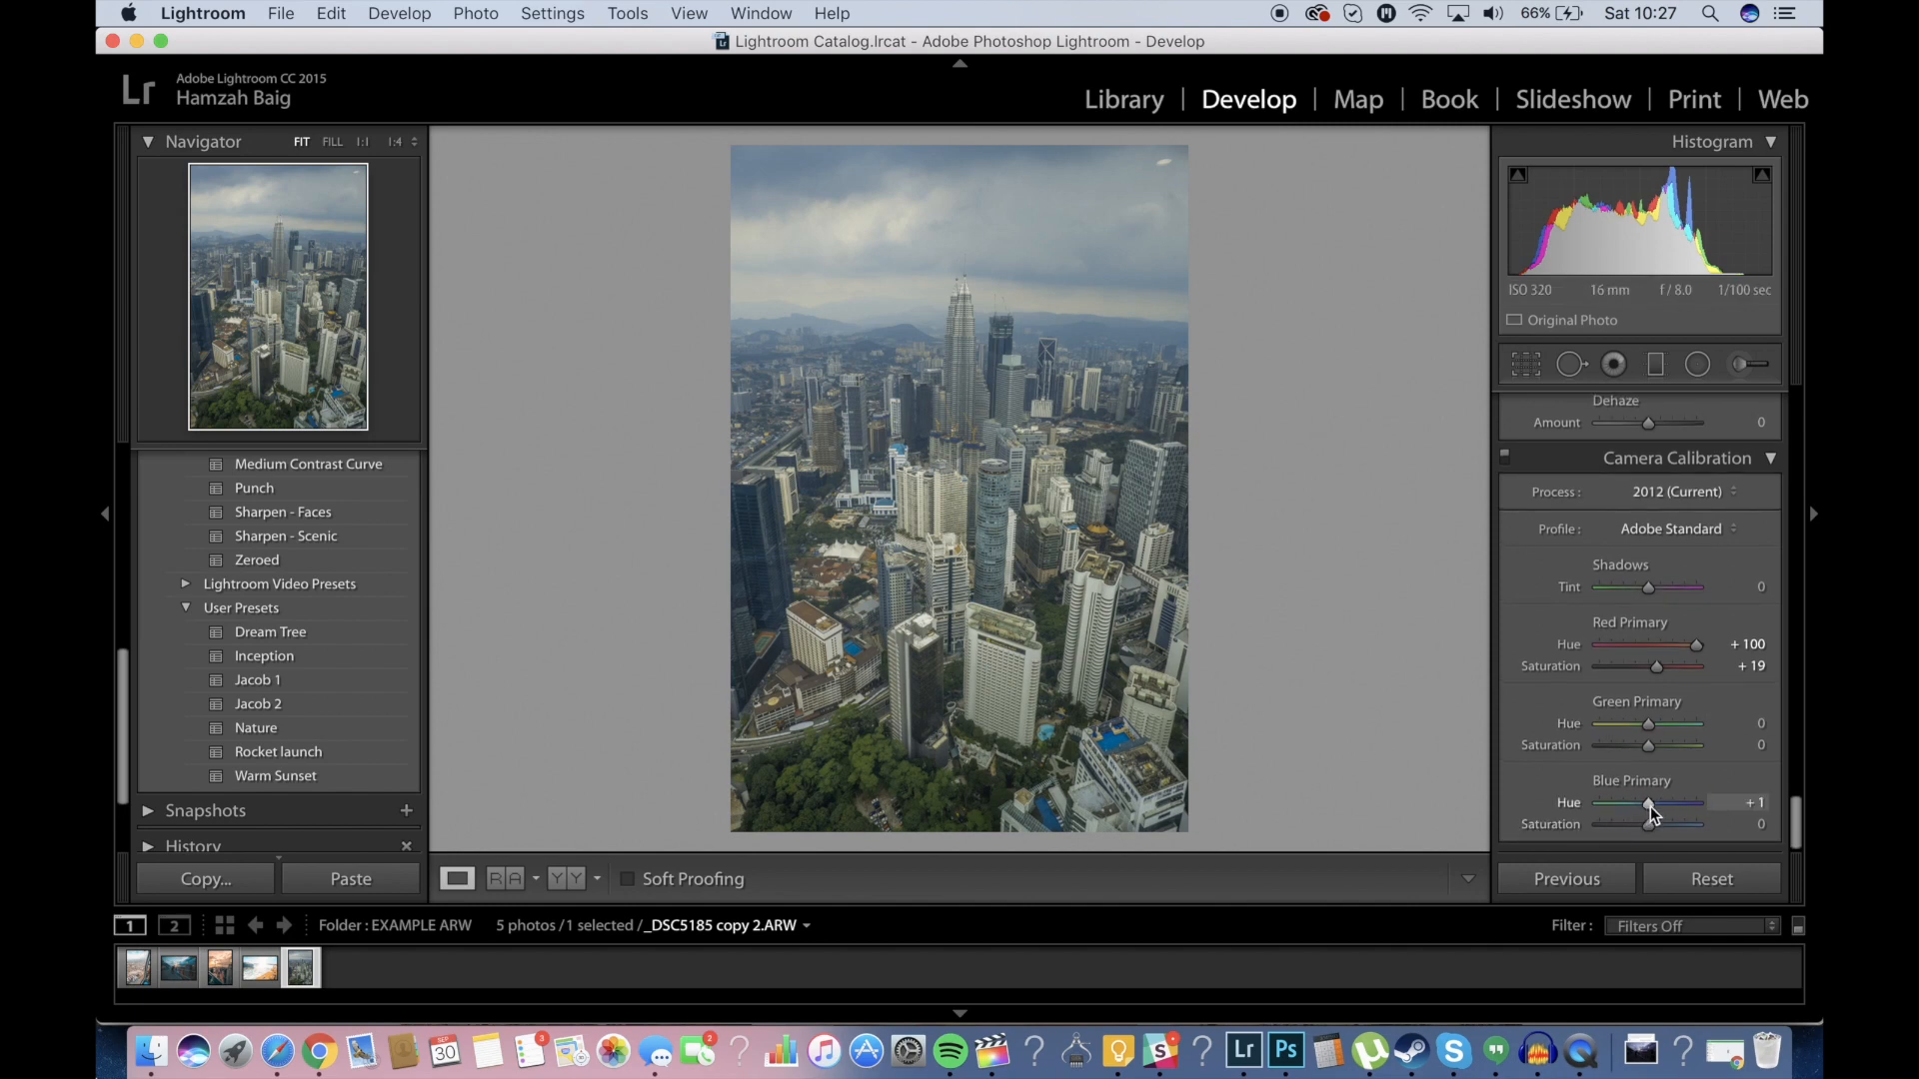
drag(1648, 802, 1599, 803)
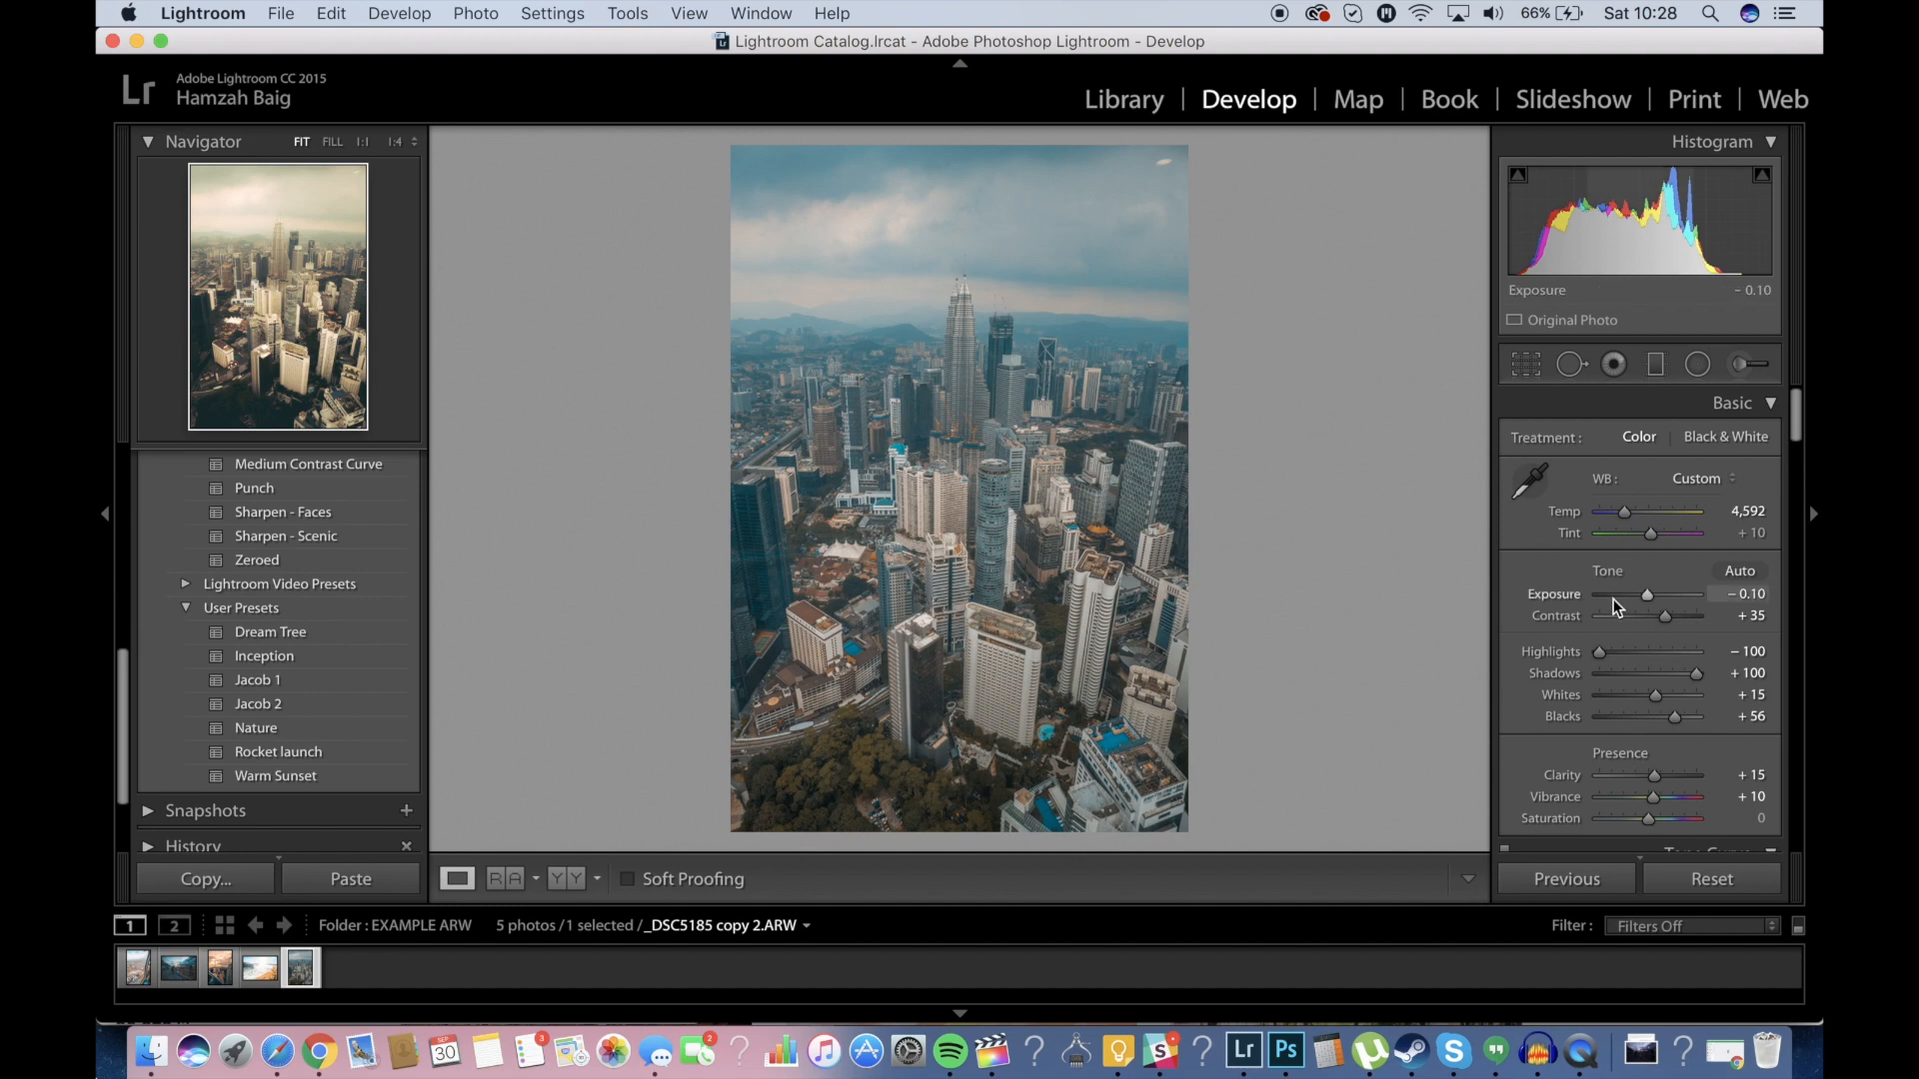
Boost the skyline photo's Vibrance to +24 in the Presence section.
scroll(down, 3)
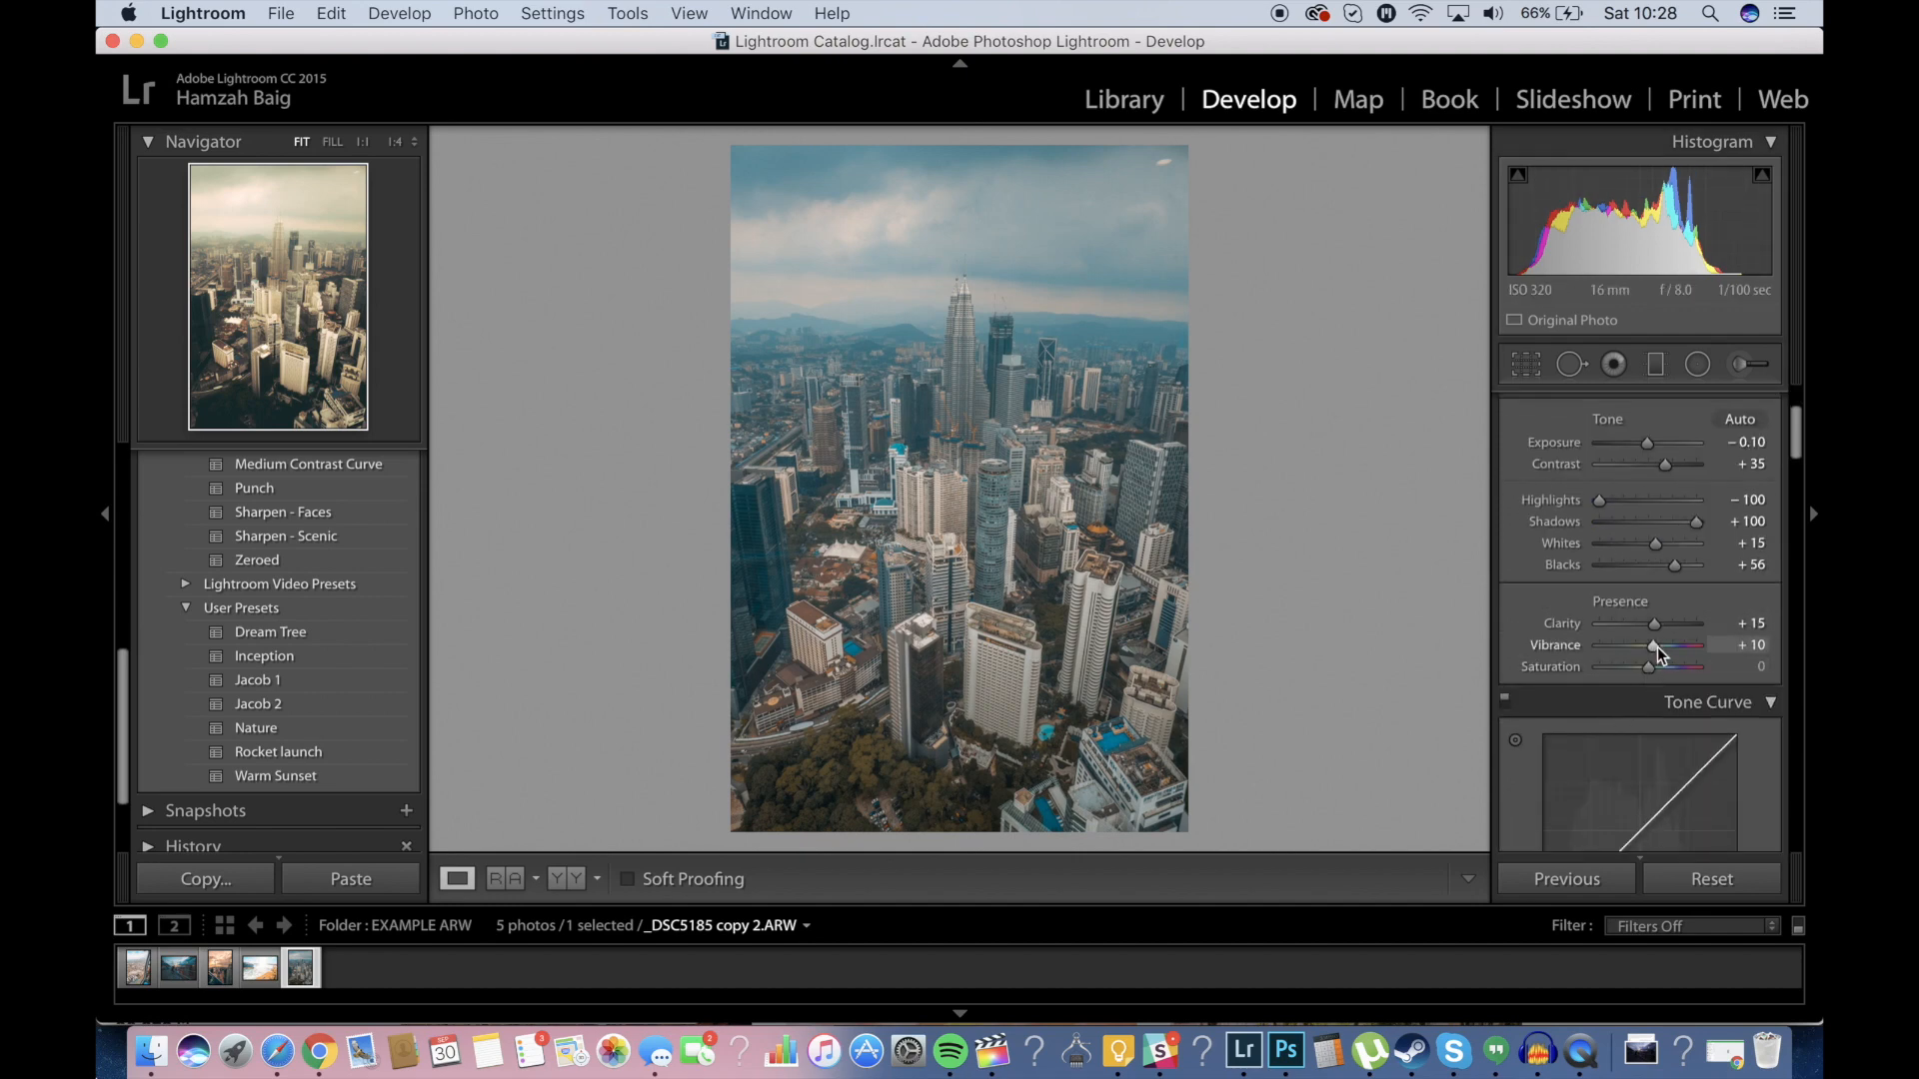
drag(1649, 665, 1661, 666)
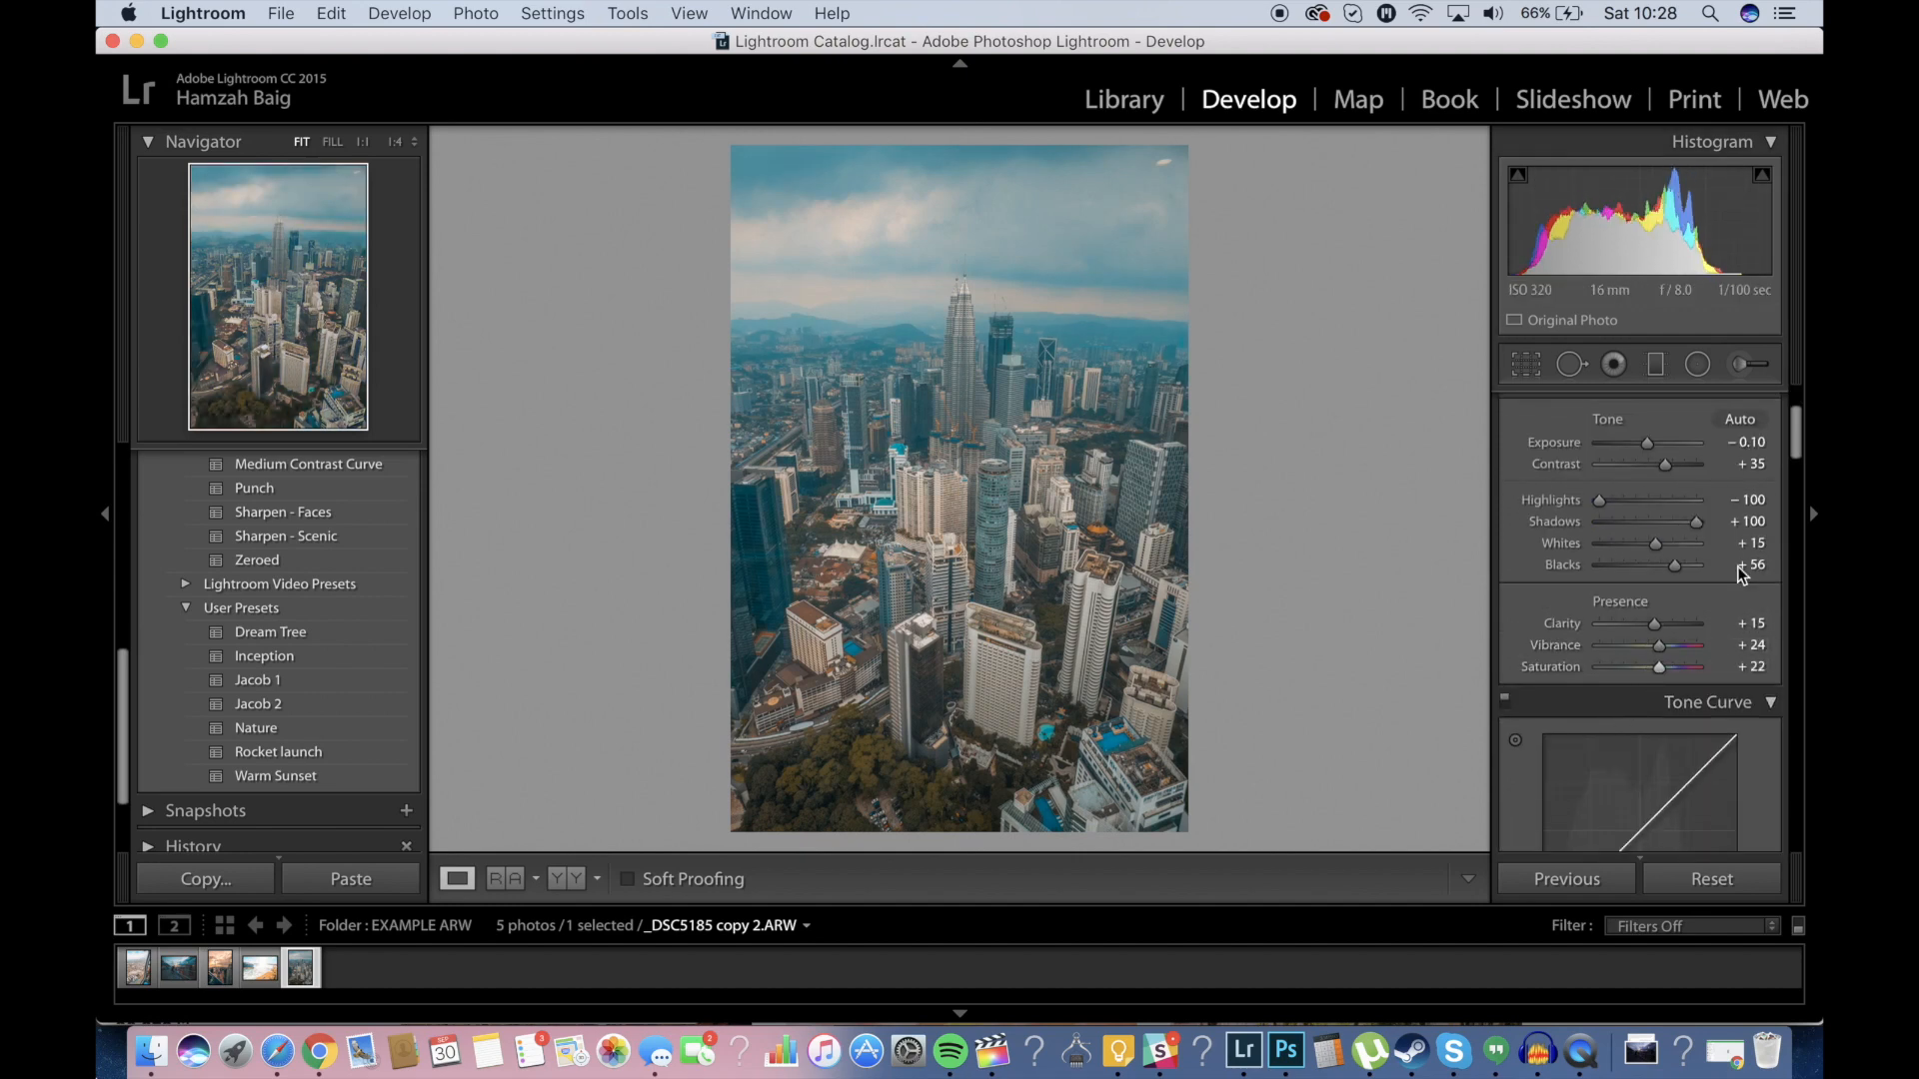
mouse_move(151, 1051)
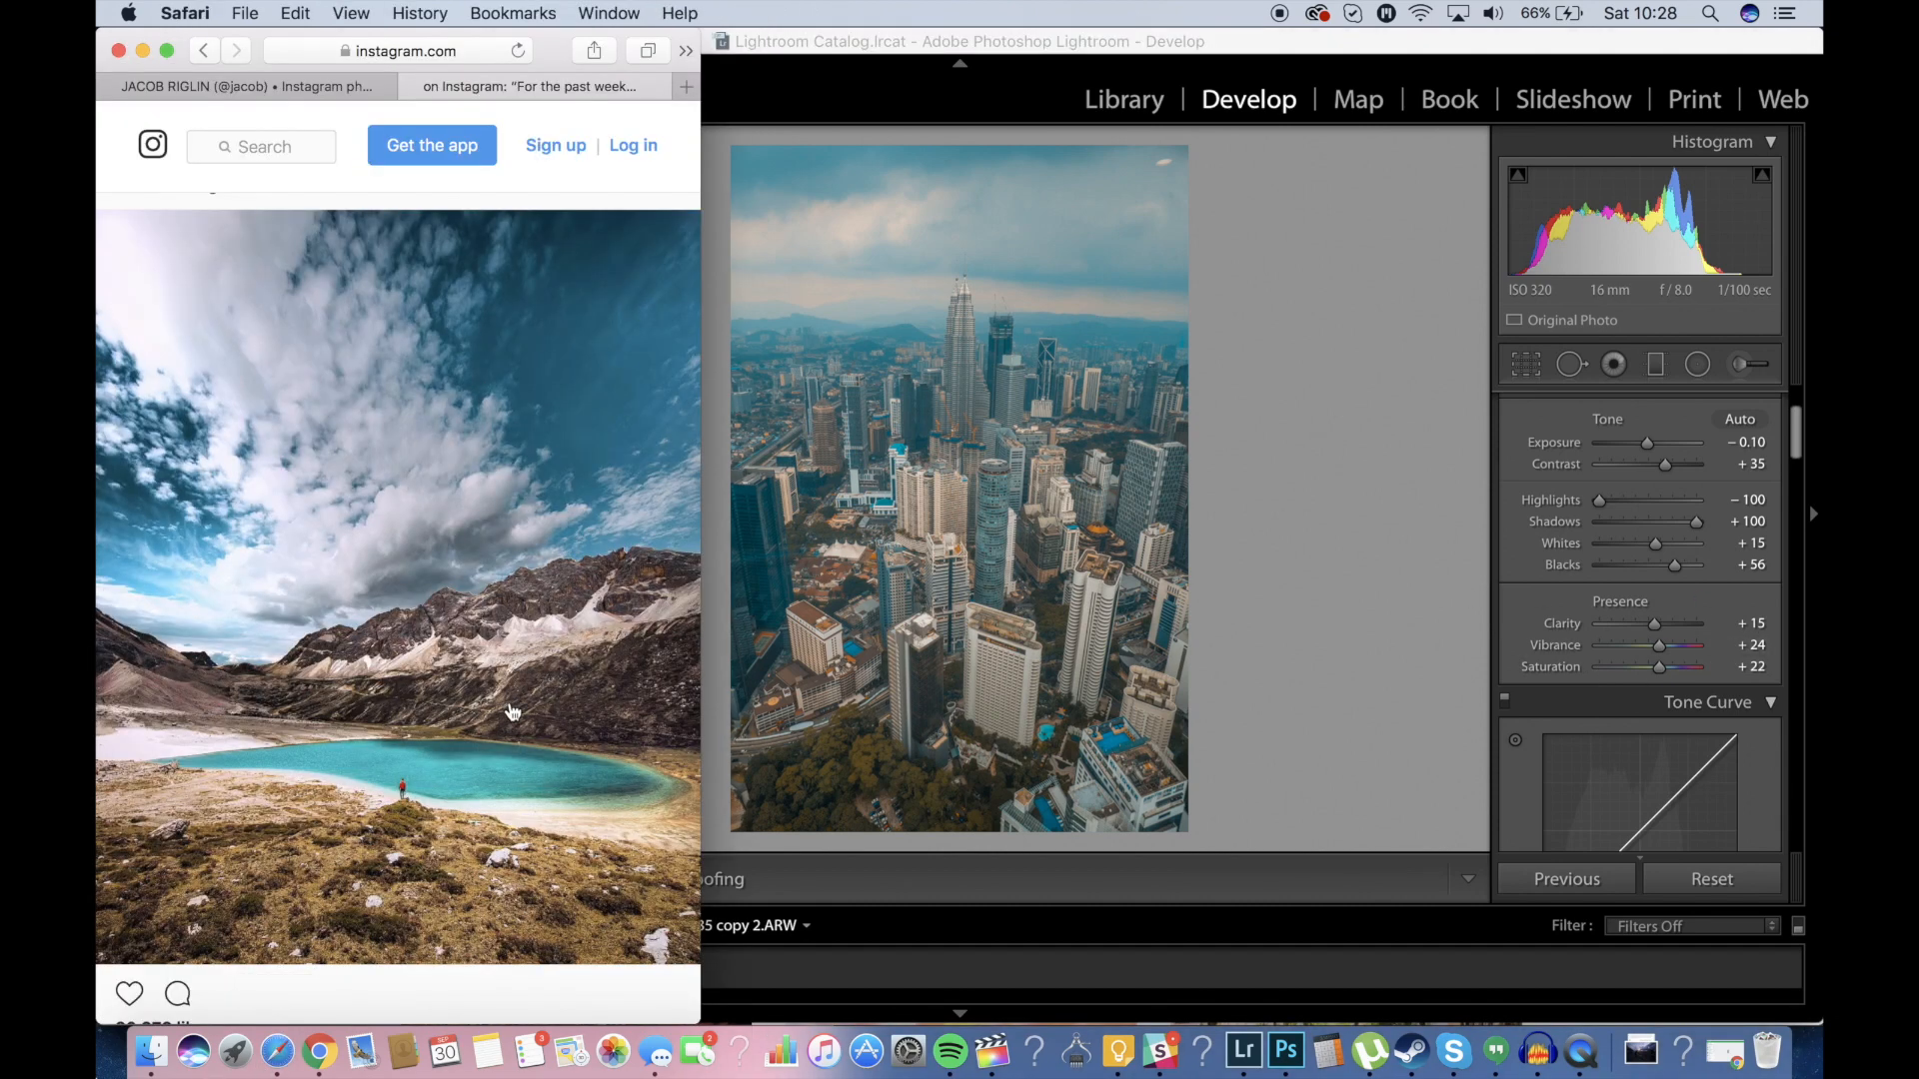
mouse_move(1231, 438)
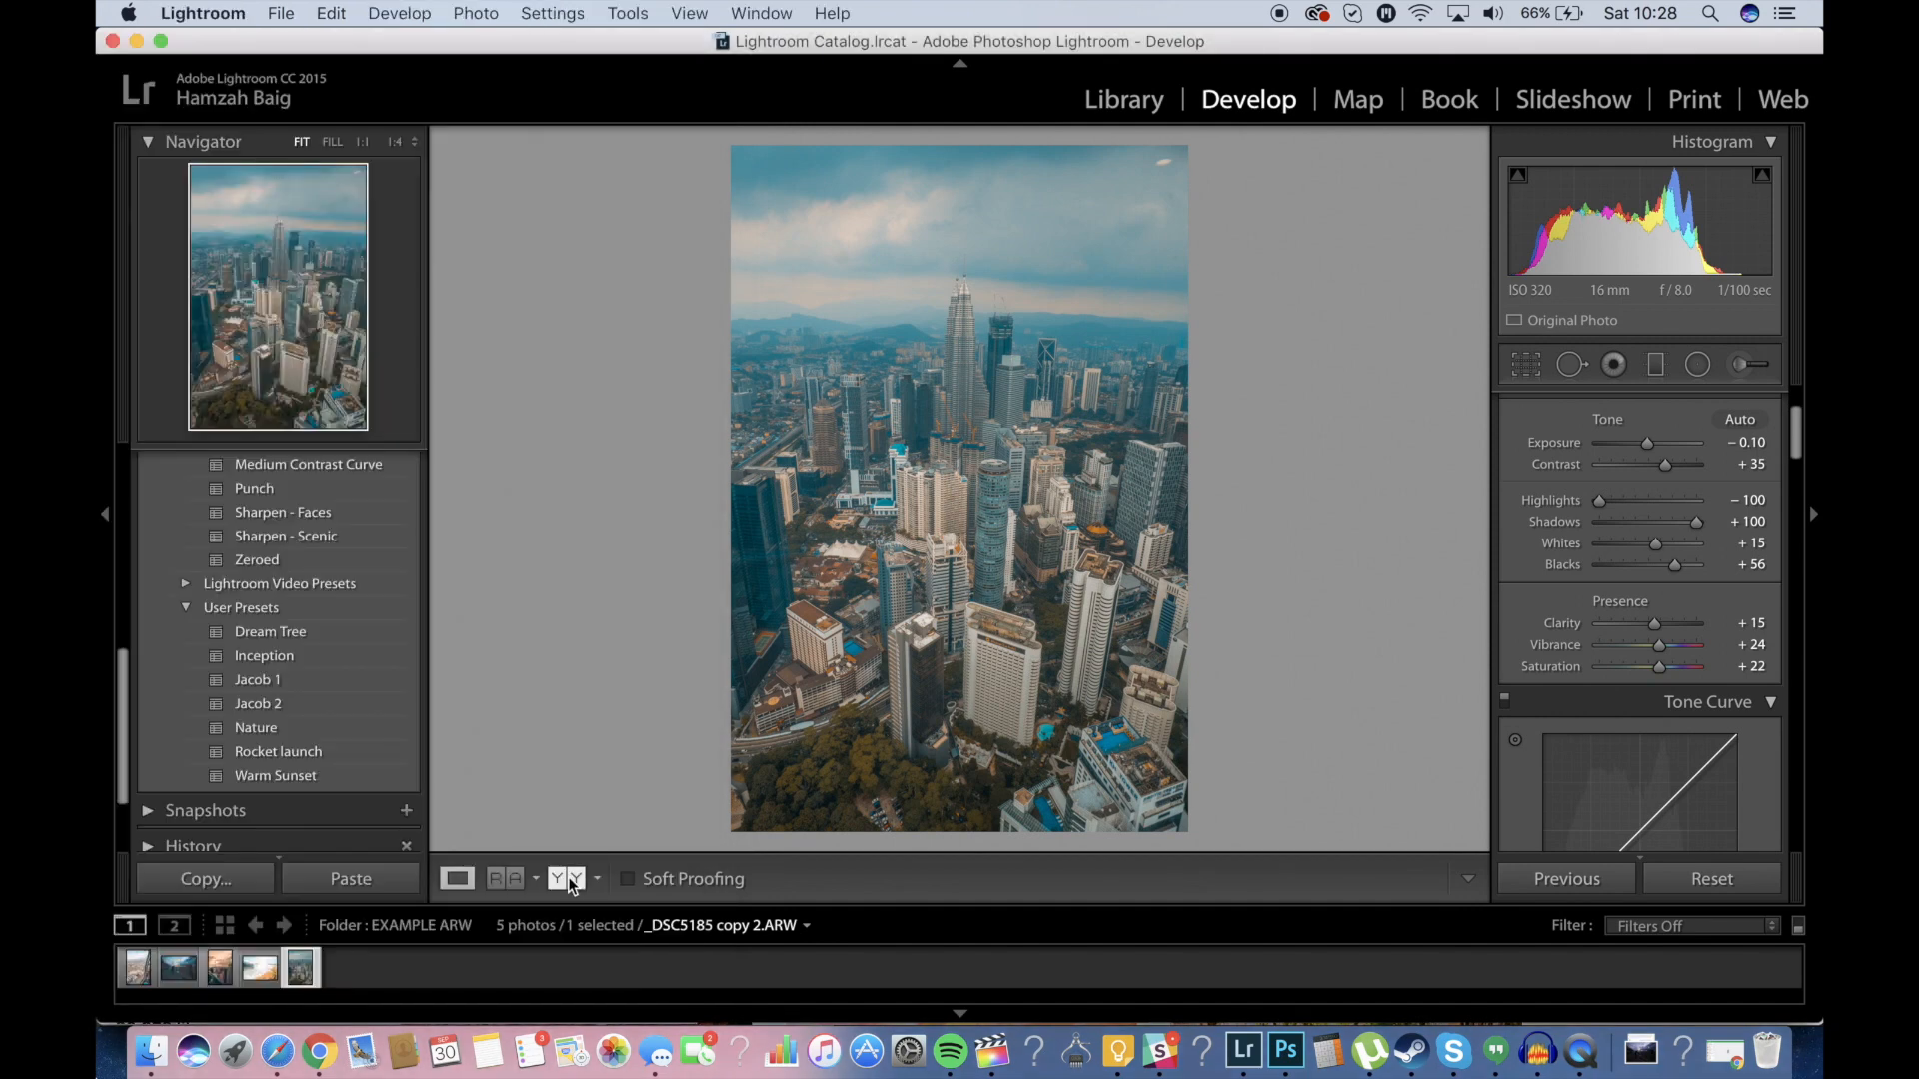
Show the skyline photo's original and graded versions in Left/Right Before & After view.
click(562, 878)
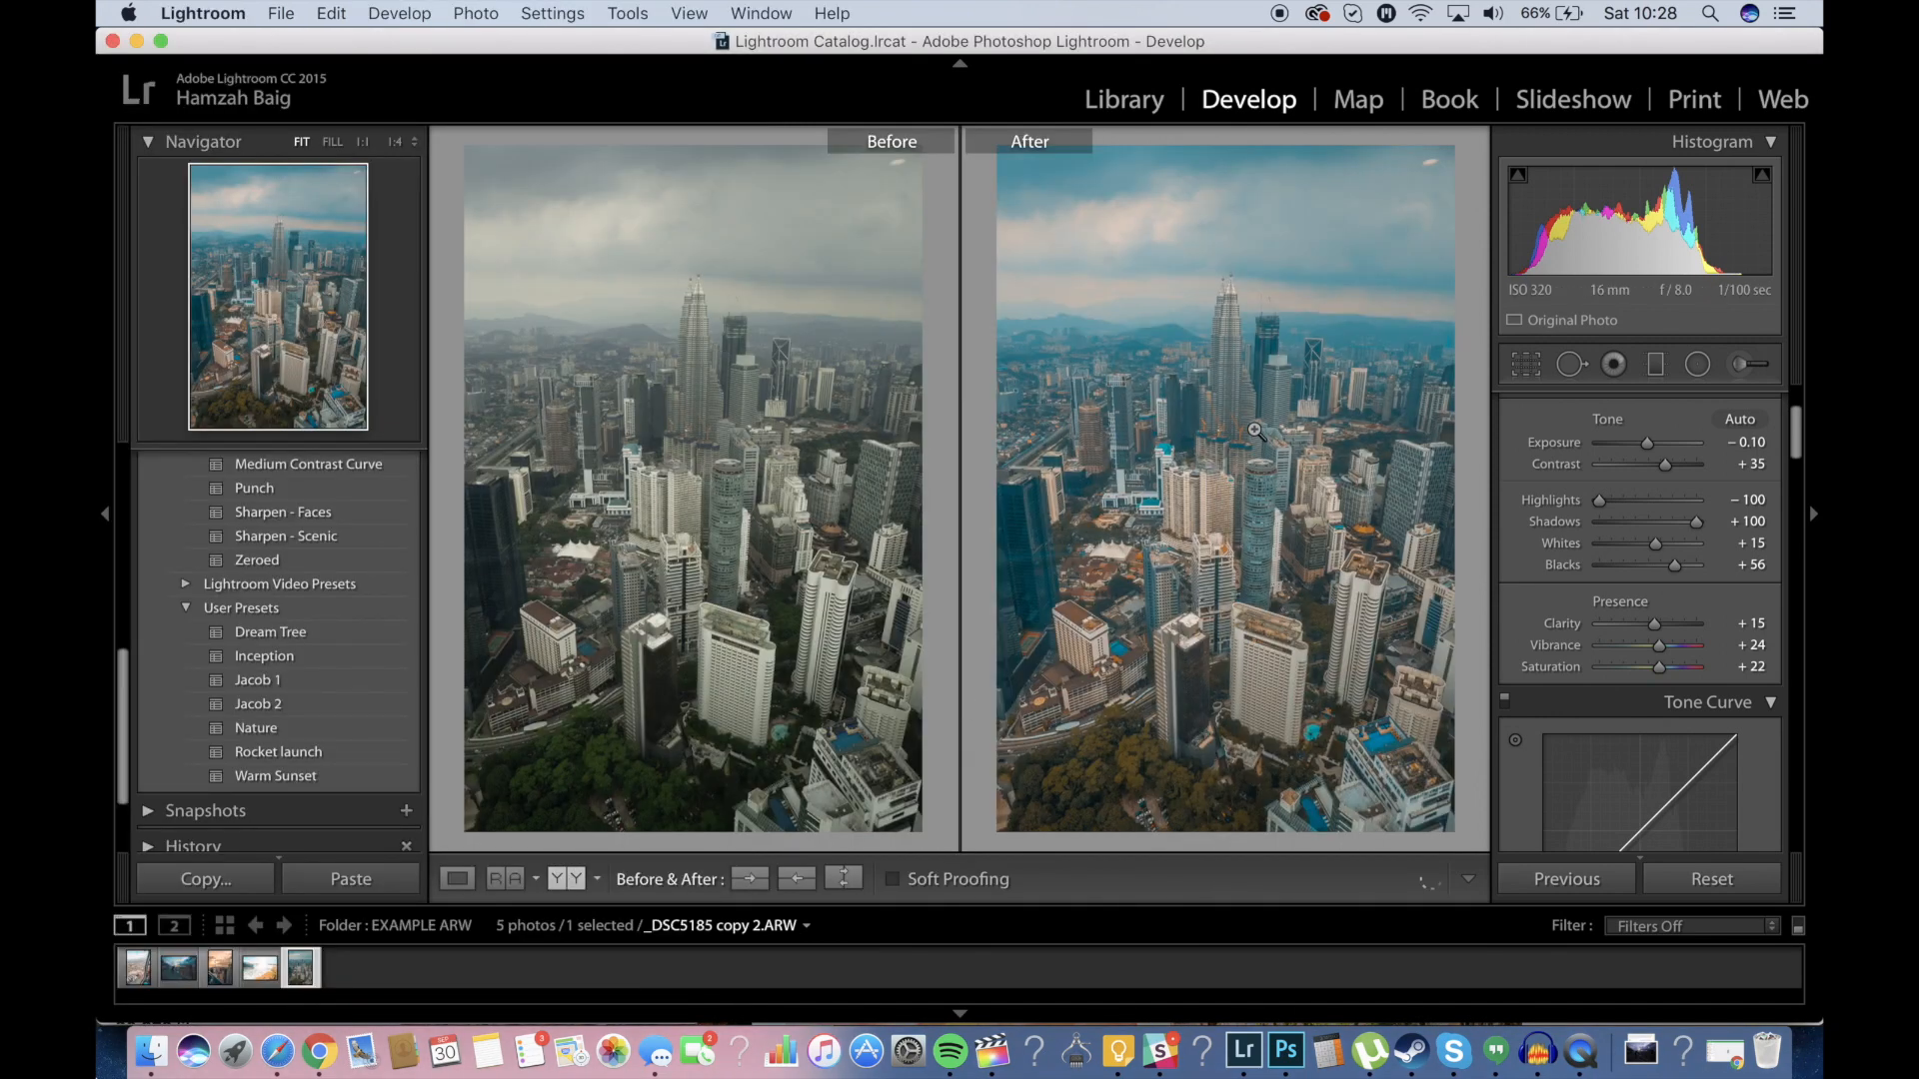
mouse_move(1373, 742)
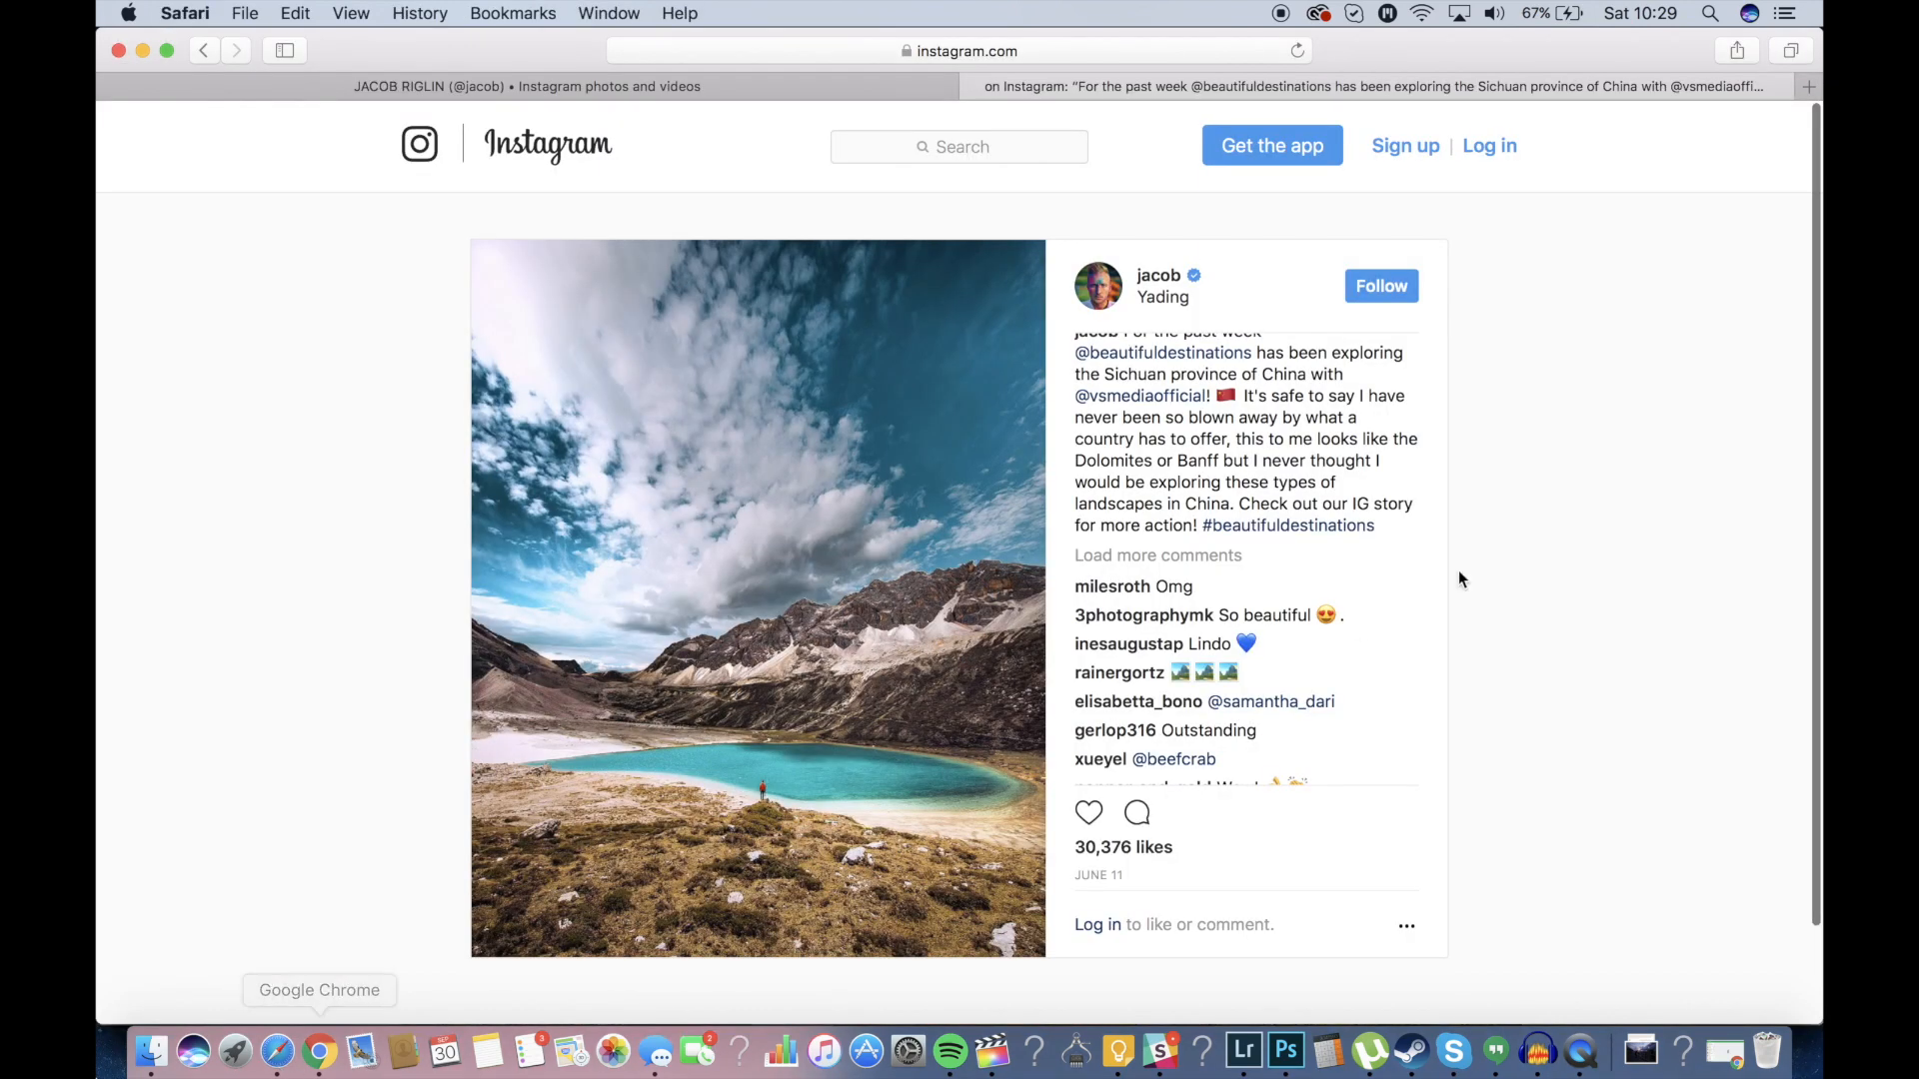
Open the orange-toned New York aerial Instagram post, then return to Lightroom.
click(1544, 562)
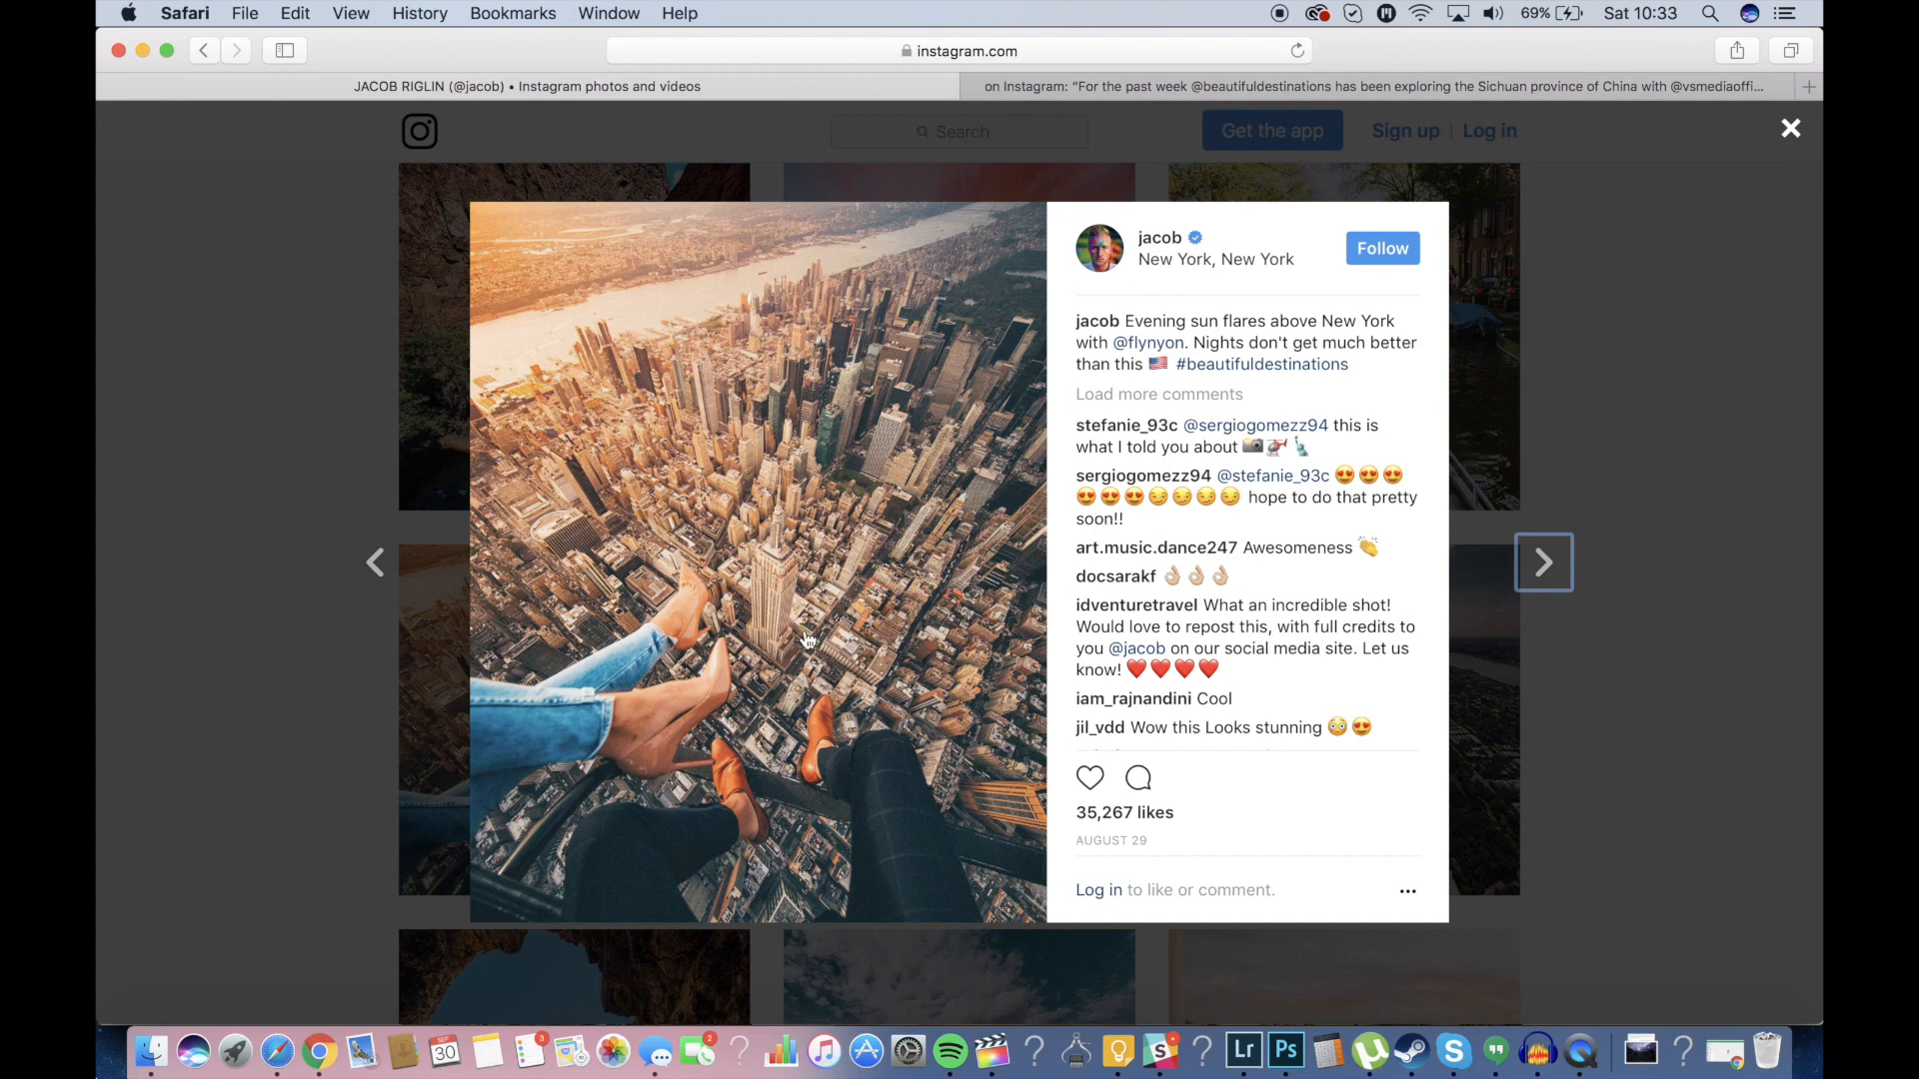
click(1242, 1051)
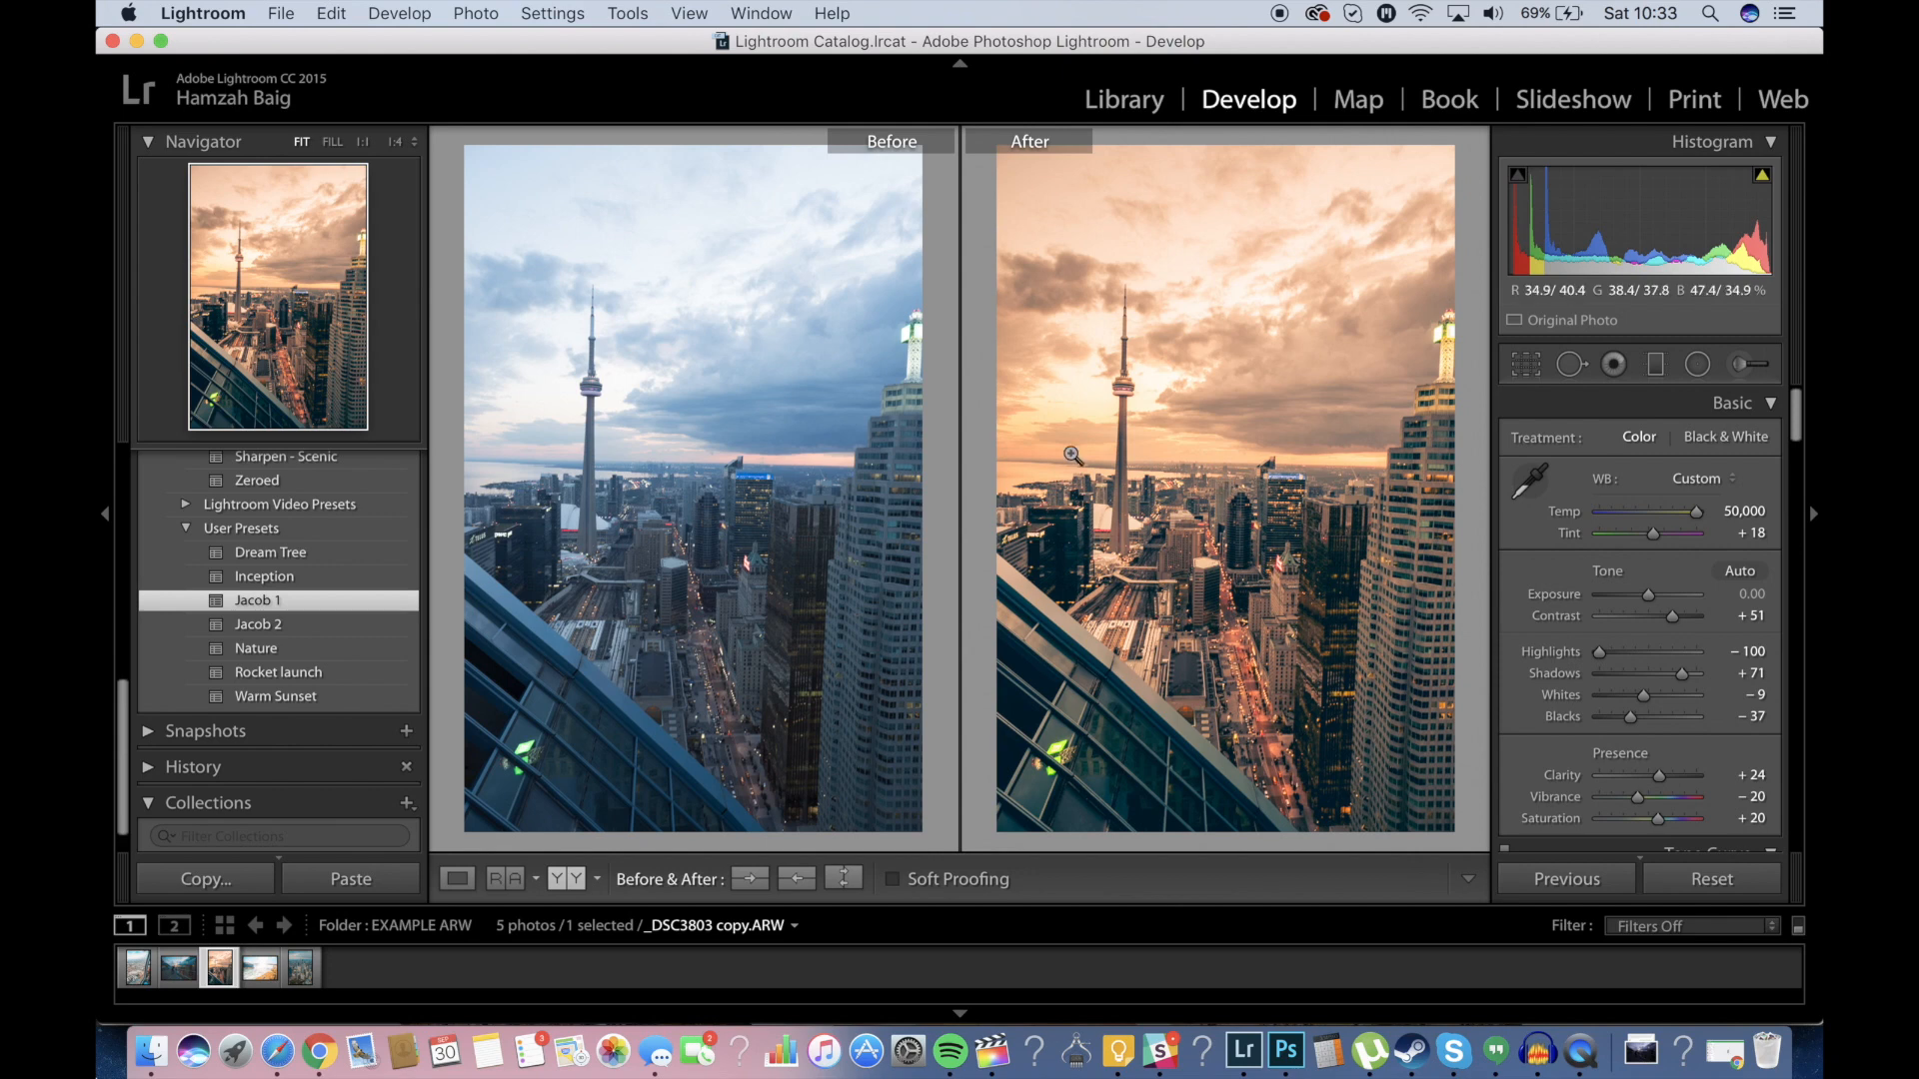
Switch to single-image view, showing the aerial London helicopter photo.
click(457, 879)
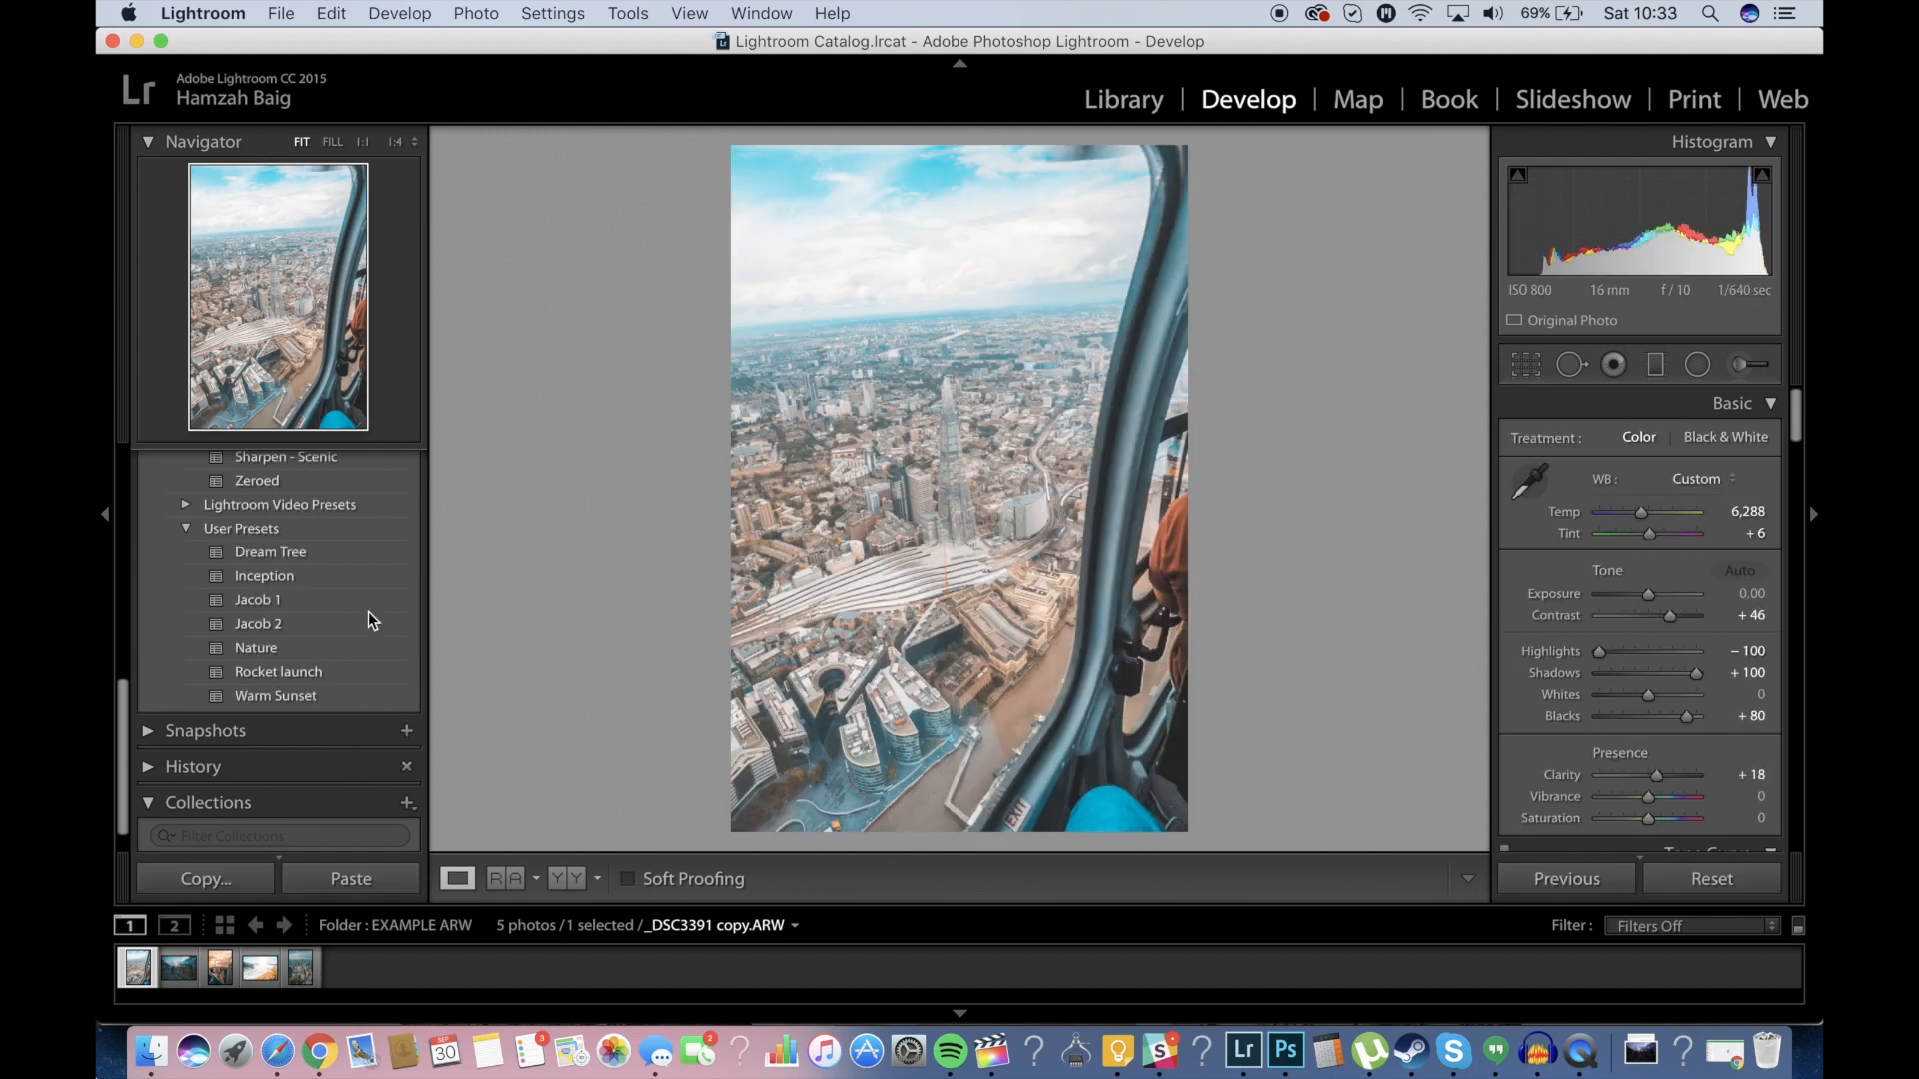
Apply the Jacob 2 preset to the helicopter shot, warm Temp to 5,861, then select the skyline photo.
click(258, 624)
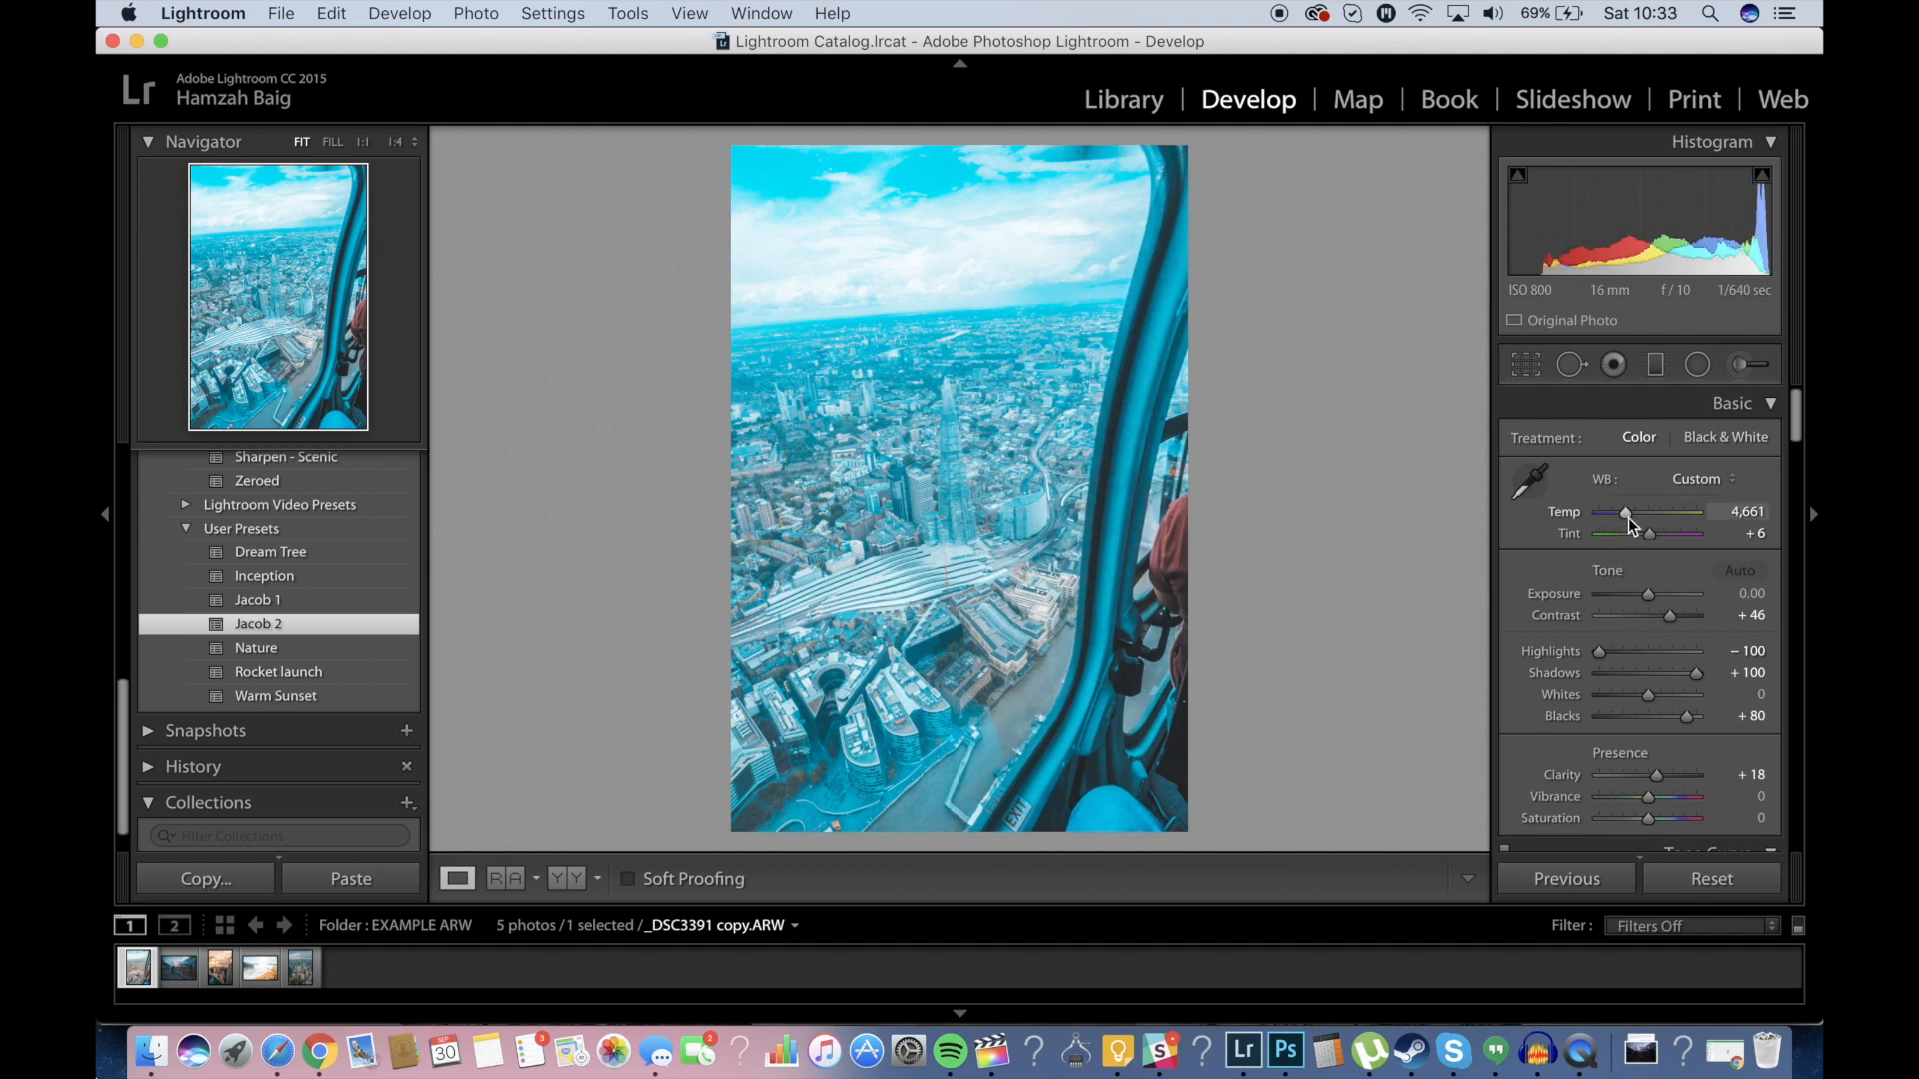
drag(1625, 514, 1637, 514)
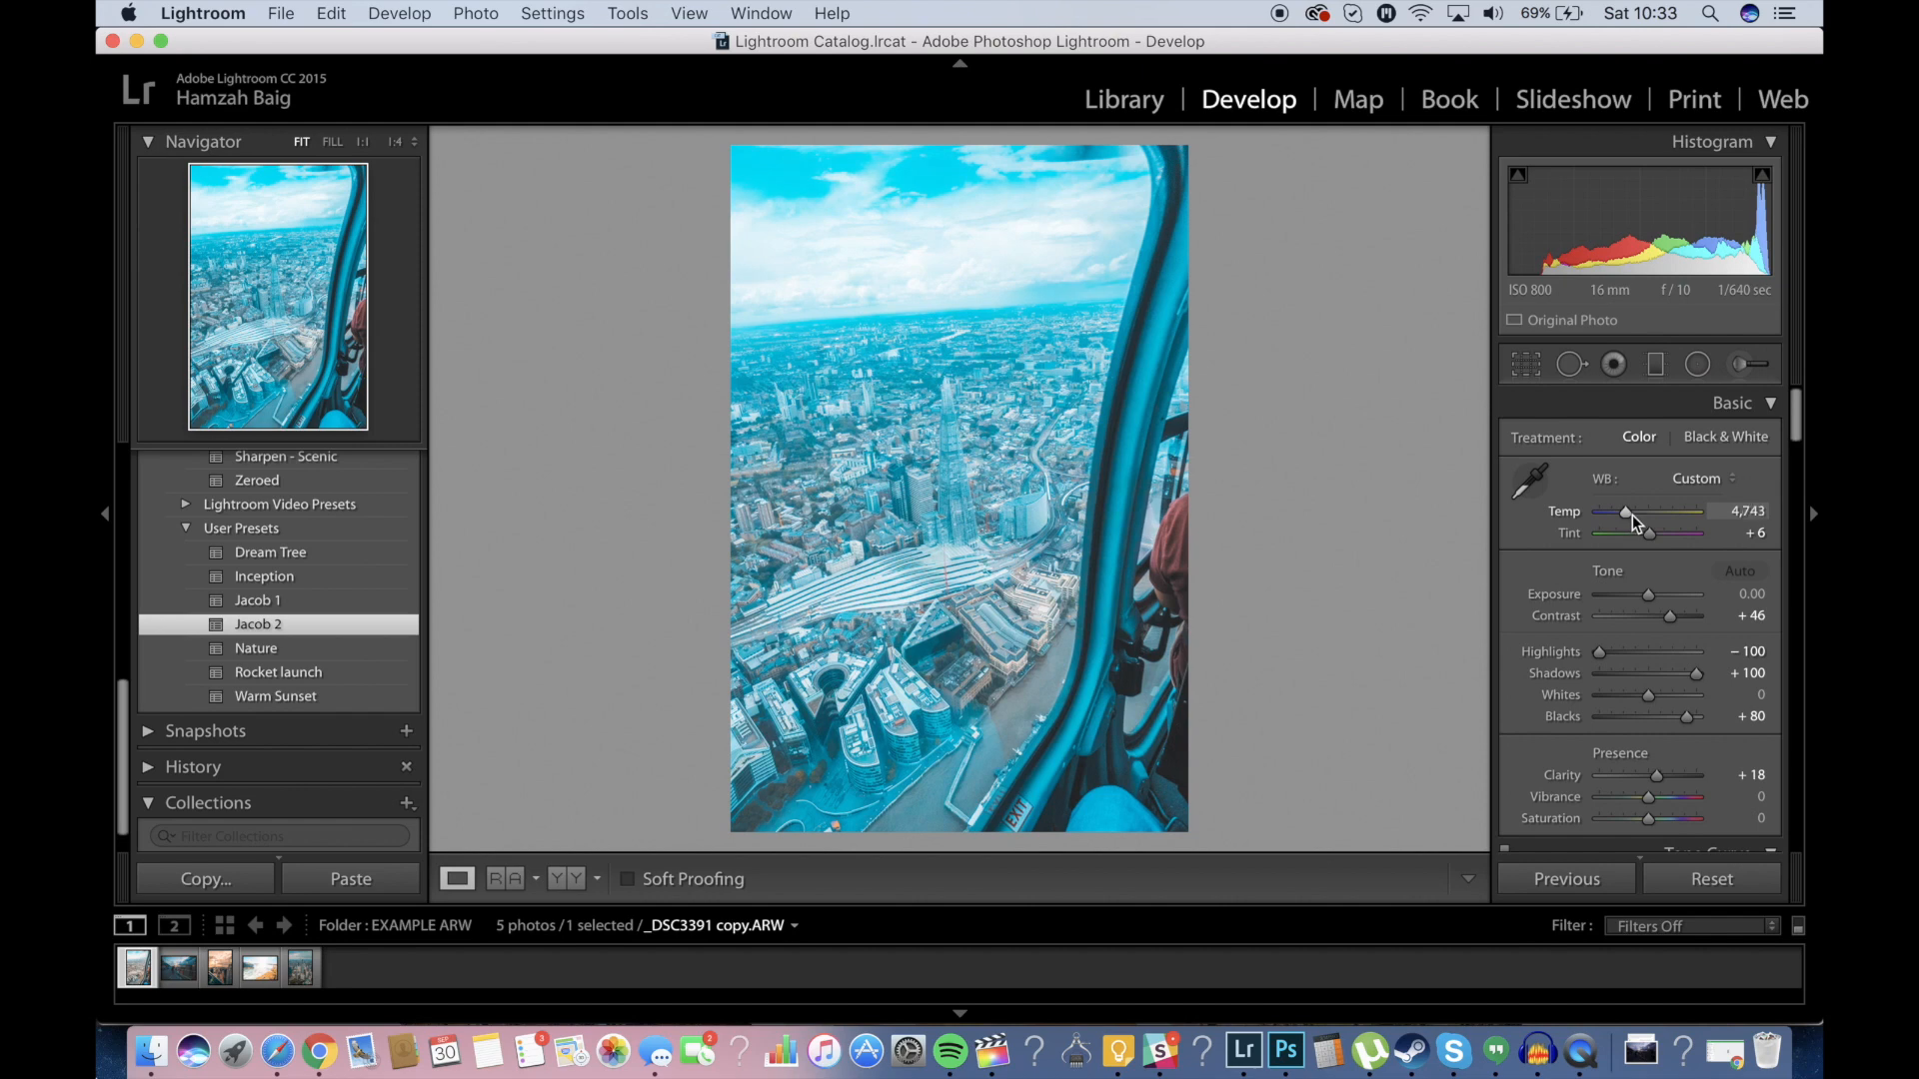
drag(1625, 512, 1646, 512)
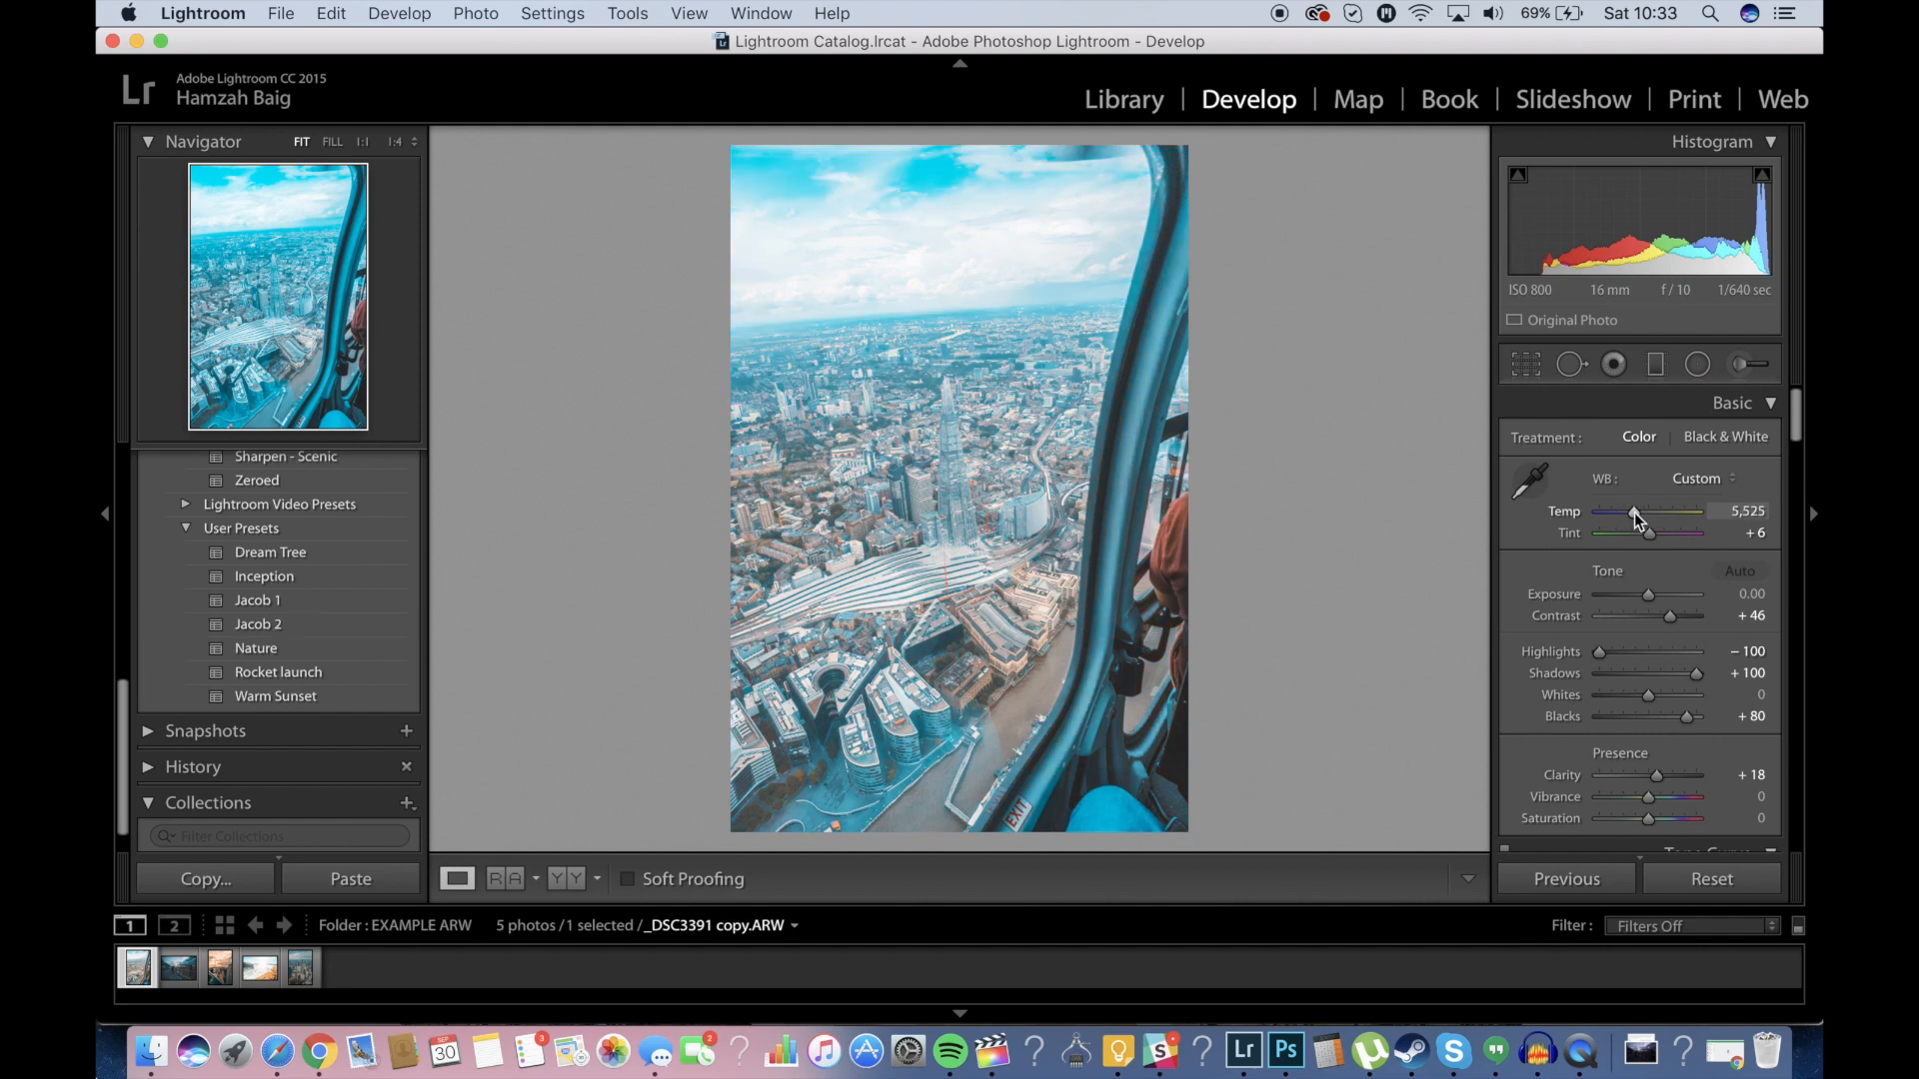
drag(1632, 512, 1646, 512)
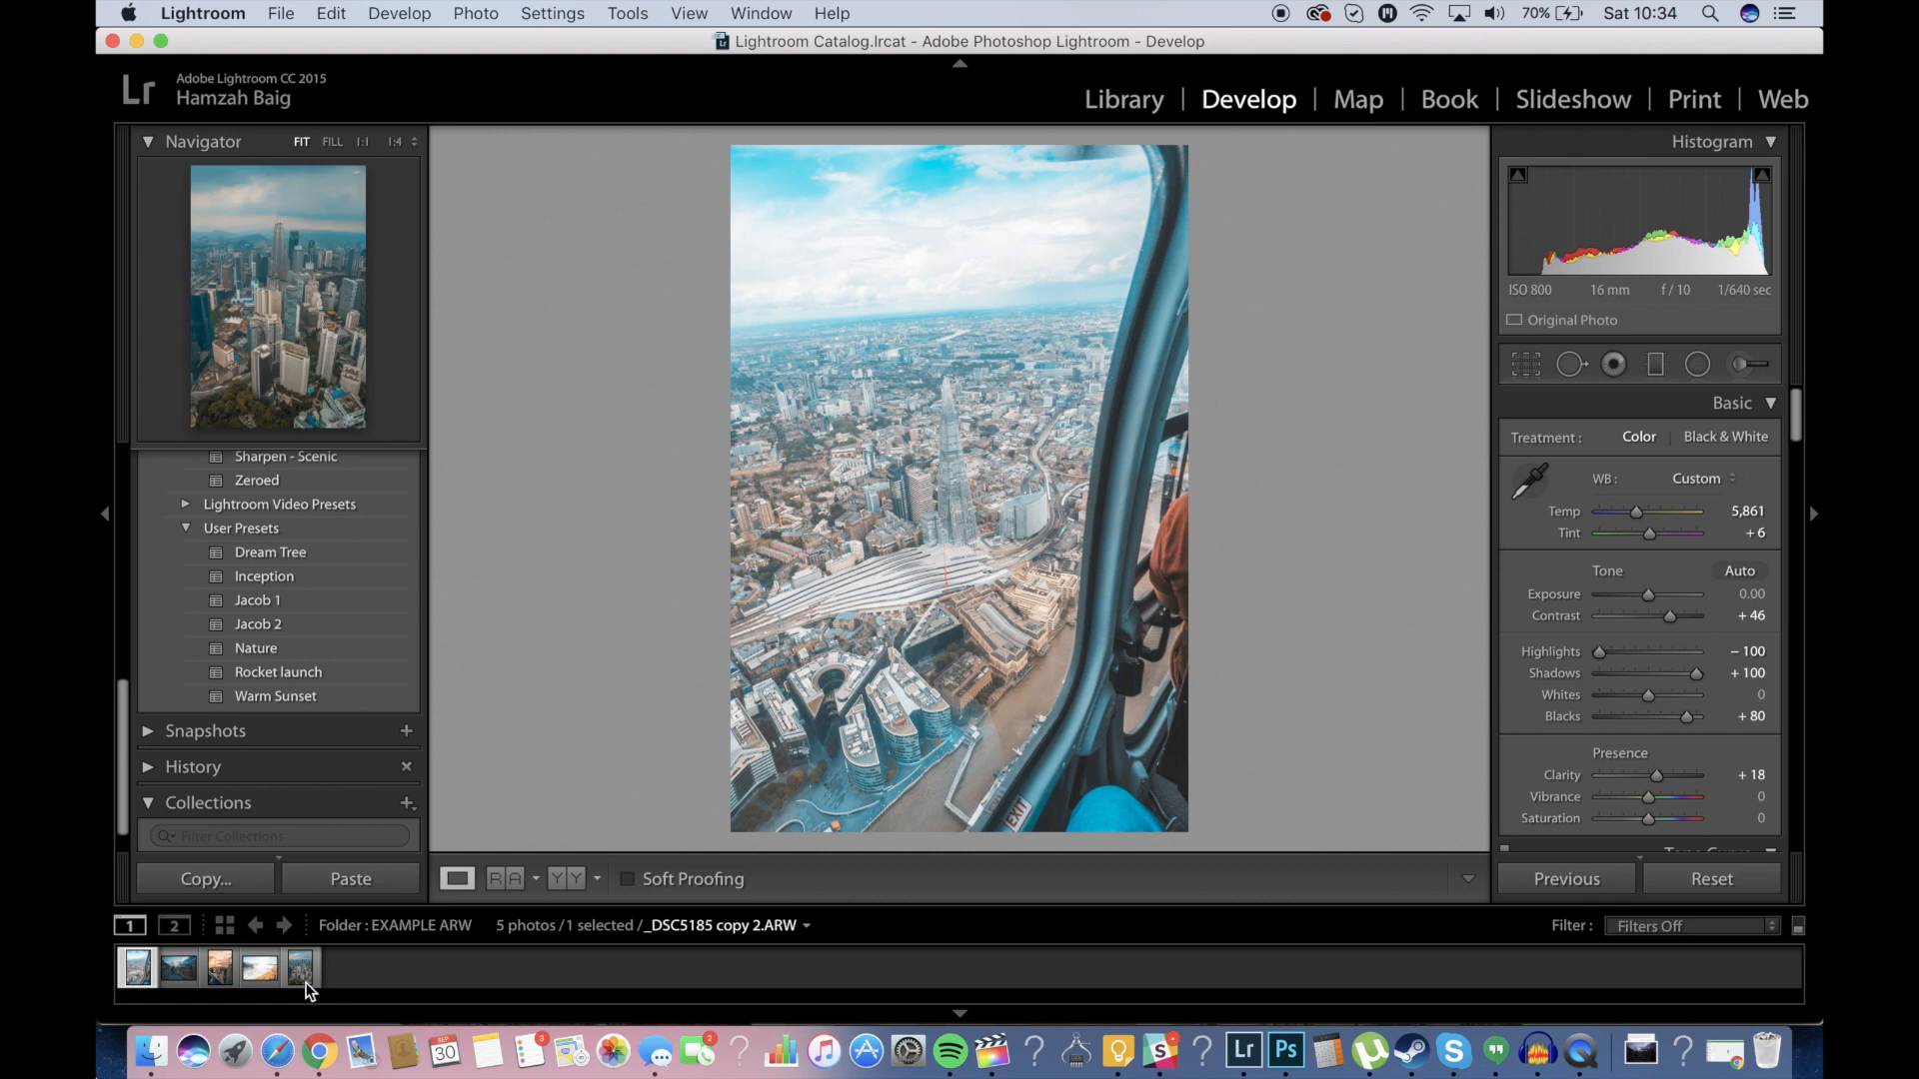
click(298, 967)
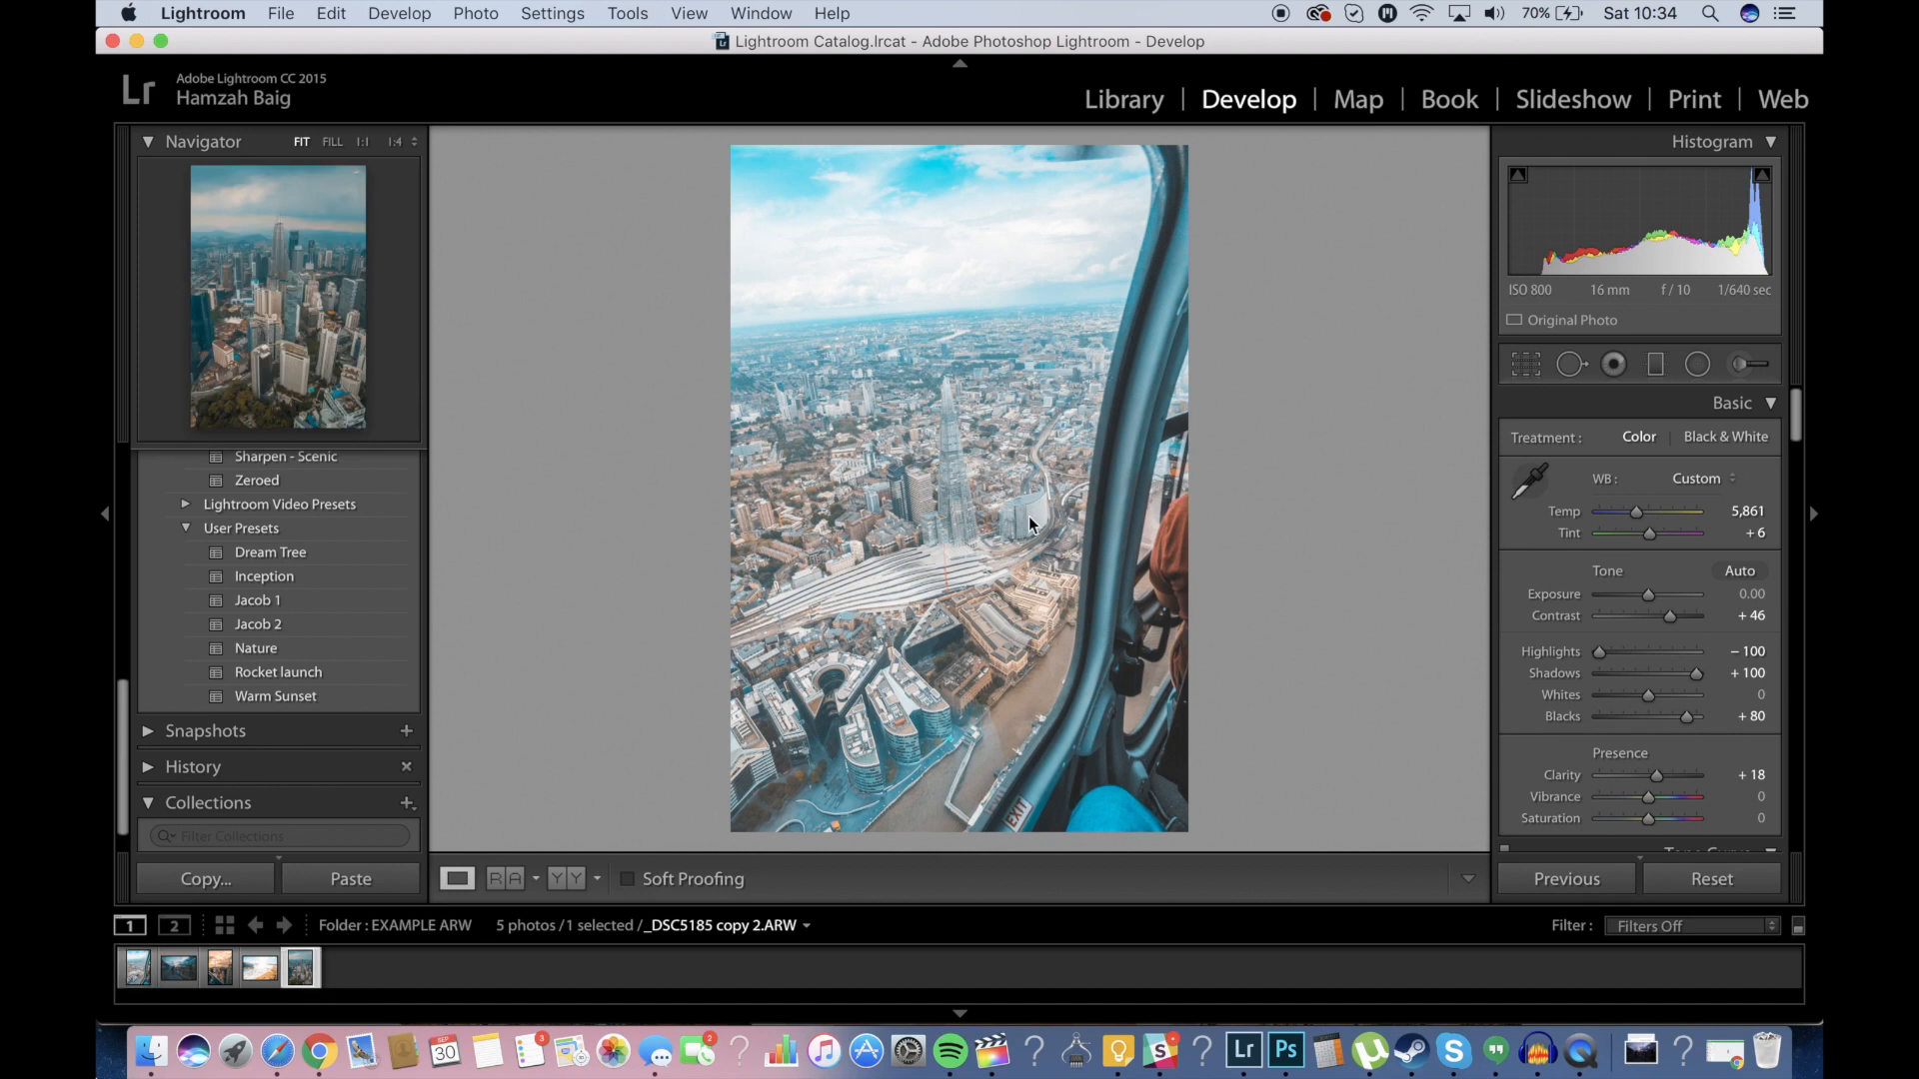